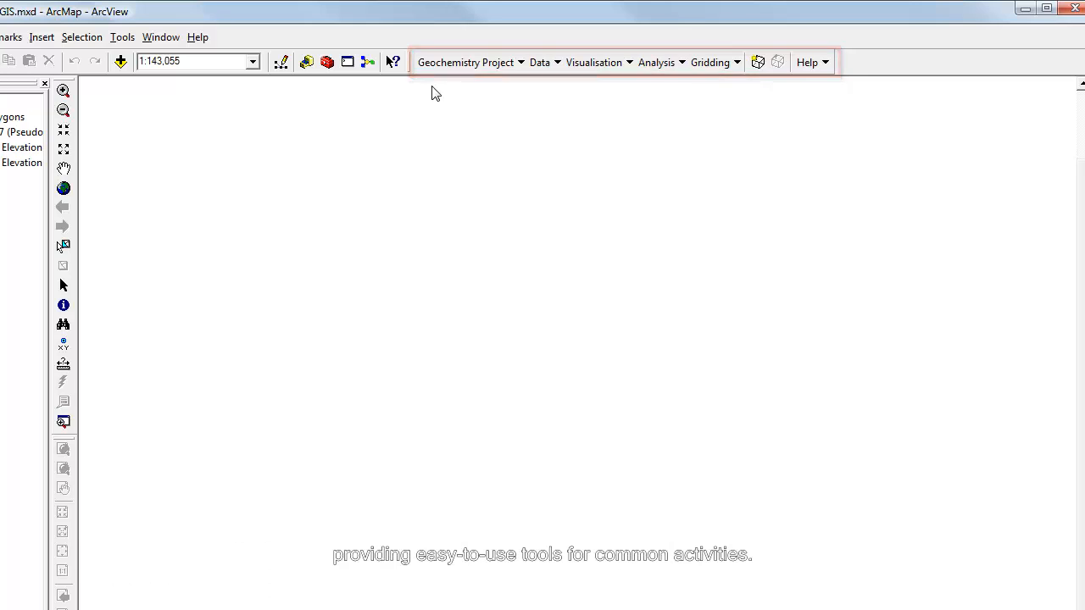
Browse the Geochemistry Project, Data, Visualisation, Analysis and Gridding menus
left_click(464, 61)
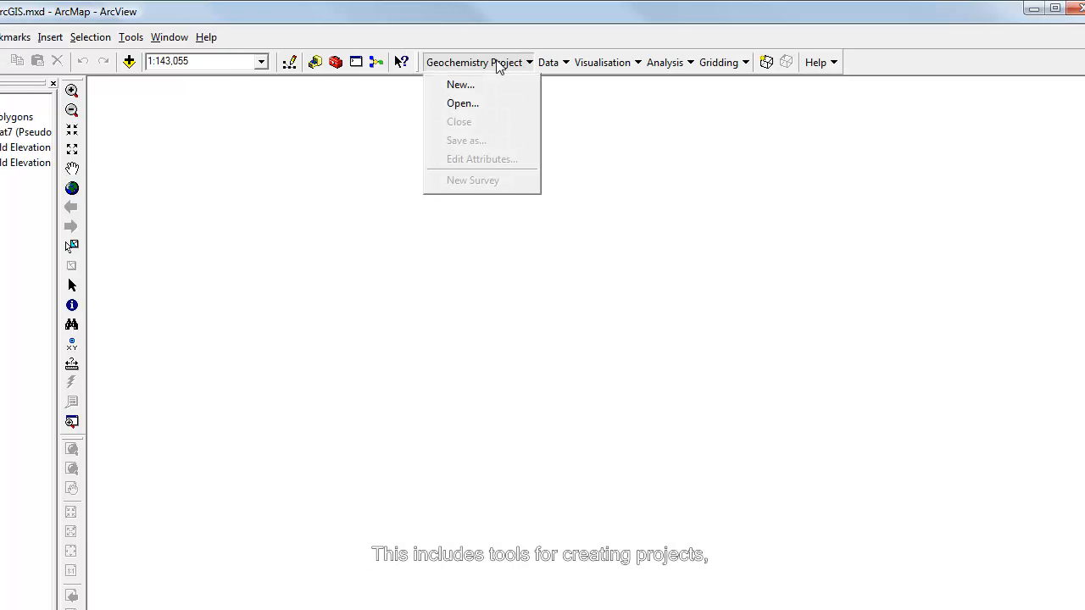
left_click(549, 61)
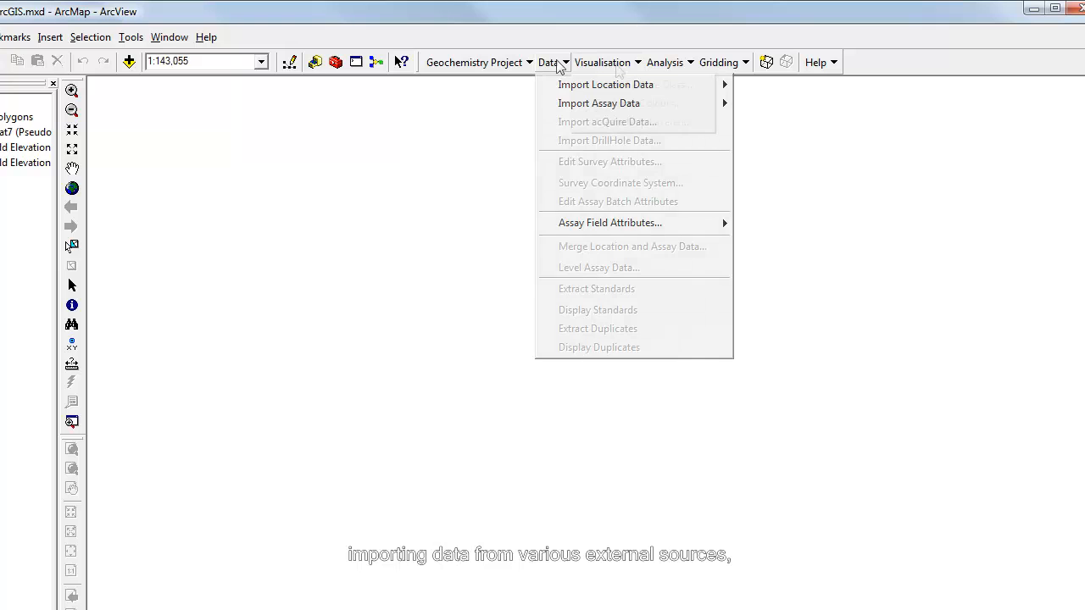
left_click(602, 61)
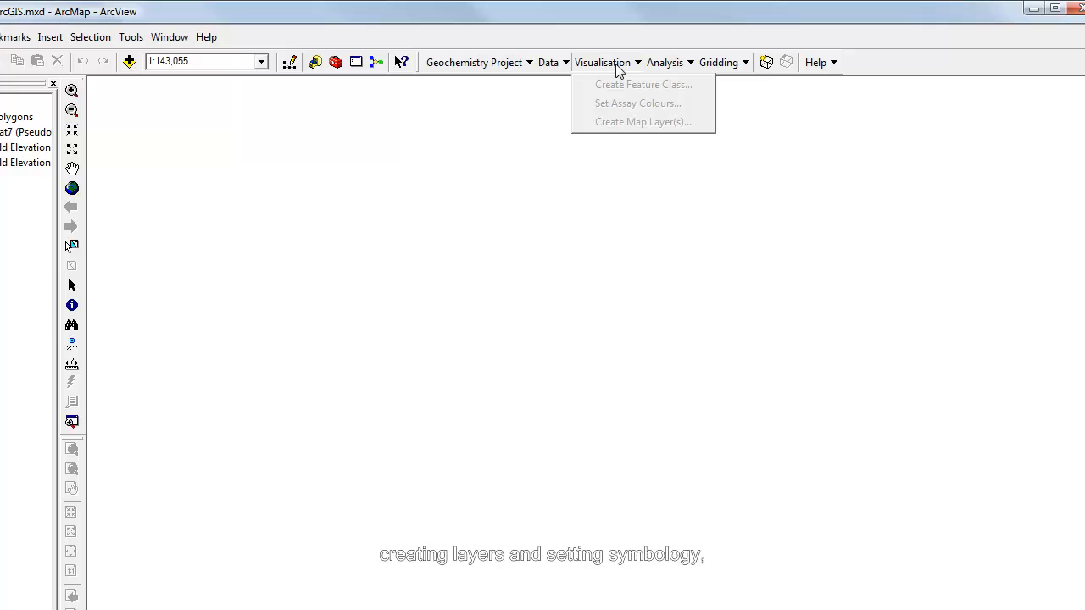
left_click(664, 61)
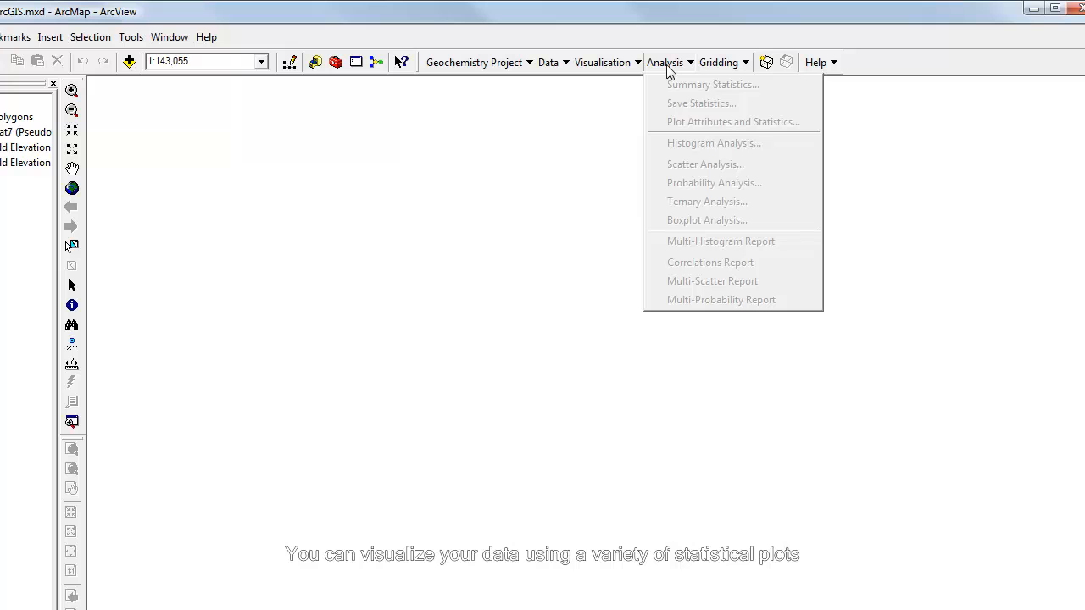
left_click(719, 61)
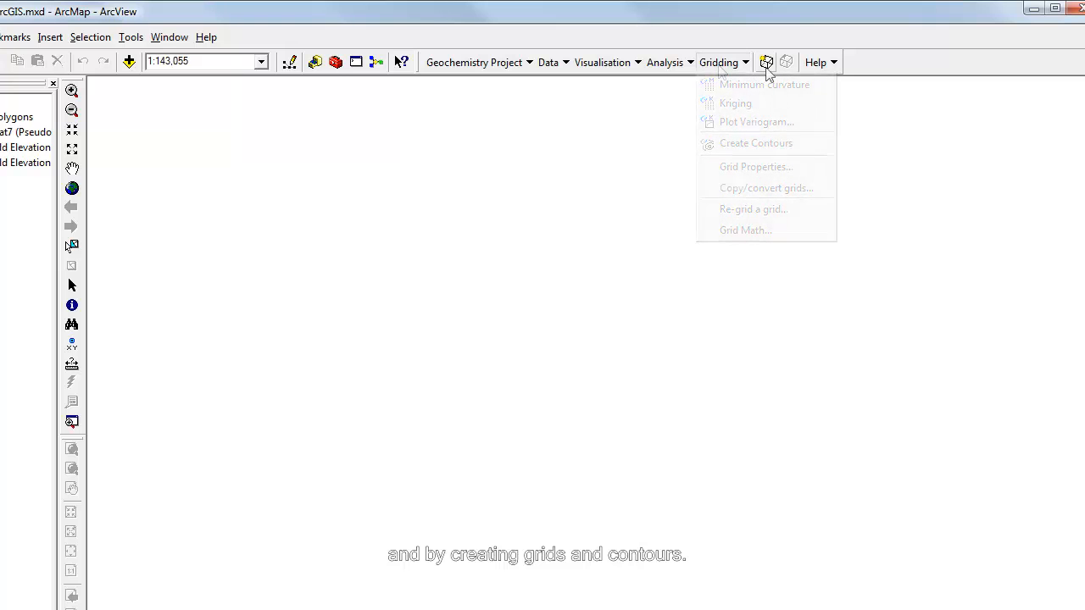
mouse_move(766, 61)
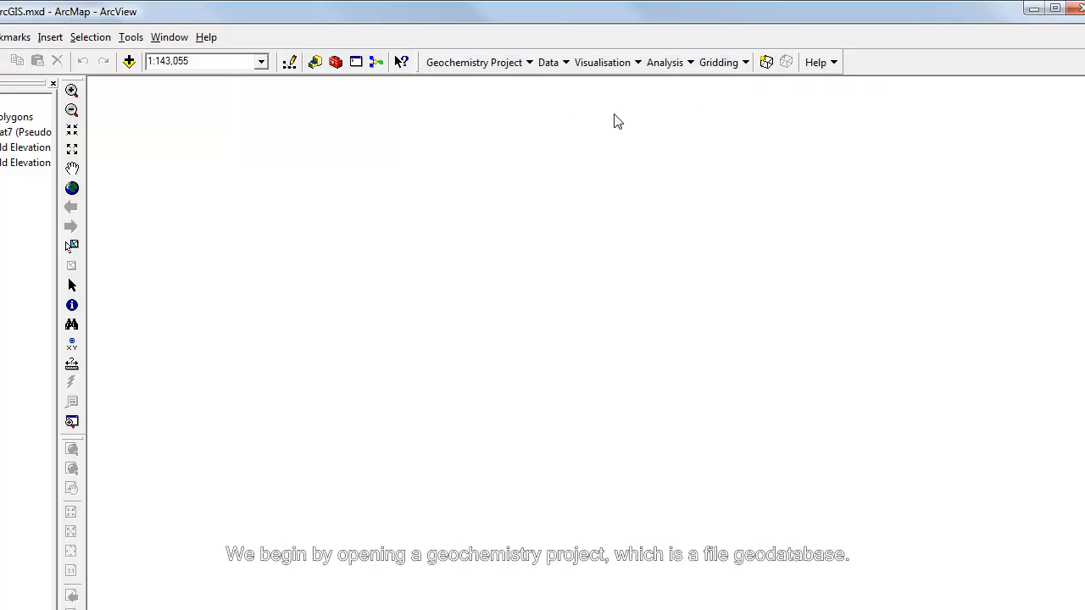
Open the Geochemistry Project.gdb geodatabase as the current project
left_click(473, 61)
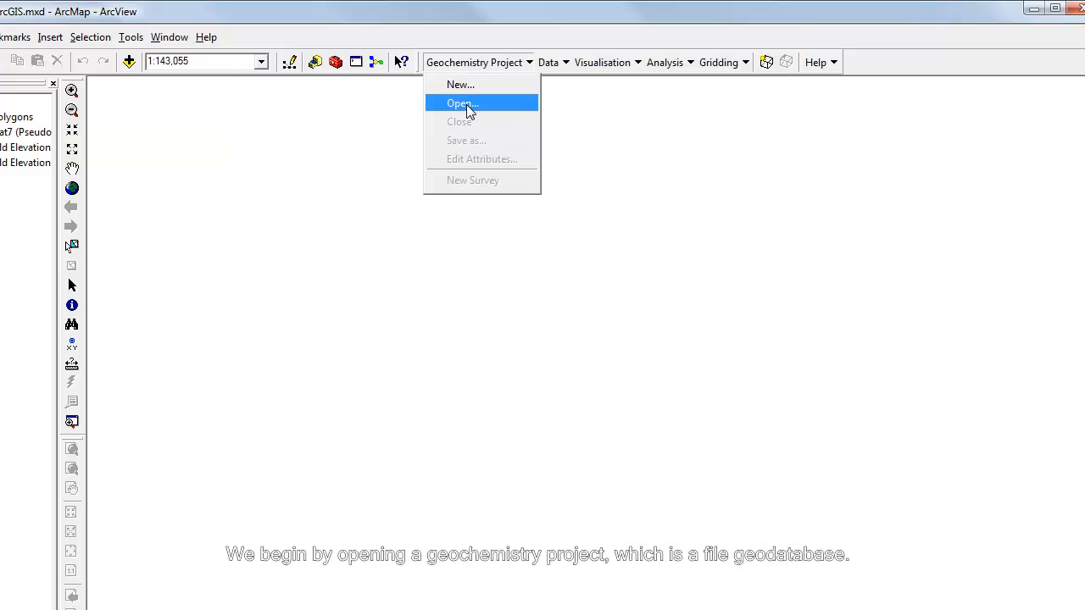
left_click(463, 103)
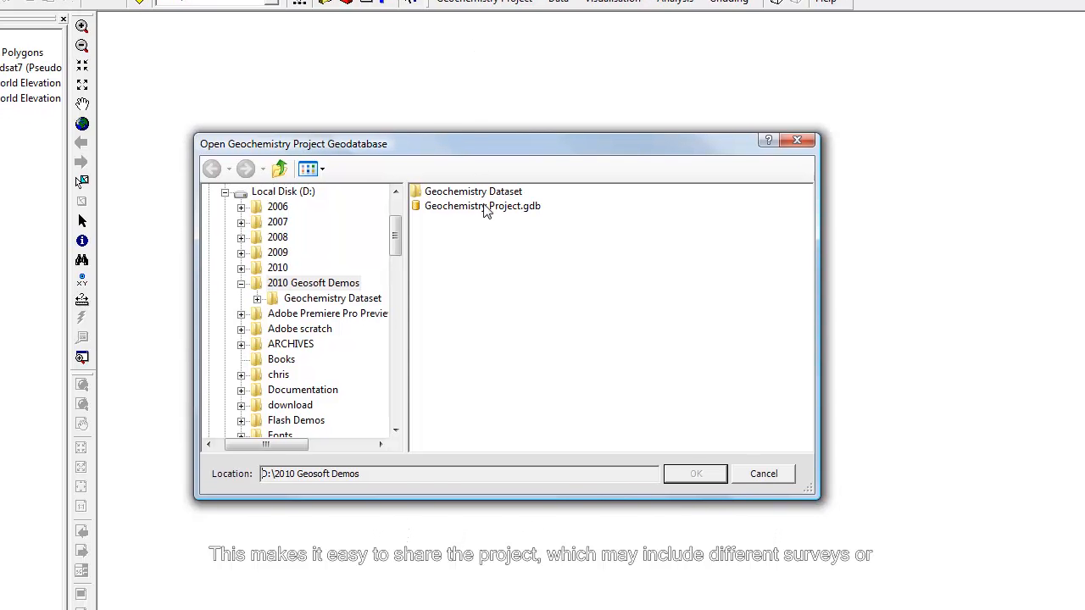
left_click(482, 207)
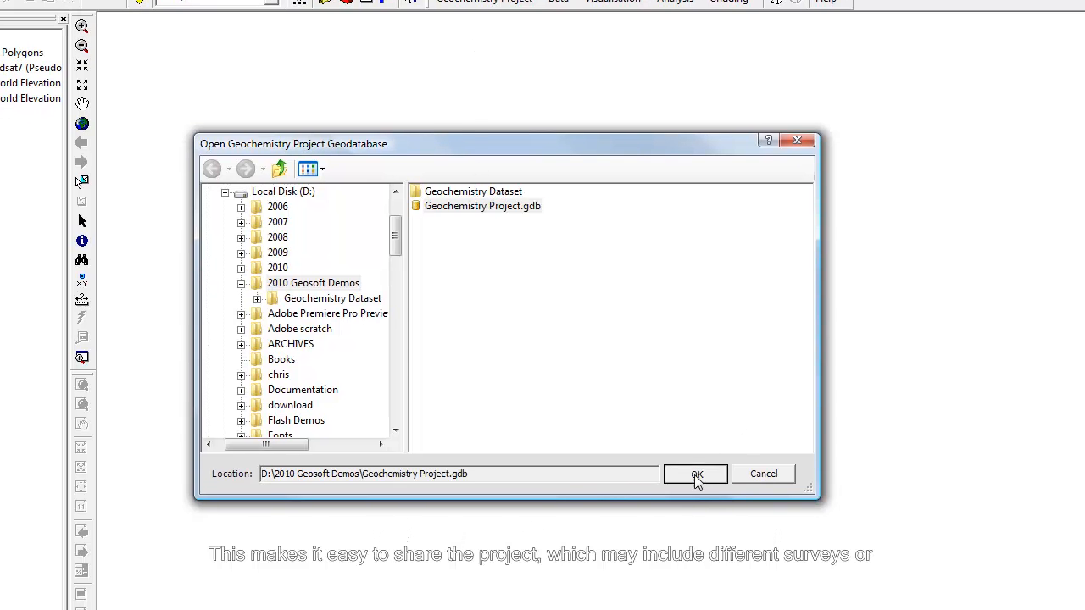
left_click(695, 475)
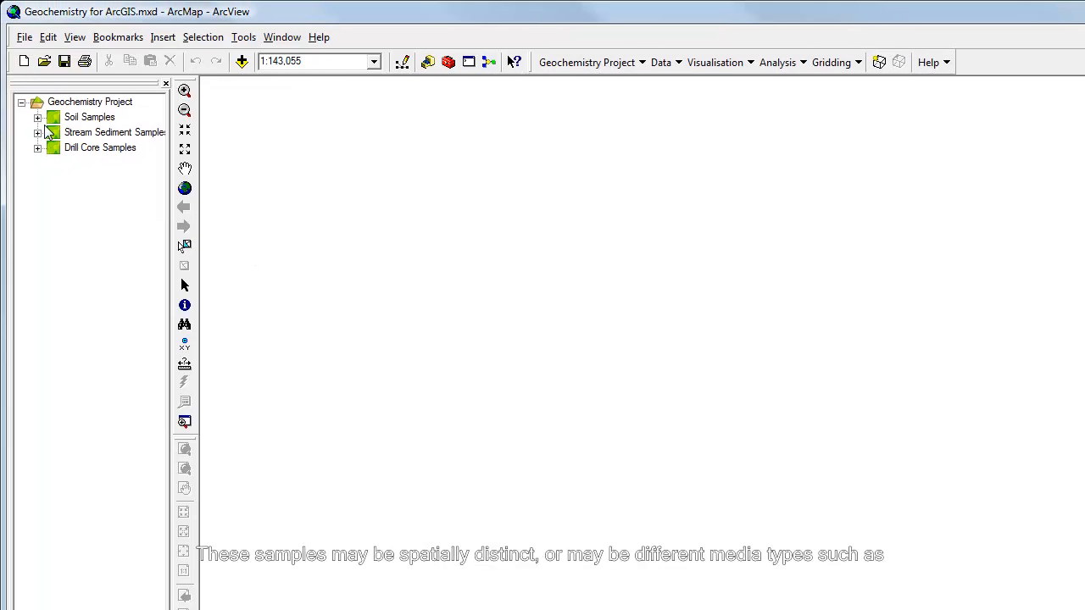
Expand the Soil Samples survey to show its Locations and Assay datasets
left_click(88, 116)
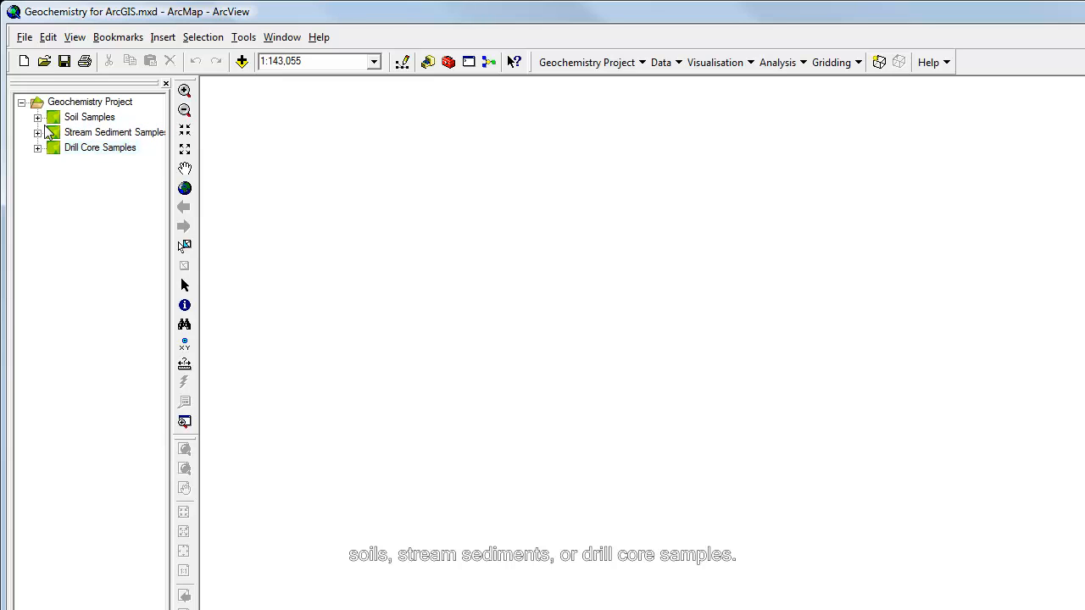
left_click(38, 117)
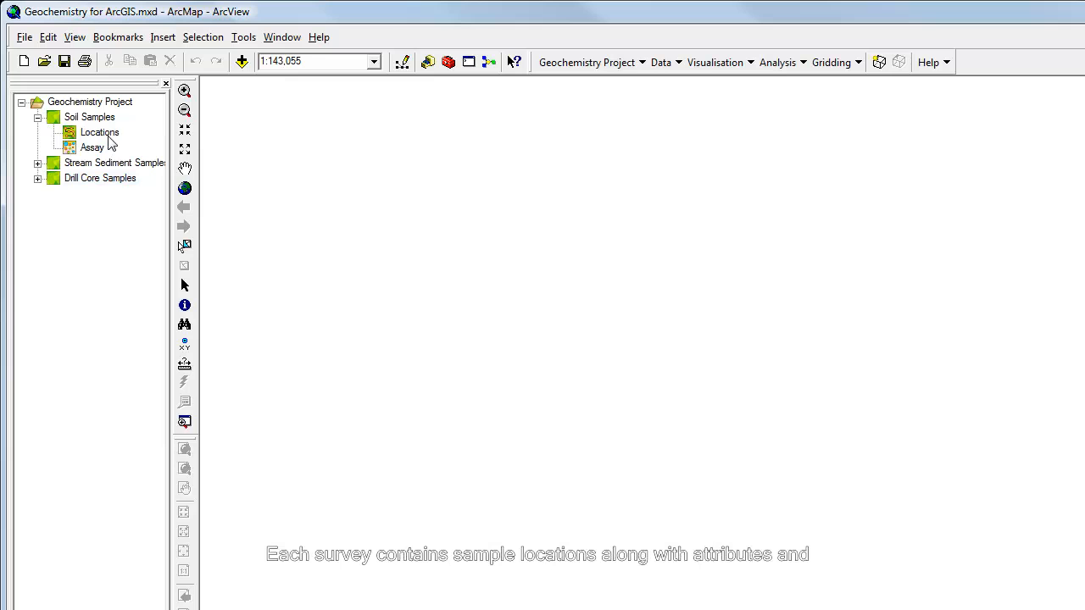
left_click(91, 146)
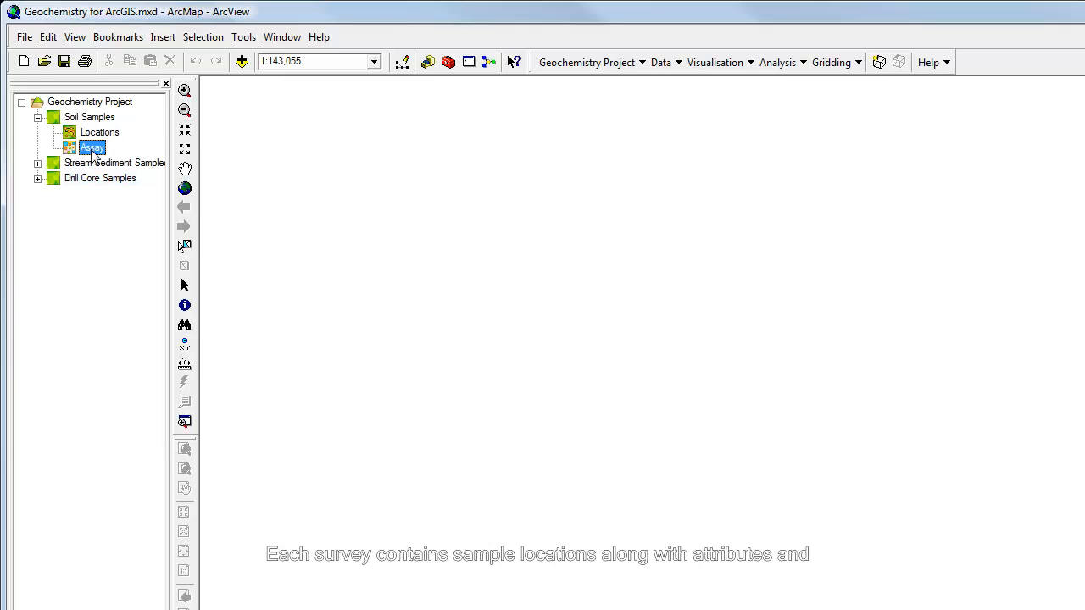
left_click(88, 115)
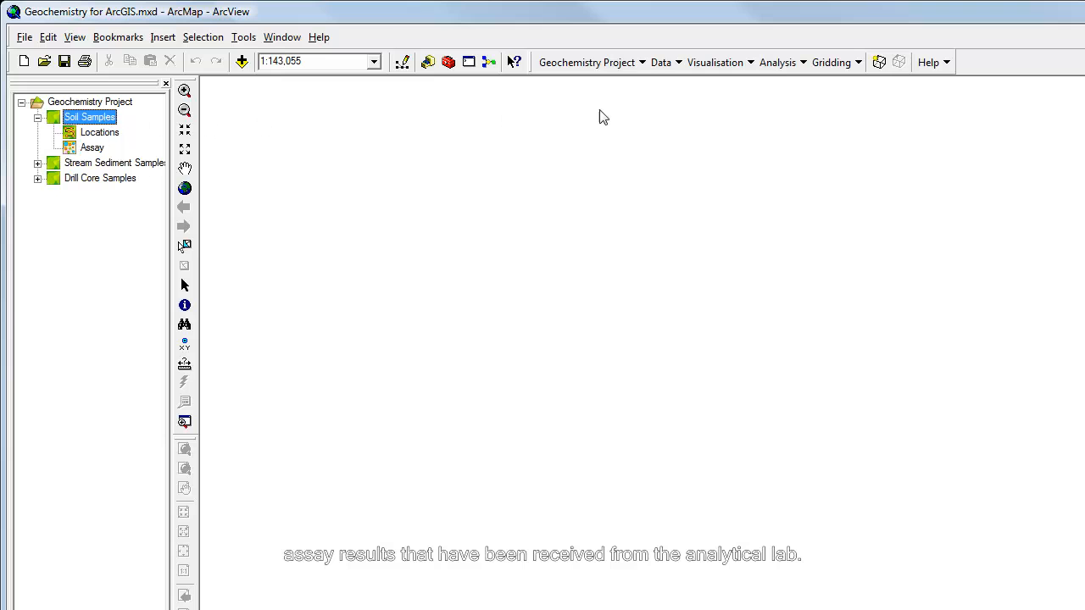
Merge the Soil Samples locations and assays with a merge report requested
left_click(661, 61)
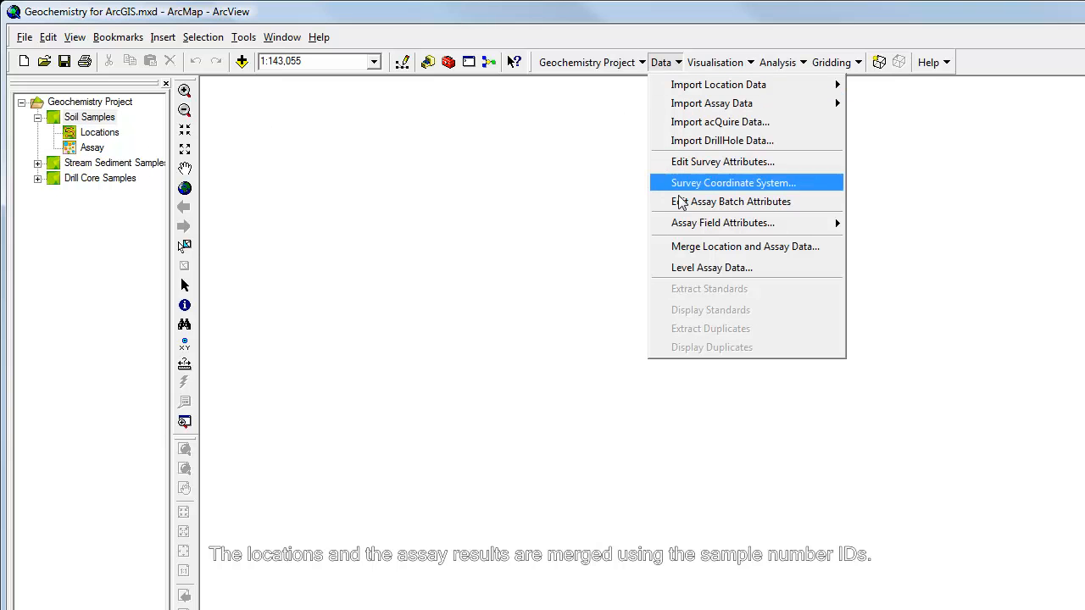
left_click(746, 246)
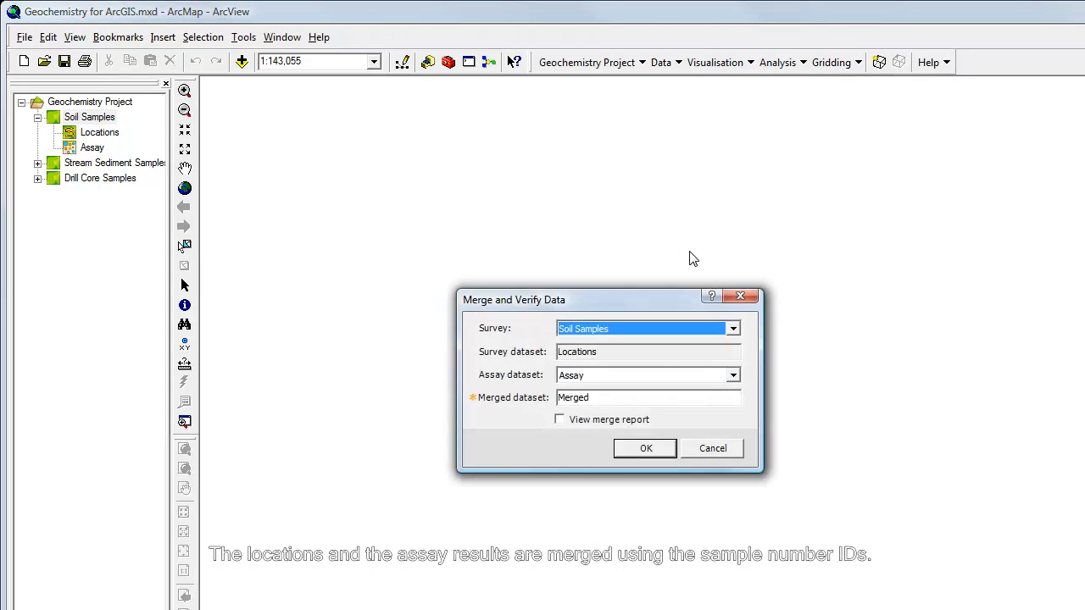
left_click(560, 419)
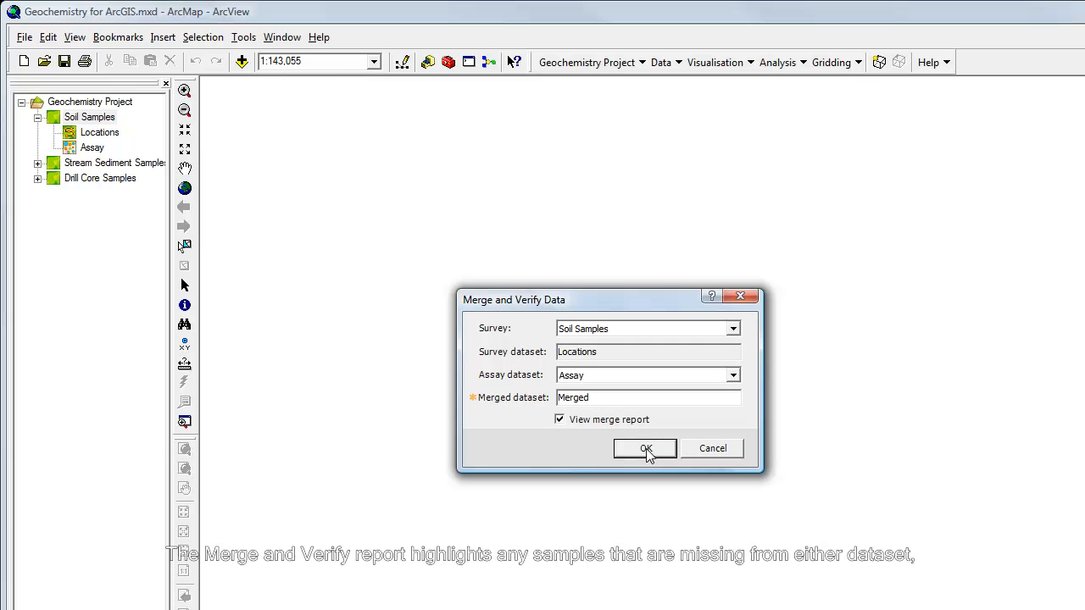
left_click(645, 447)
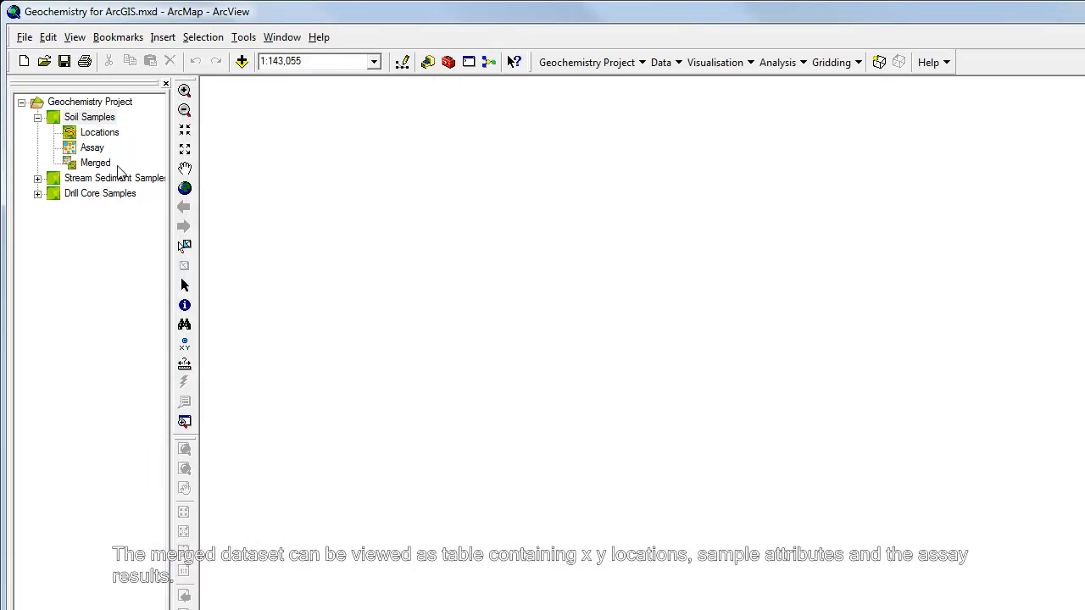
Inspect the Merged dataset's attribute table of 701 records and close it
double_click(95, 162)
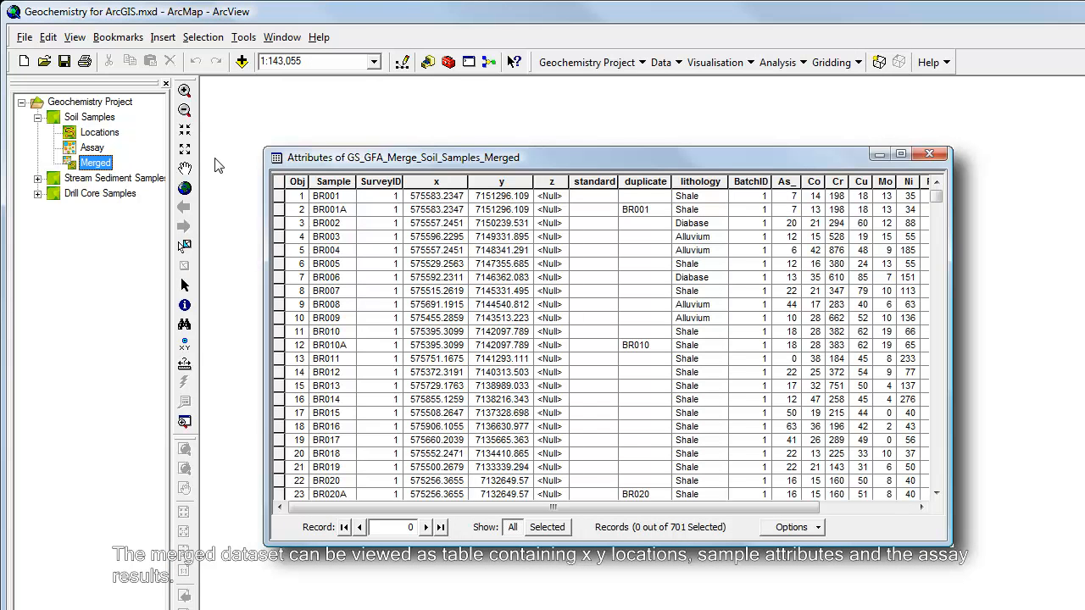
left_click(929, 152)
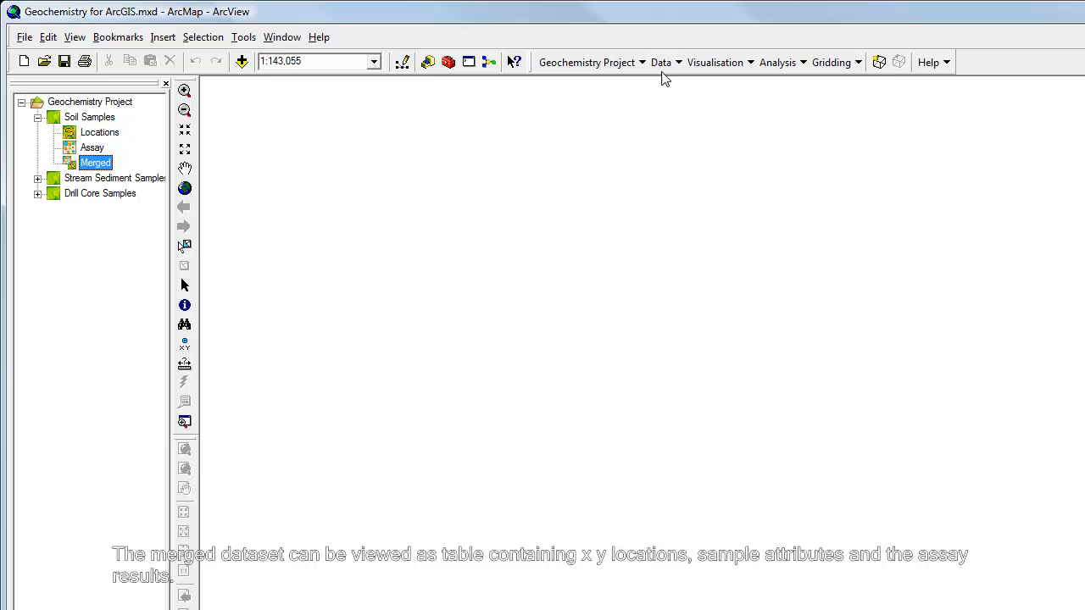
Extract the standard samples from the merged soil data
left_click(661, 61)
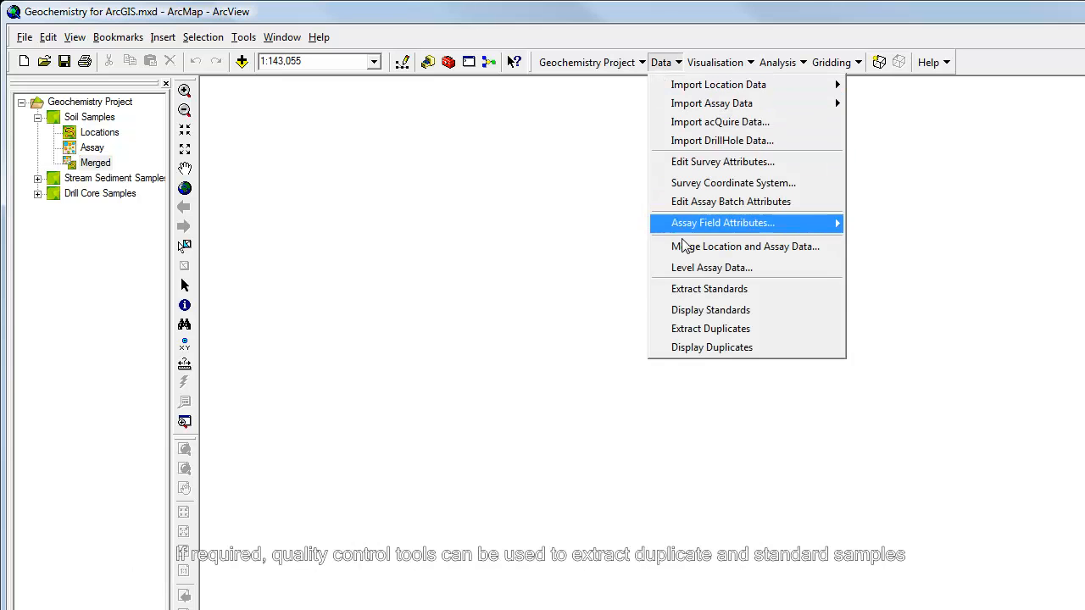
left_click(708, 288)
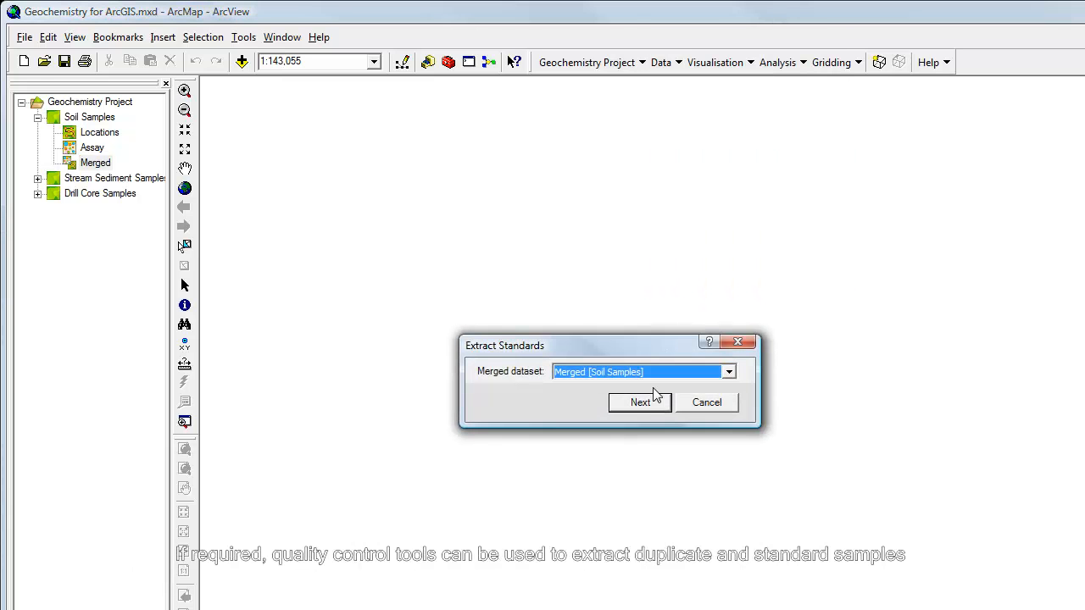
left_click(641, 402)
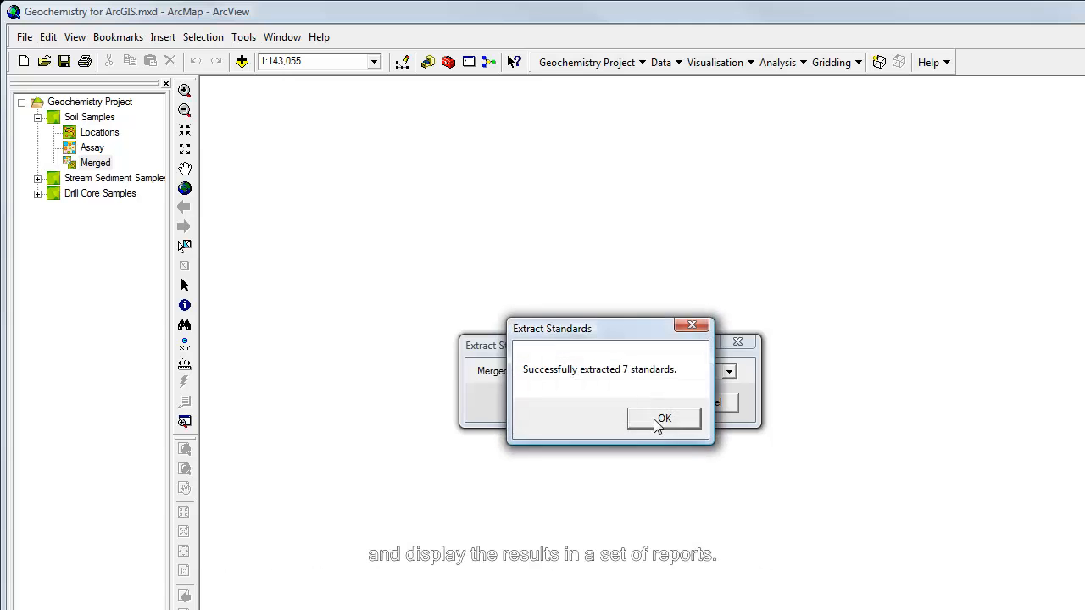
left_click(664, 419)
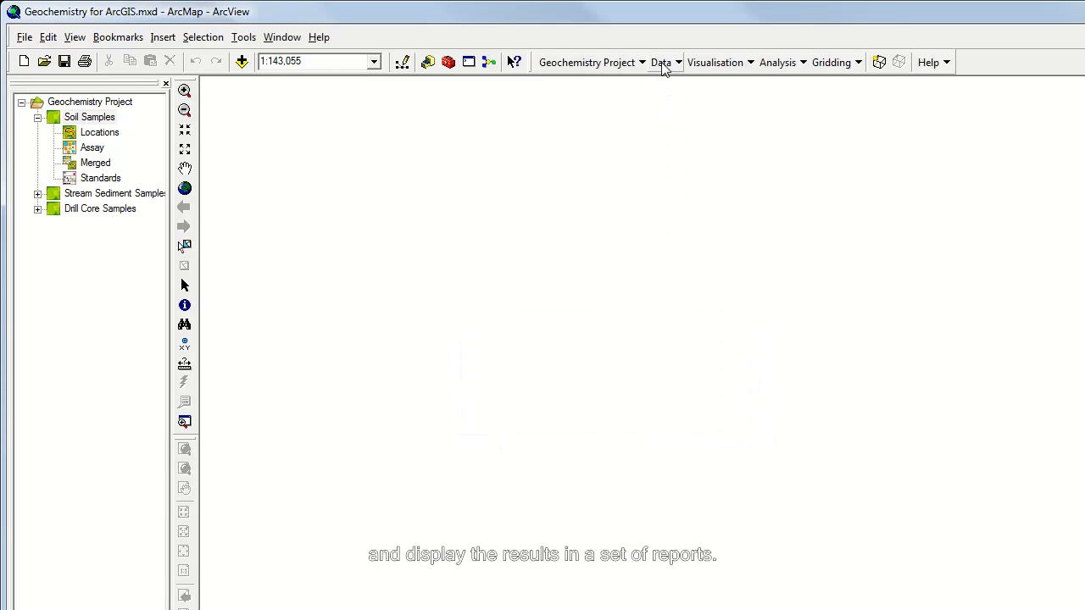
Generate a standards report for all assay elements and store it with the project
left_click(661, 61)
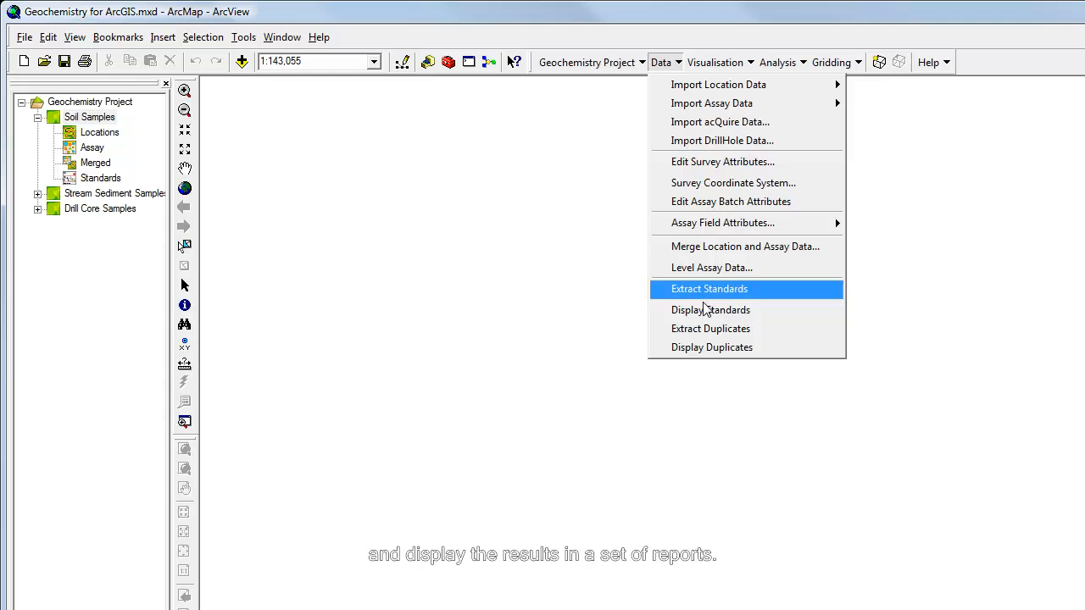
left_click(711, 309)
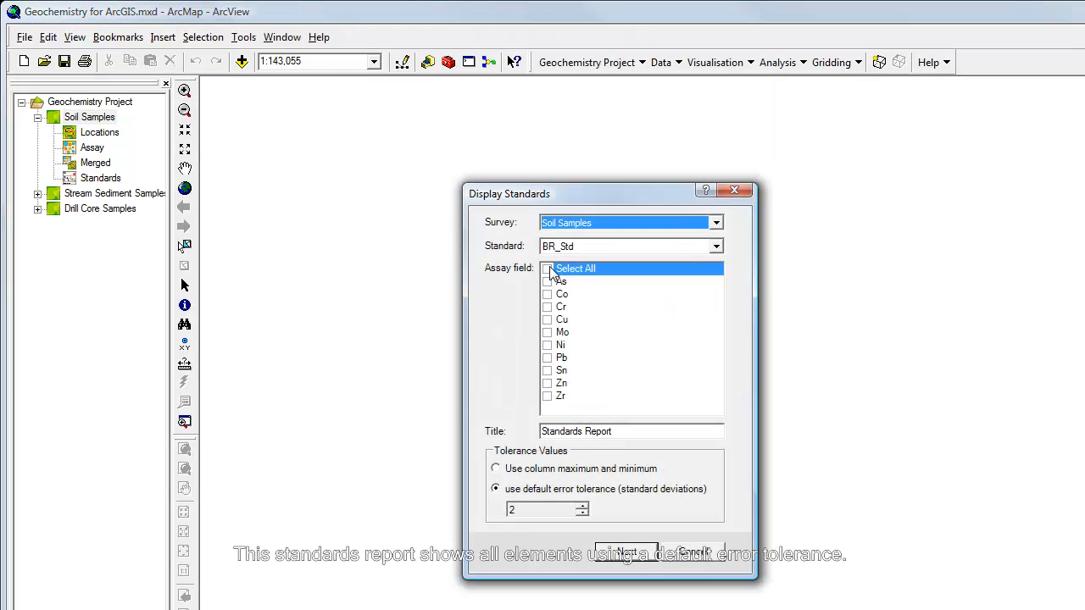
left_click(548, 268)
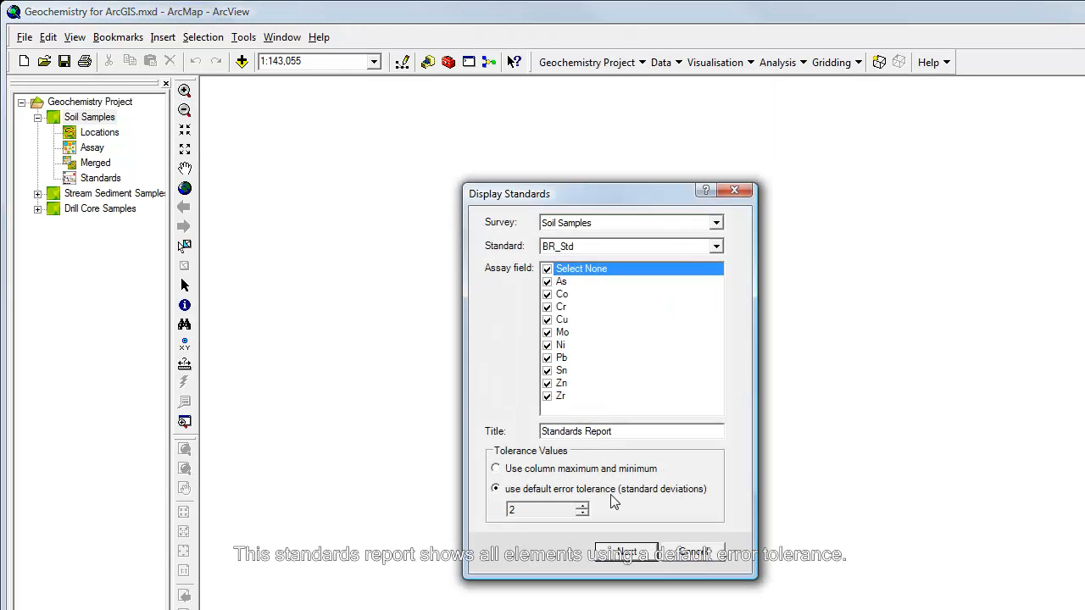
left_click(625, 550)
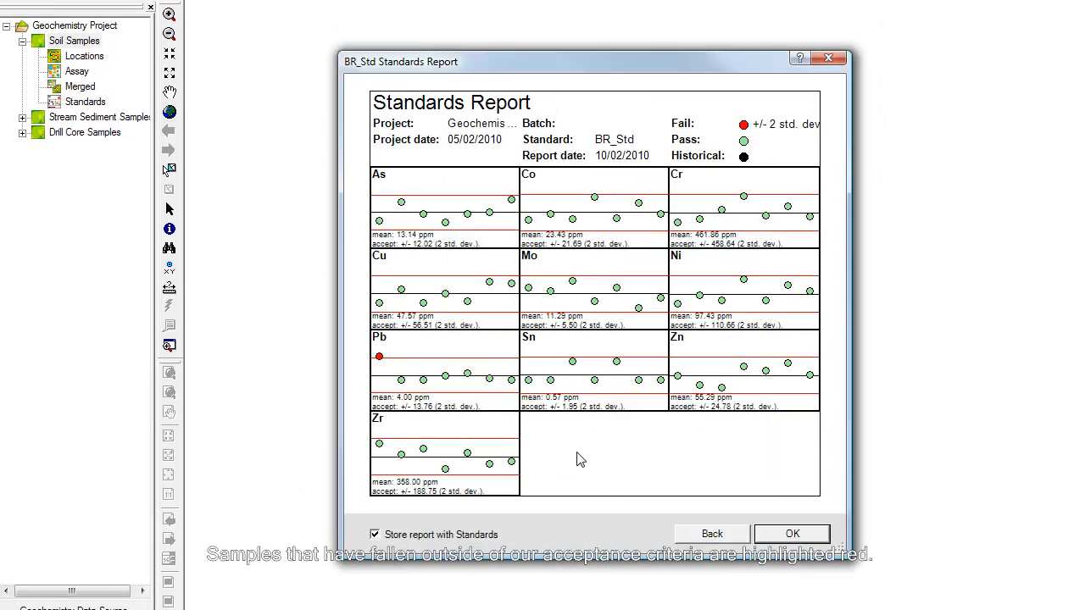
mouse_move(380, 366)
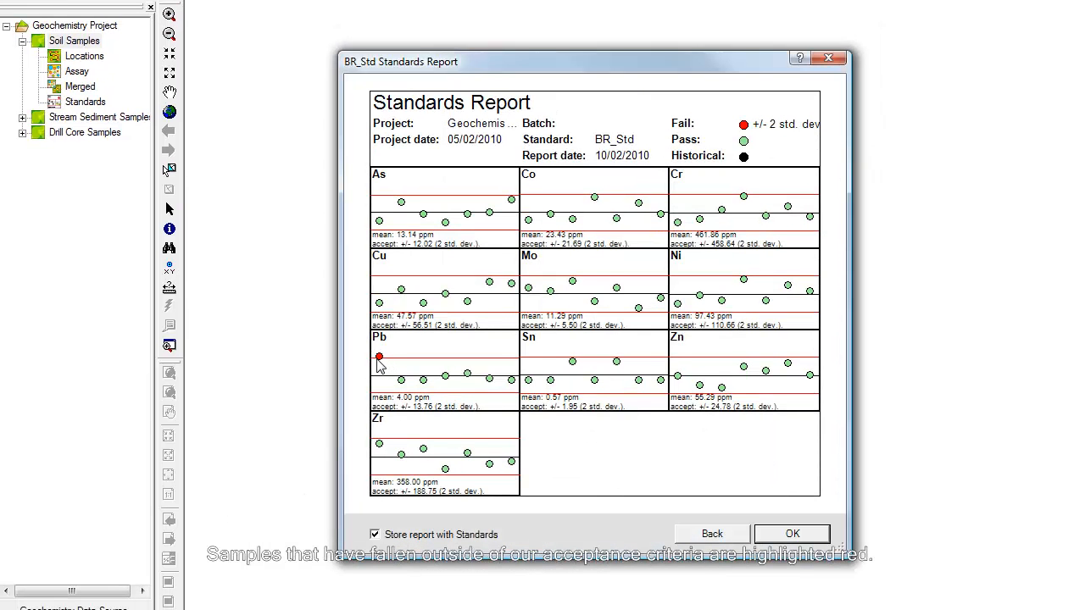
mouse_move(380, 356)
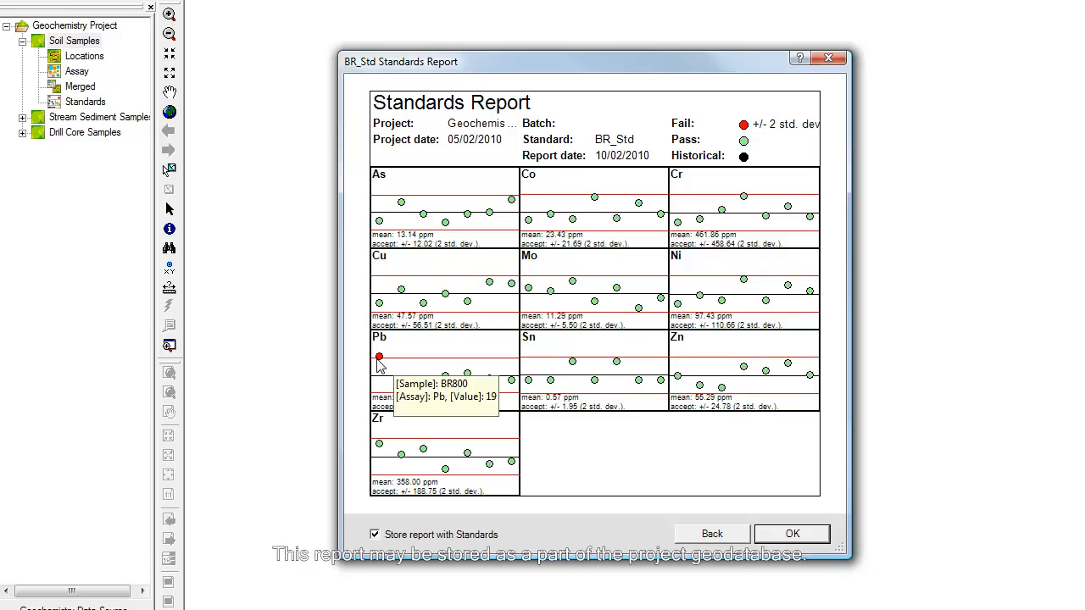
mouse_move(696, 485)
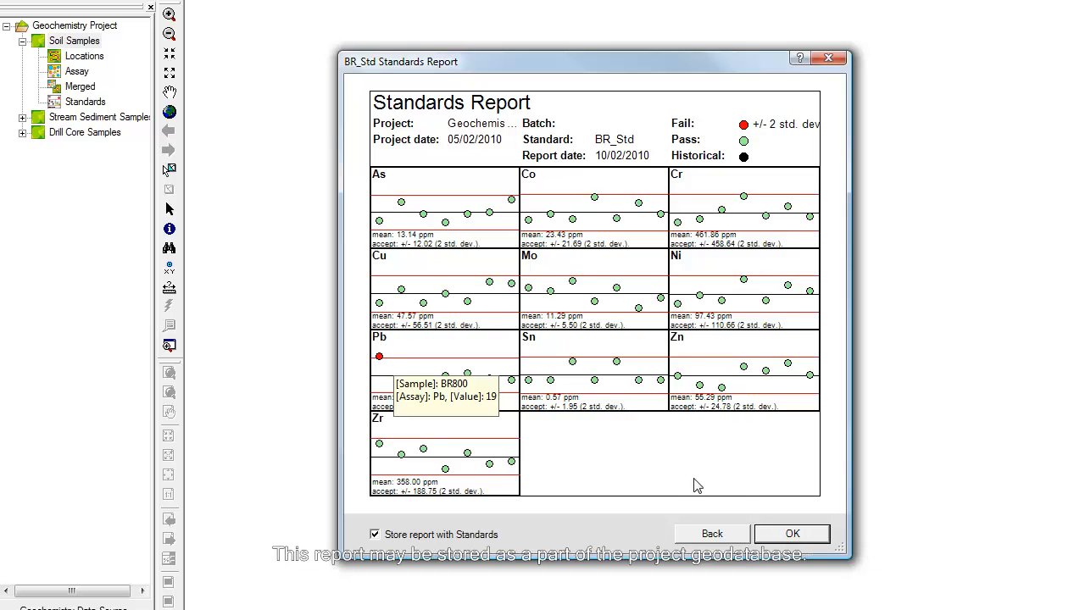
left_click(790, 533)
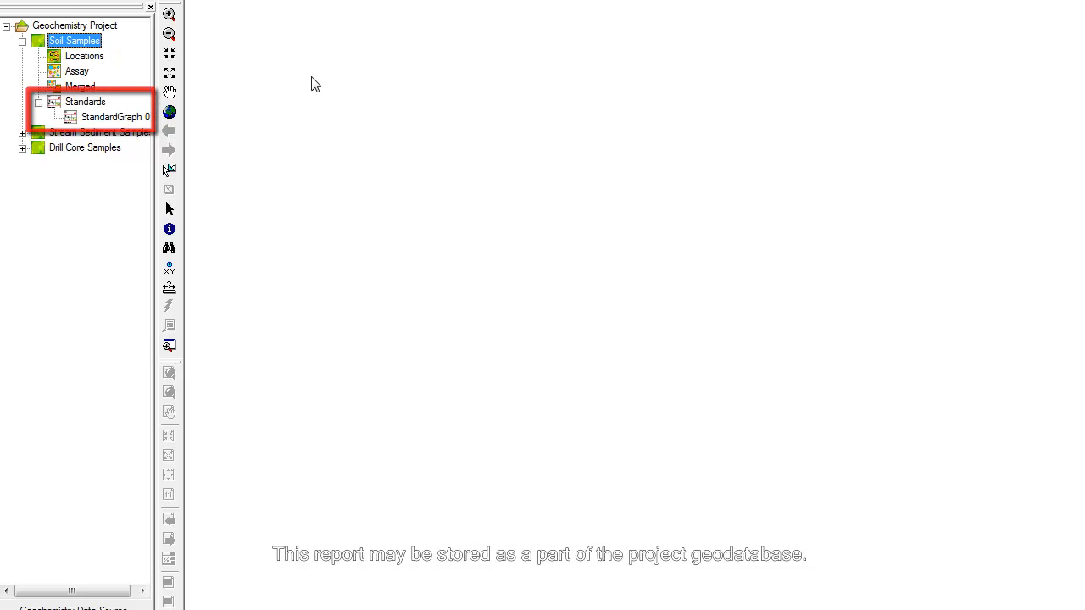
Generate a duplicates report for all assay elements with 5, 10 percent error tolerances
left_click(646, 59)
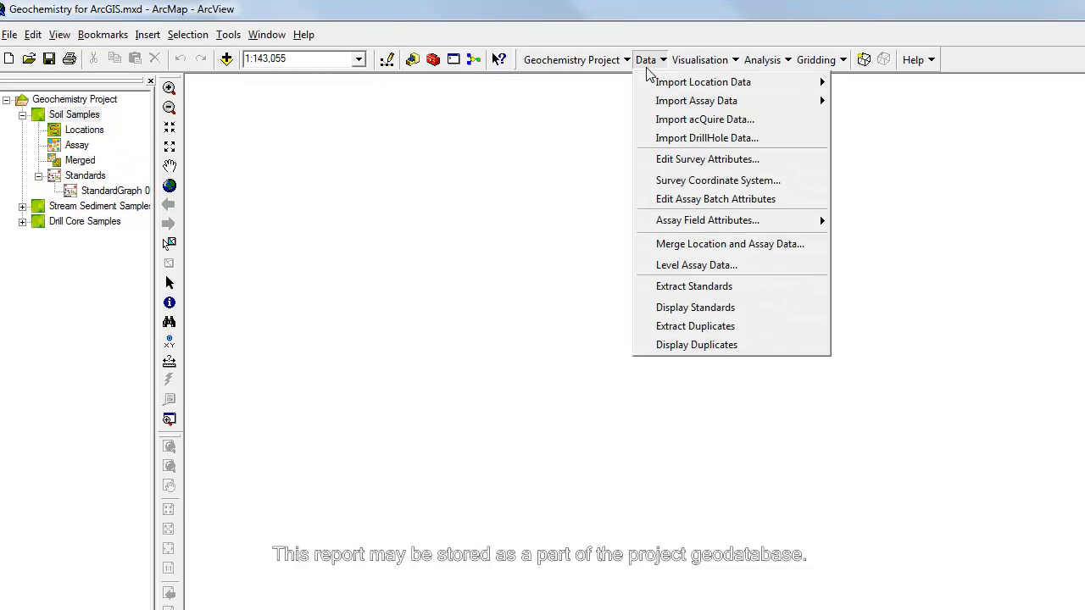
left_click(695, 344)
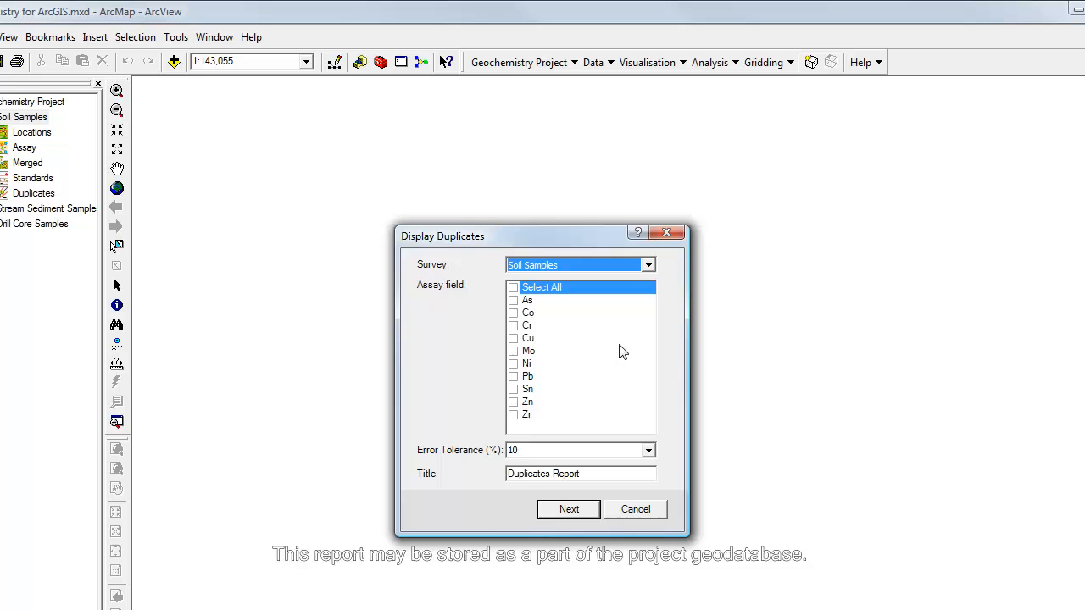
left_click(514, 288)
type("5")
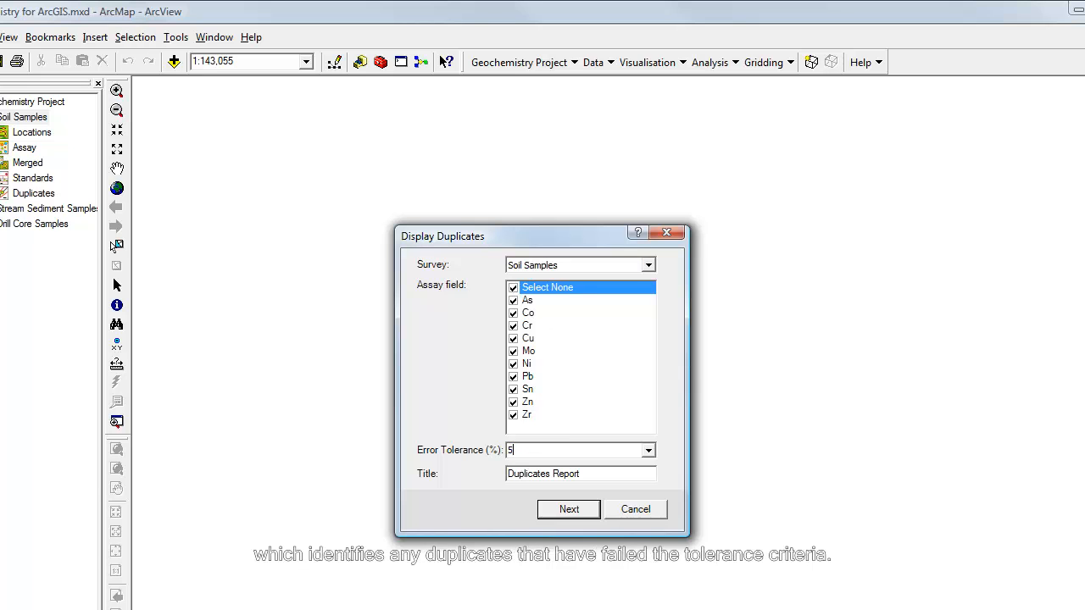
type(", 10")
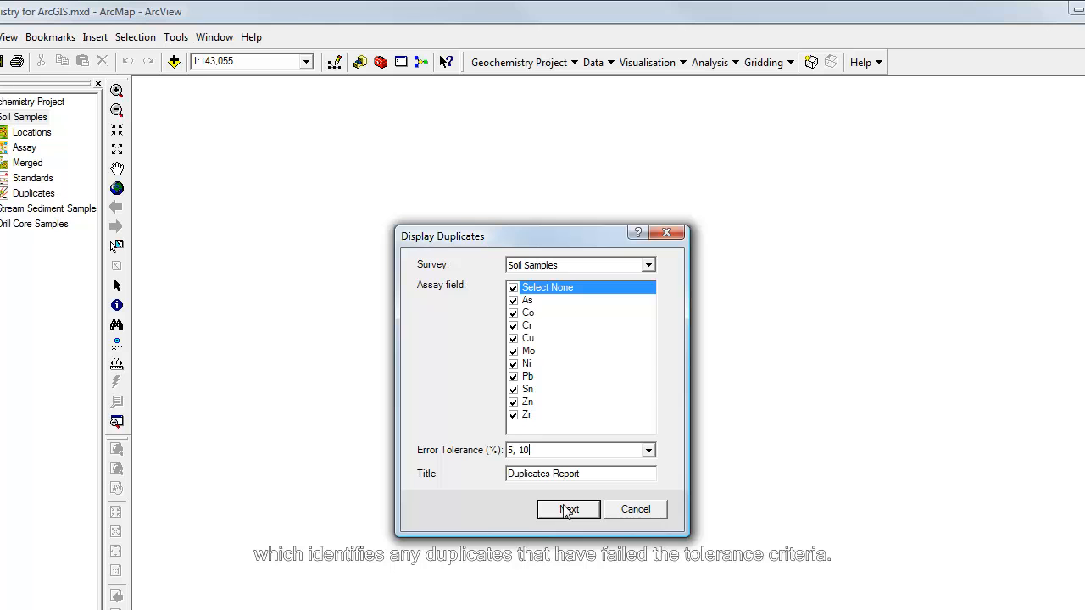
left_click(567, 509)
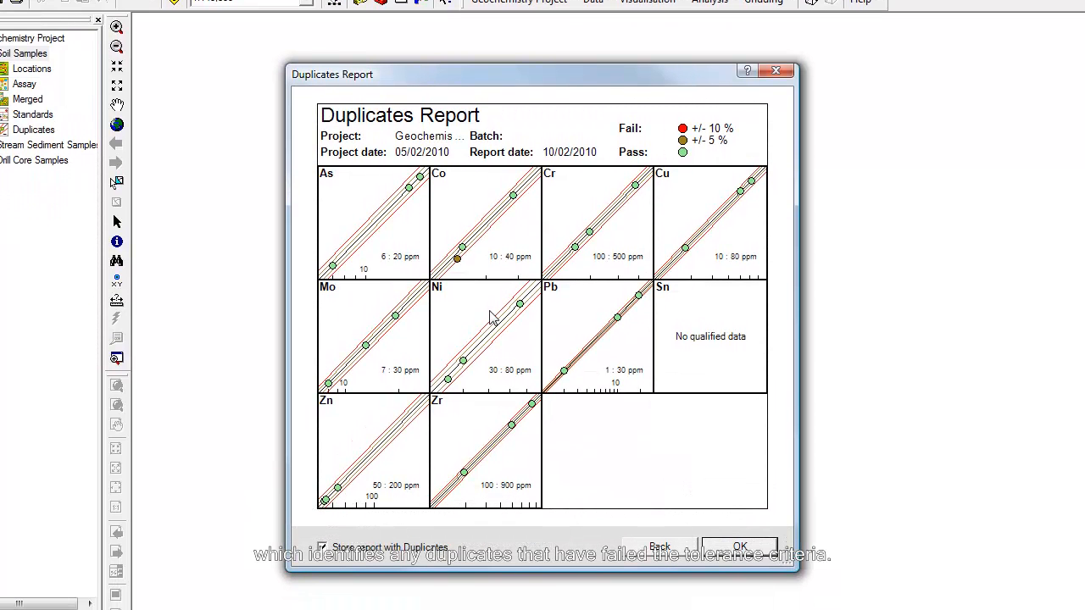
mouse_move(458, 258)
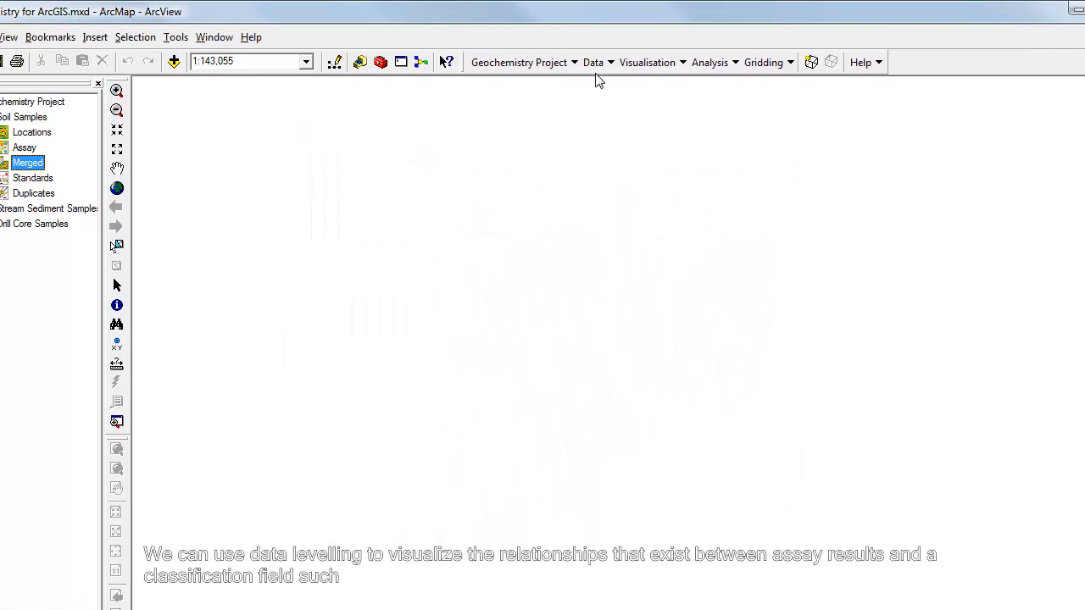
Level all assay elements by lithology using the mean into the Merged_mean dataset
left_click(593, 61)
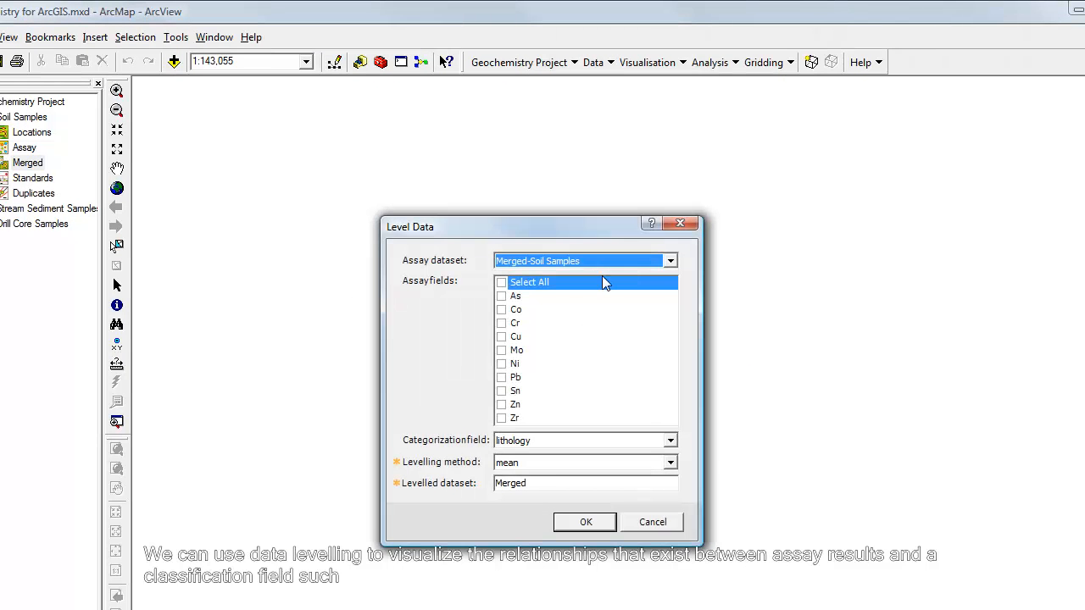
left_click(502, 281)
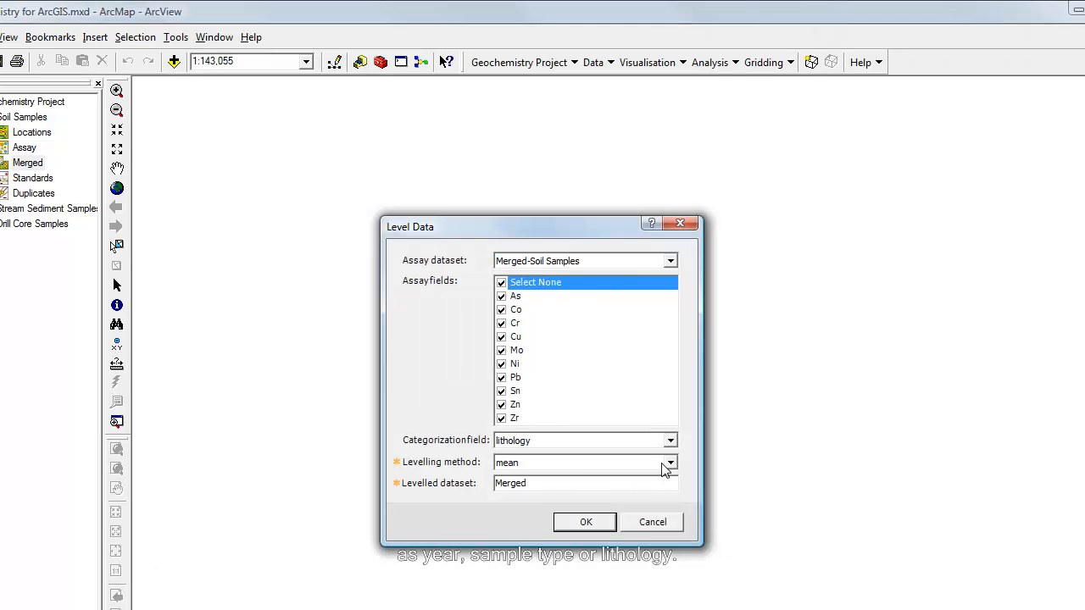
left_click(671, 461)
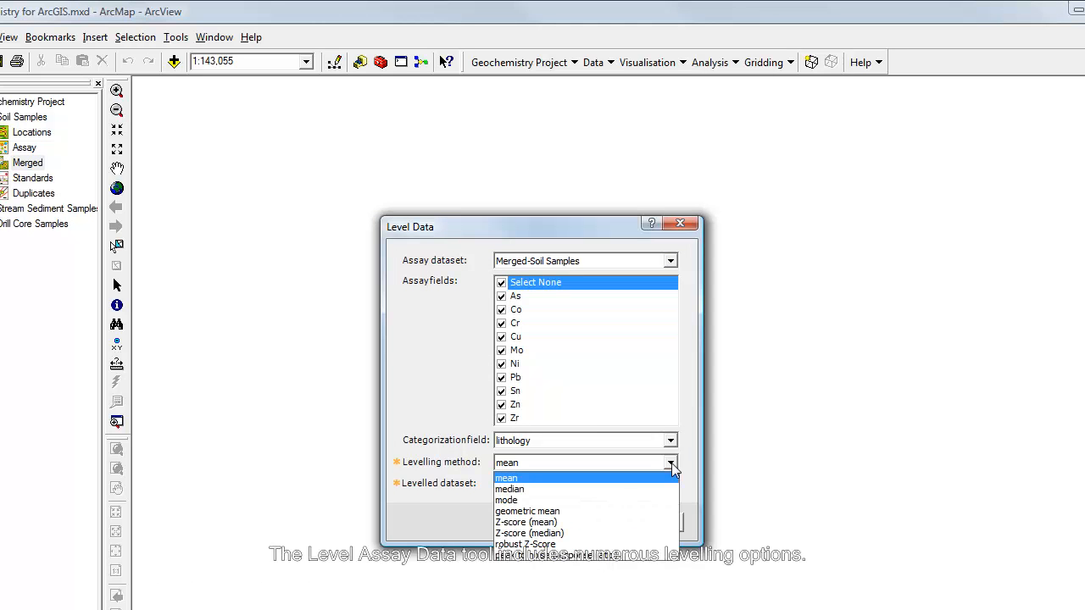
left_click(505, 478)
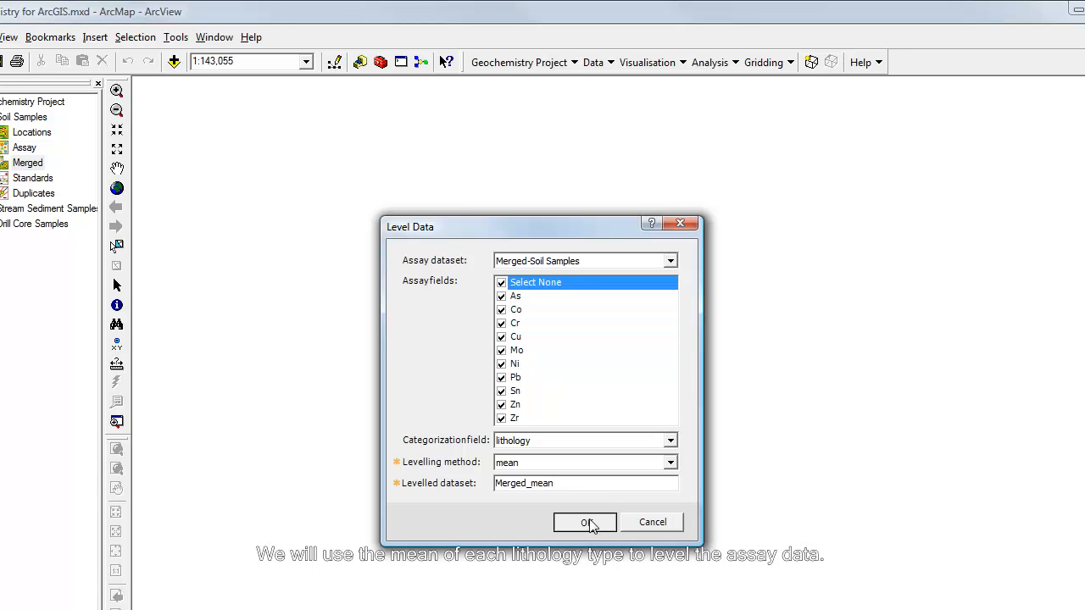
left_click(584, 522)
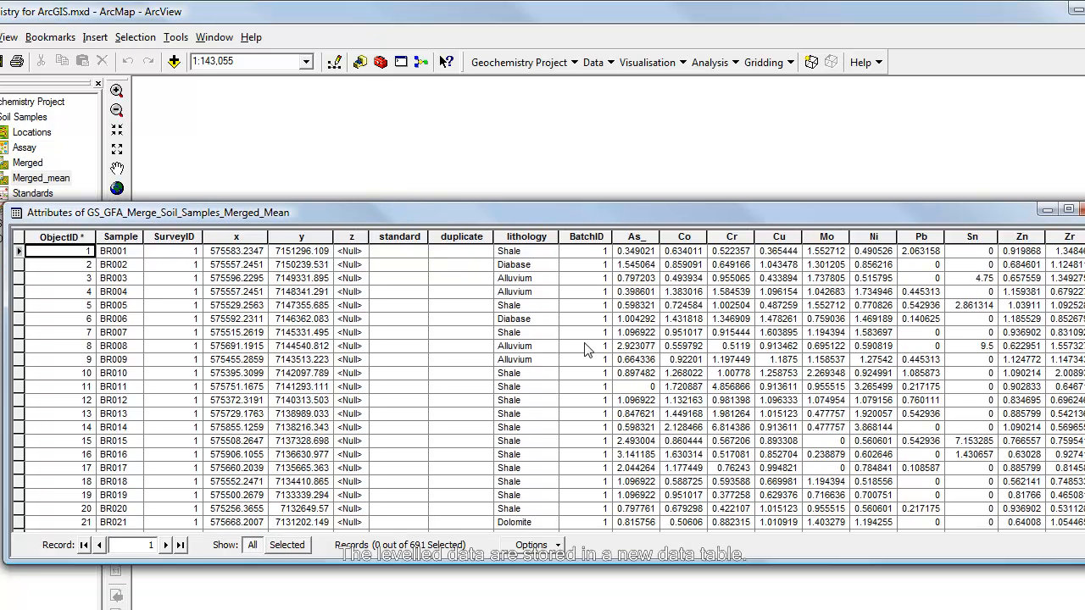
Create the Soil Samples - All Samples point feature class on the map
left_click(648, 61)
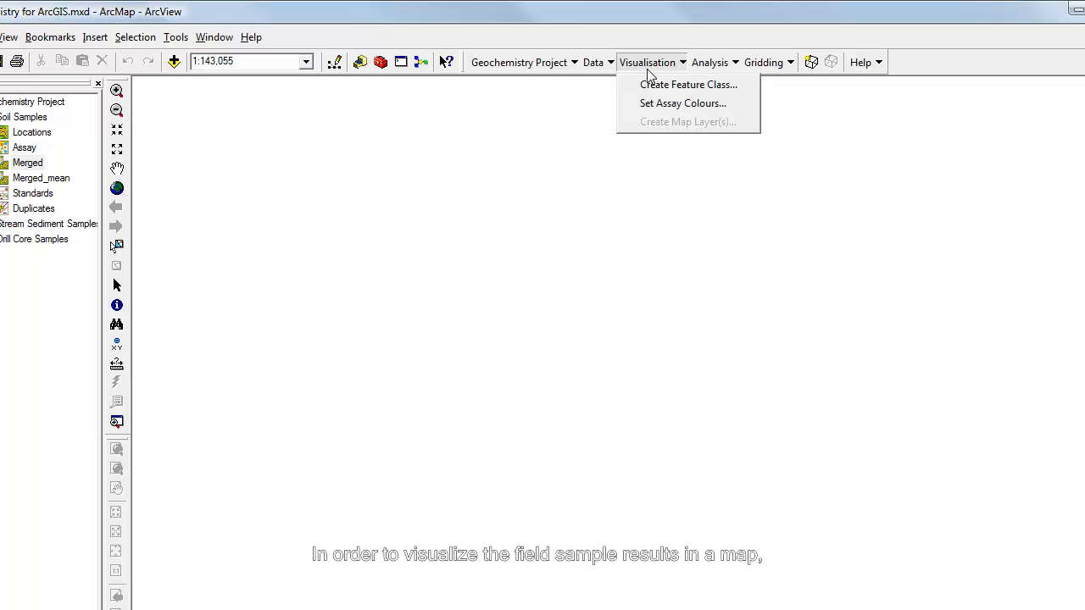
left_click(688, 84)
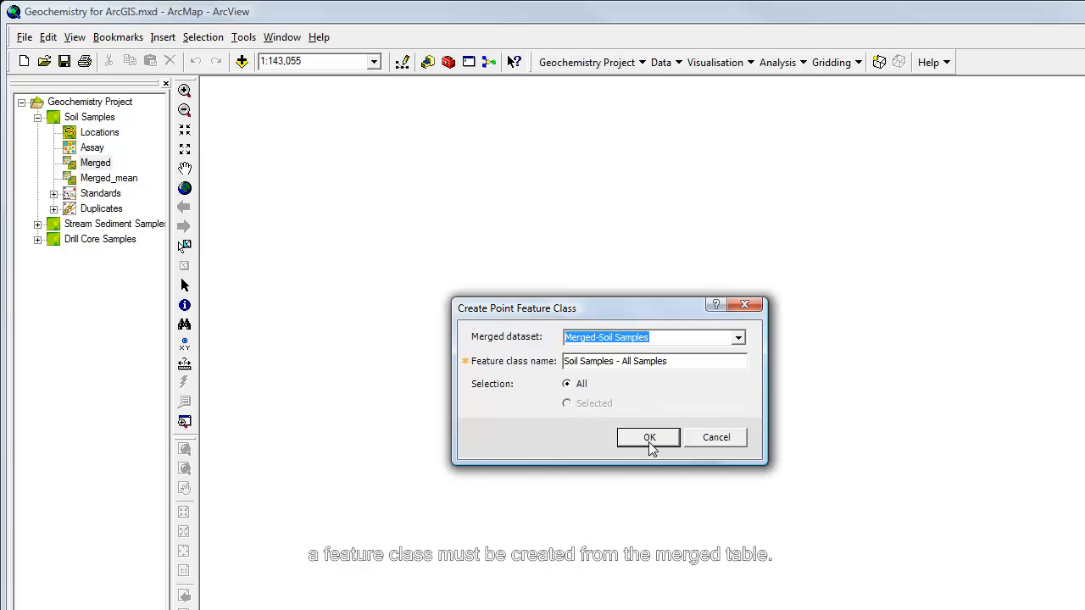
left_click(647, 438)
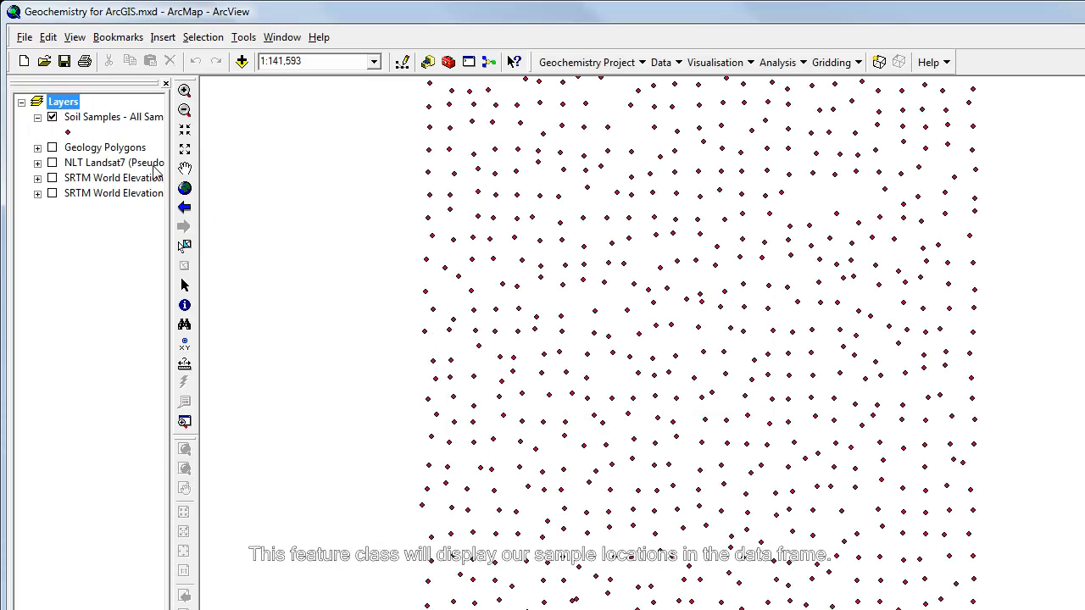
Set the layer's symbology to unique-value categories on the Lithology field
right_click(112, 115)
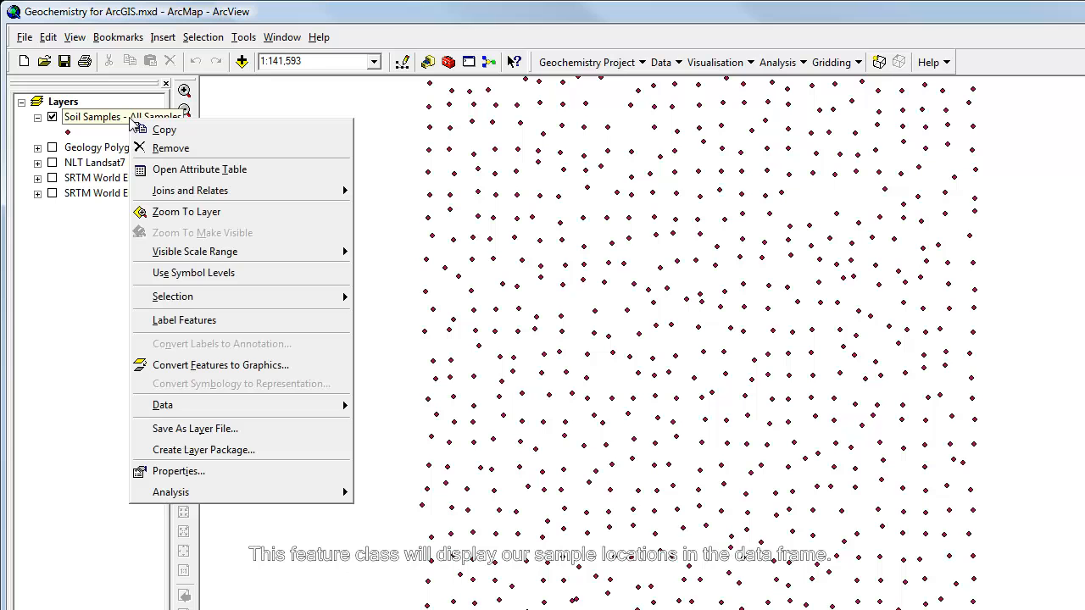
mouse_move(178, 471)
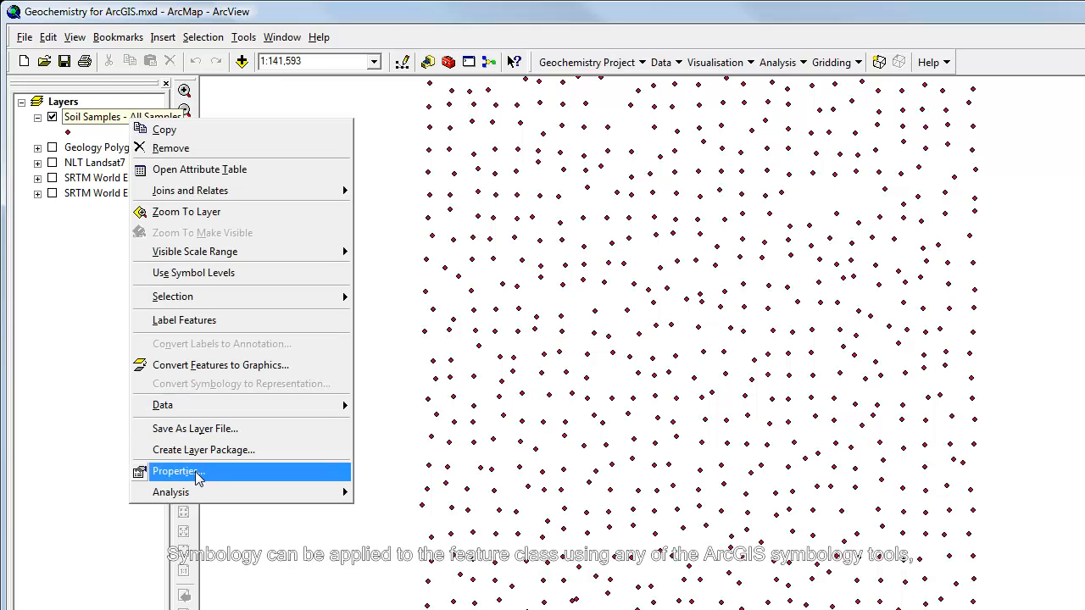
left_click(178, 471)
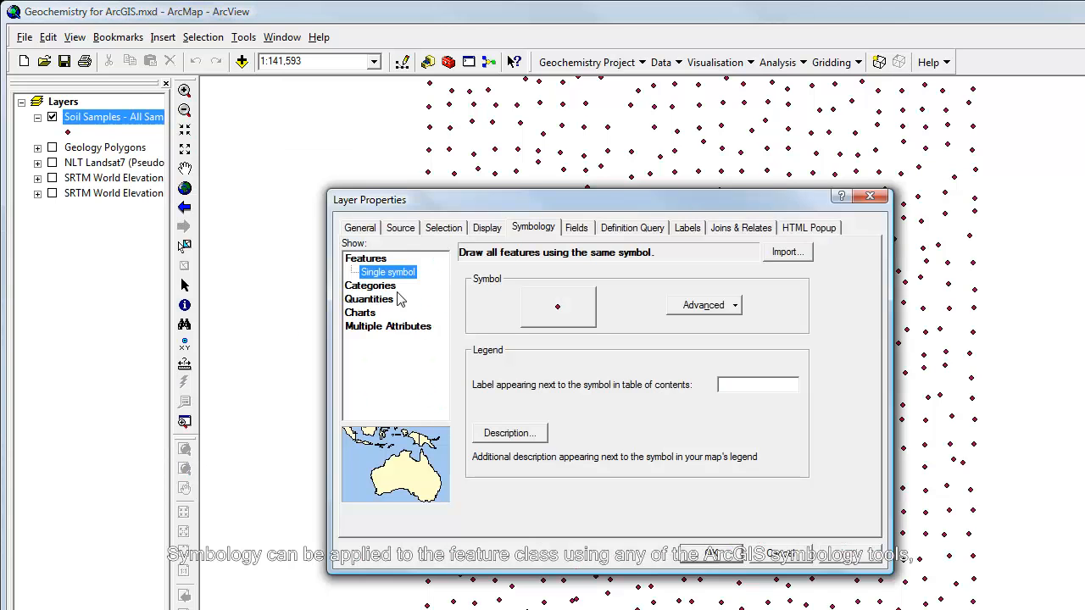
left_click(370, 271)
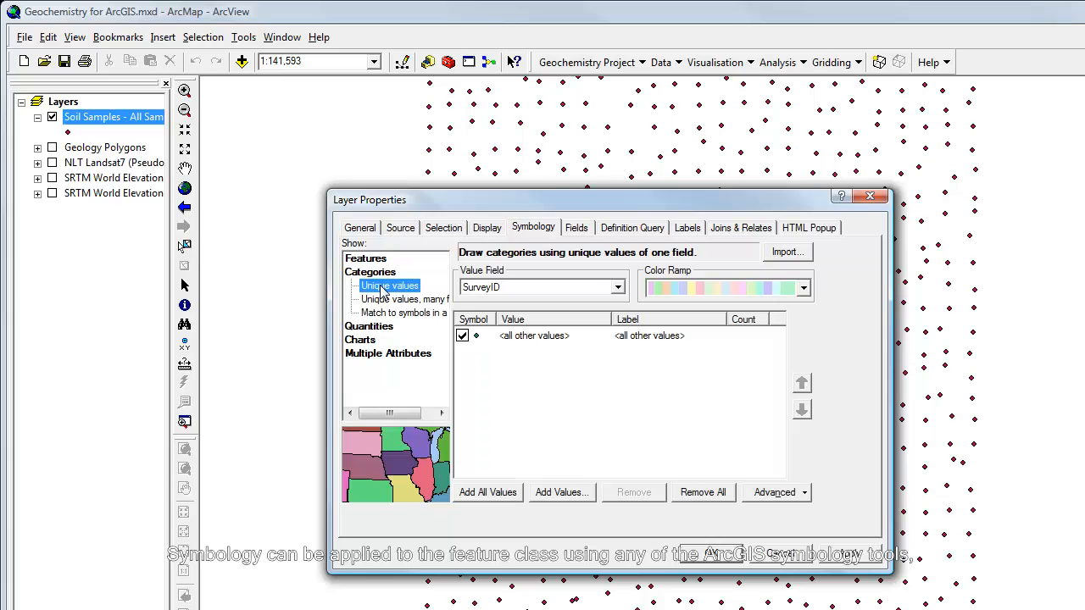
left_click(617, 287)
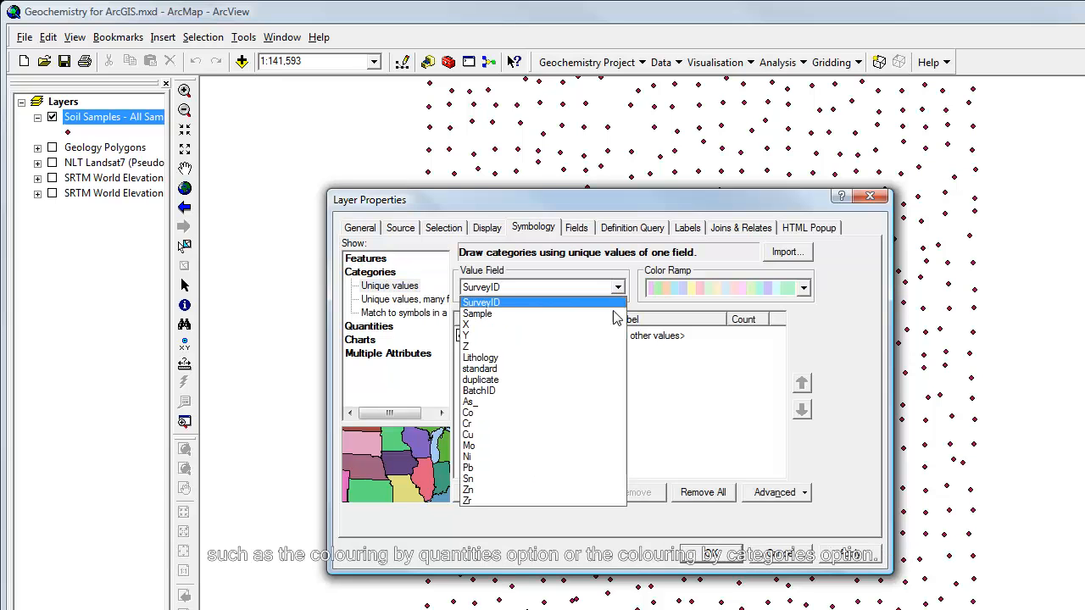
left_click(480, 355)
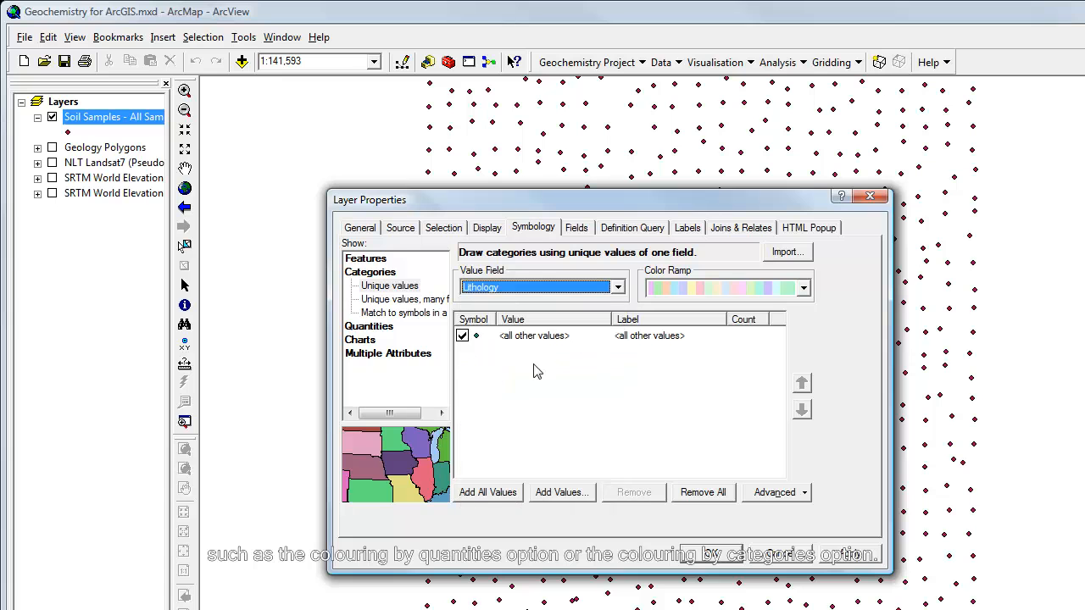
left_click(487, 492)
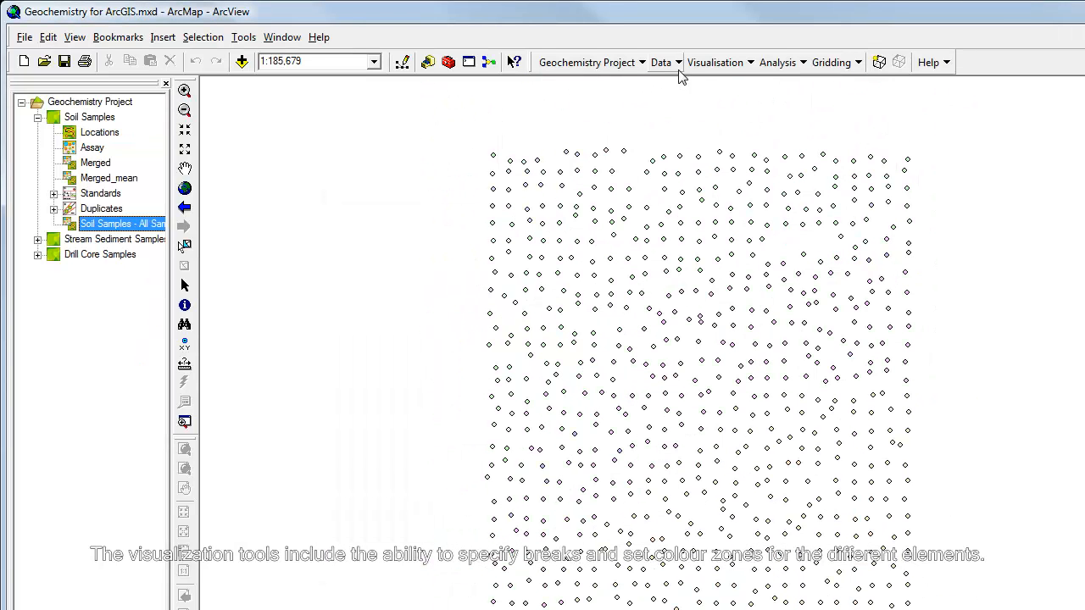
Colour all assay elements at once by percentile breaks in Set Assay Colours
left_click(715, 61)
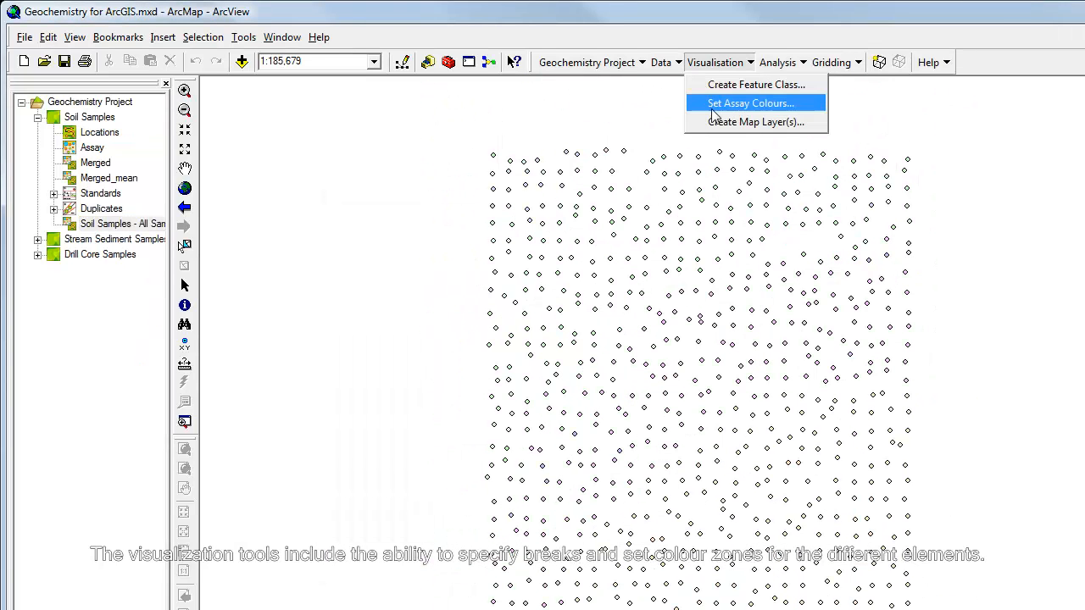
left_click(749, 103)
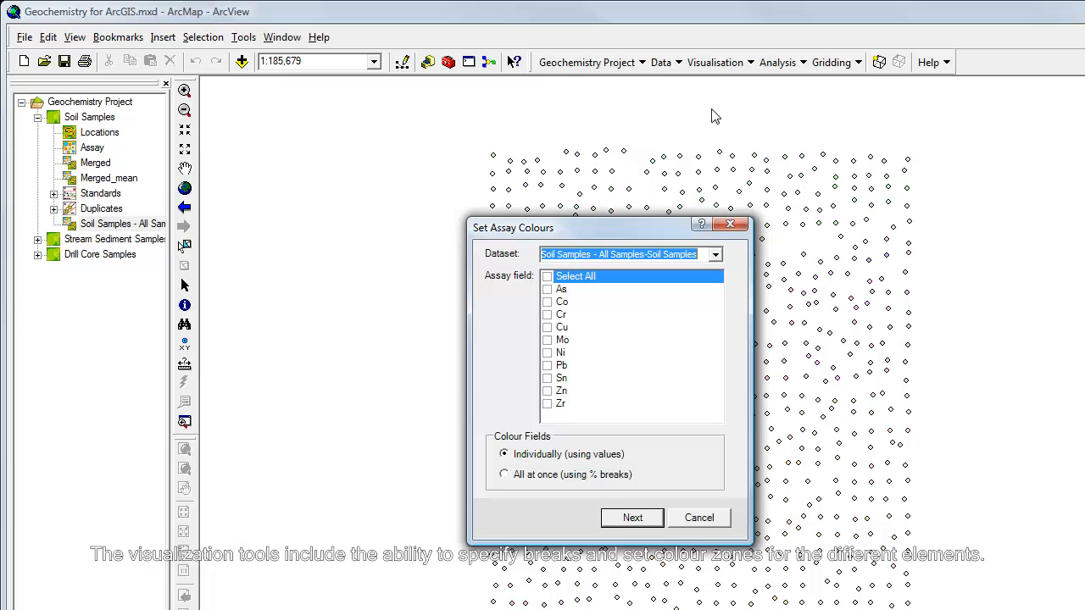
left_click(547, 274)
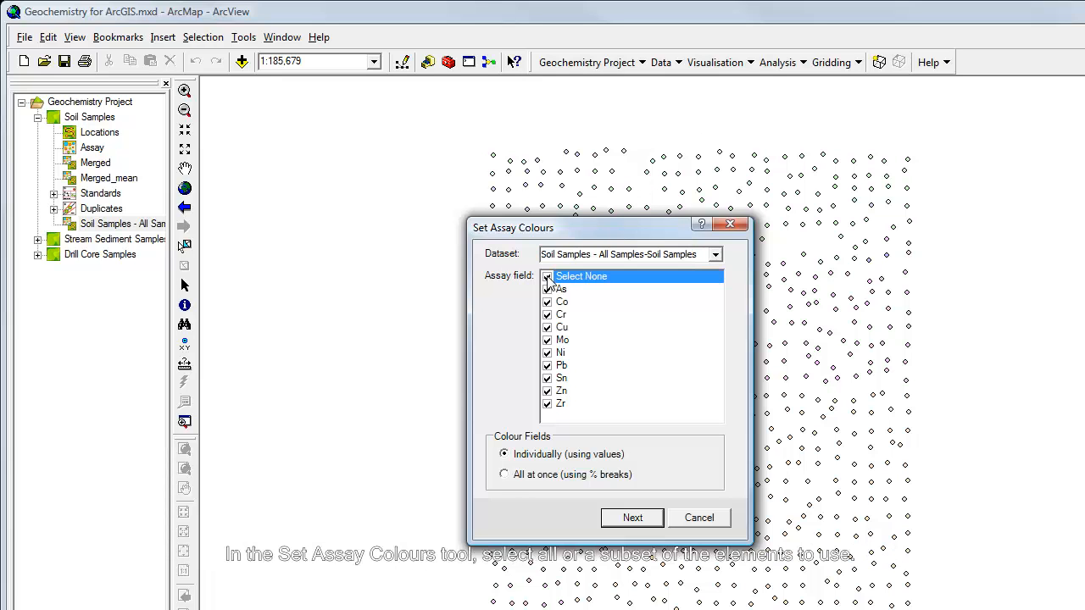
left_click(505, 475)
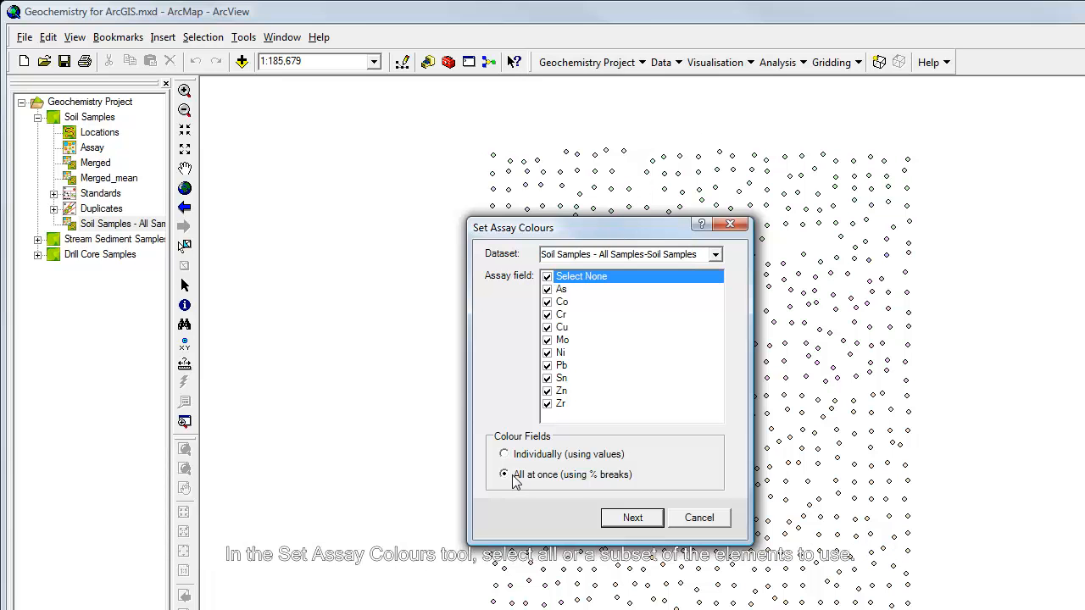
left_click(630, 518)
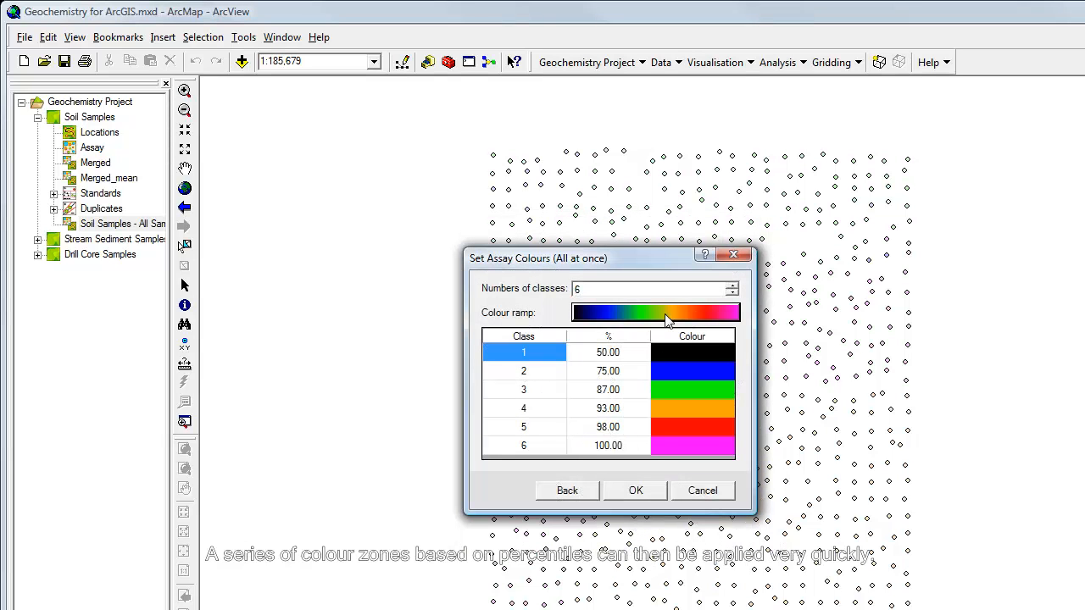
Apply the Geosoft 8 colour ramp to the six percentile classes and accept them
left_click(654, 312)
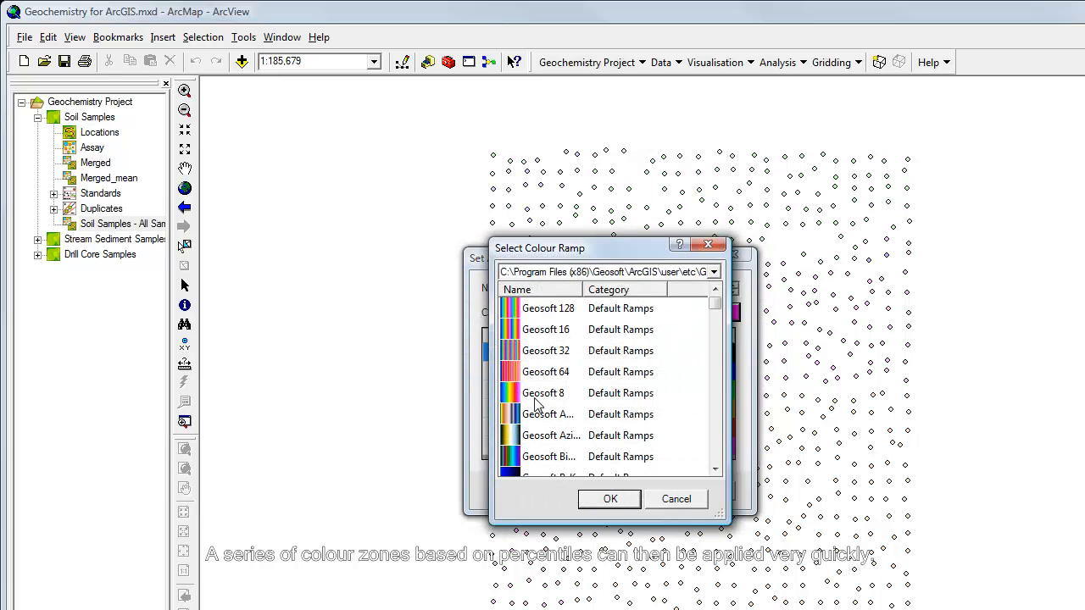
left_click(542, 394)
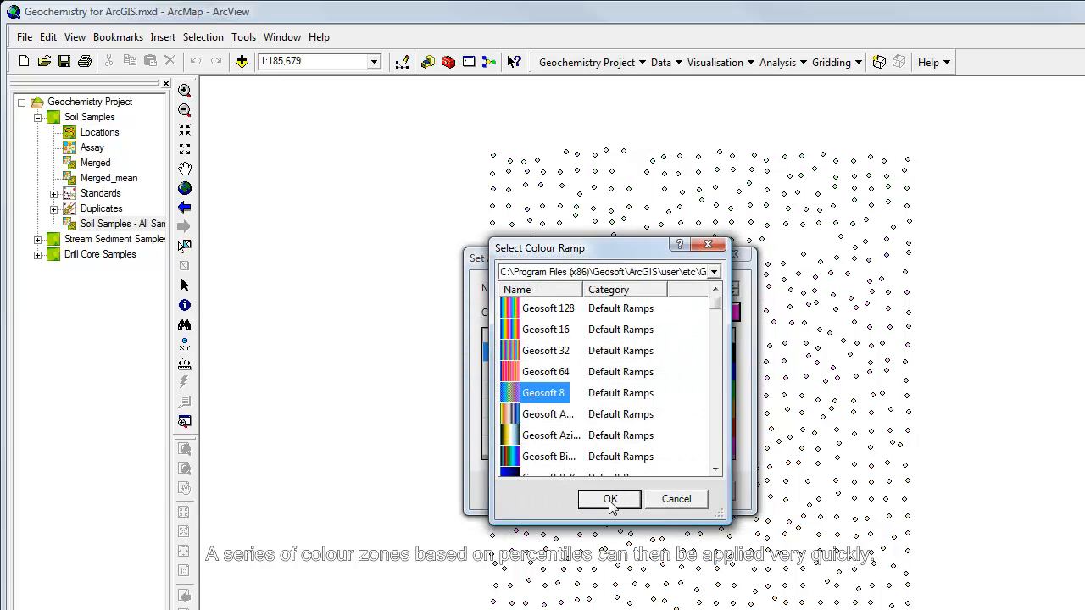
left_click(610, 498)
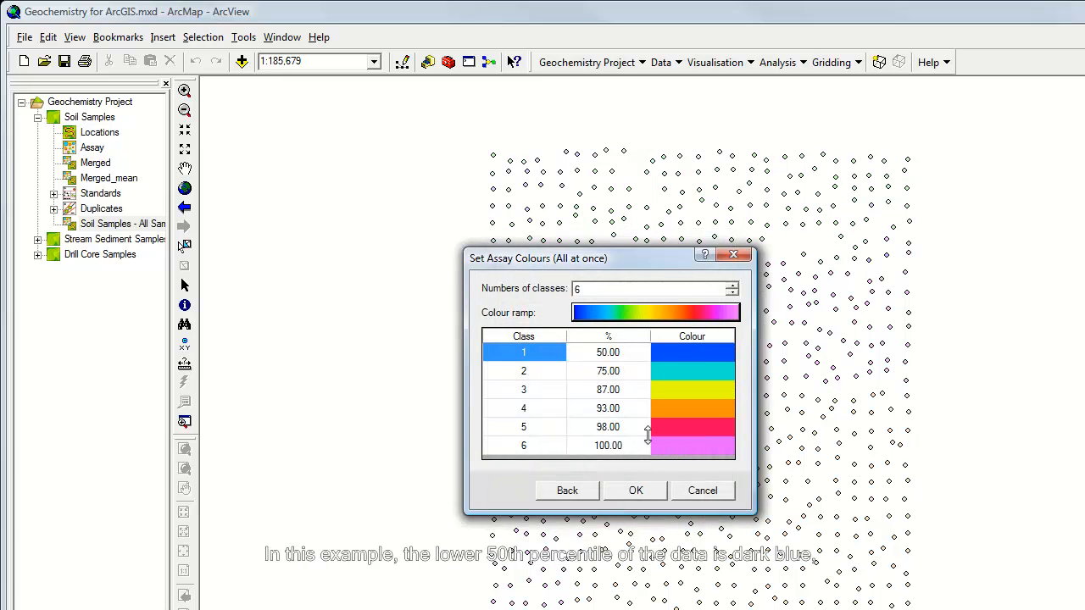
left_click(691, 353)
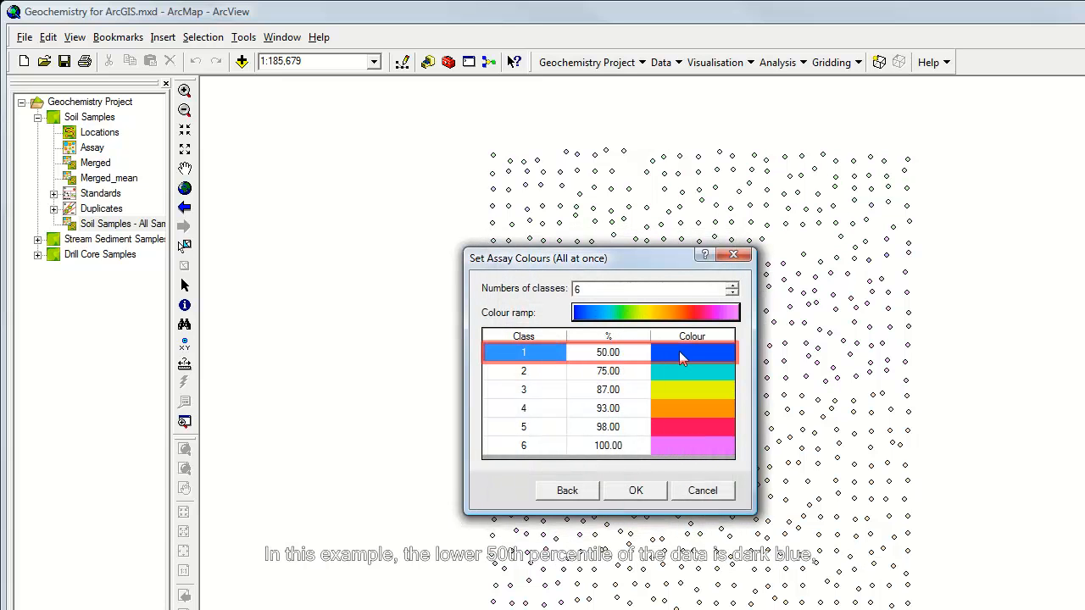
left_click(607, 370)
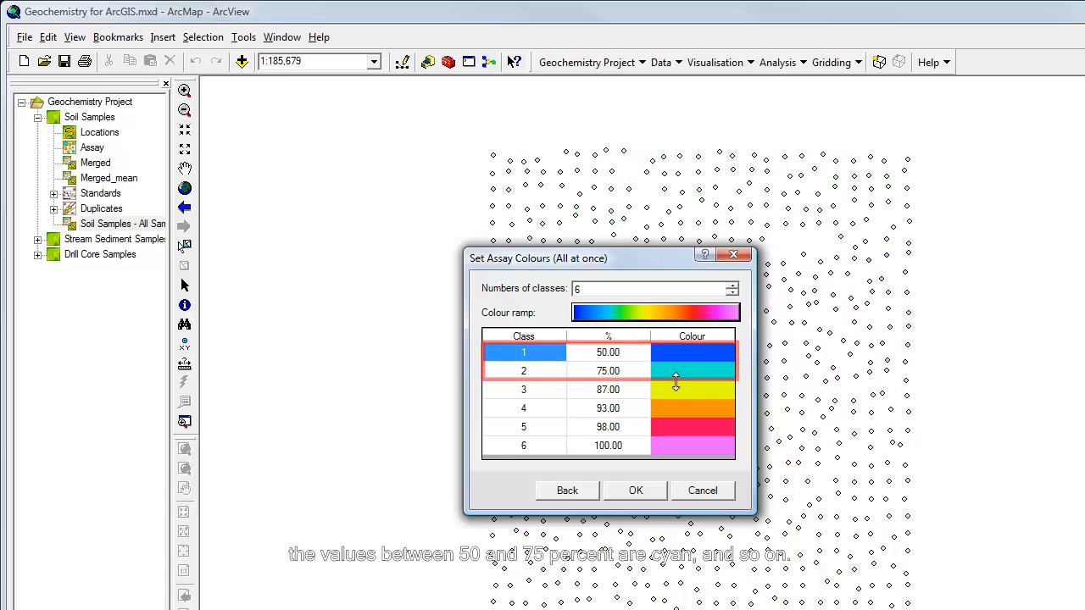
left_click(636, 489)
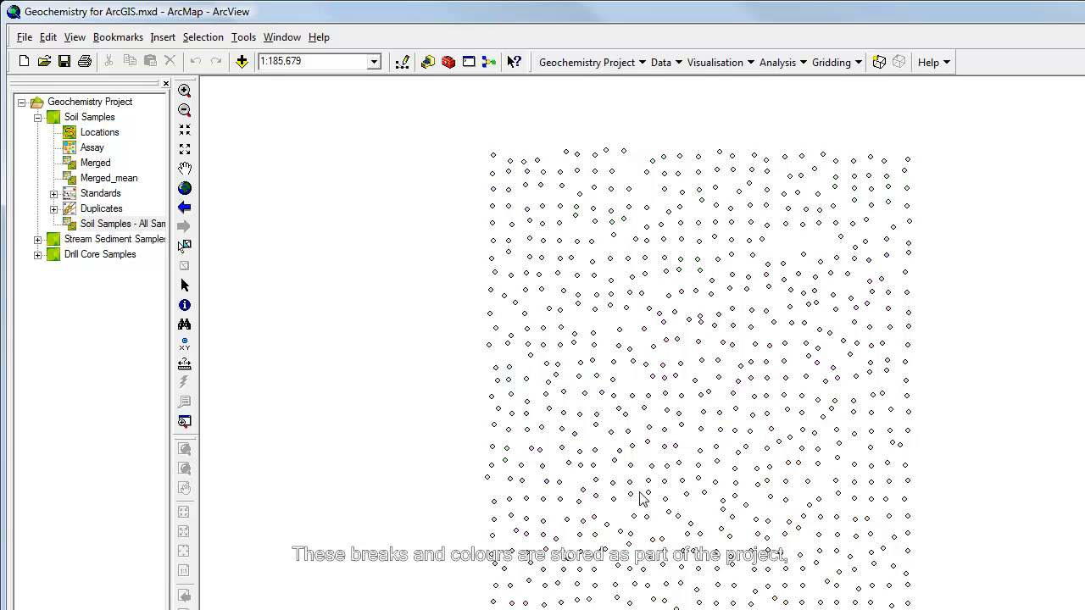
mouse_move(659, 295)
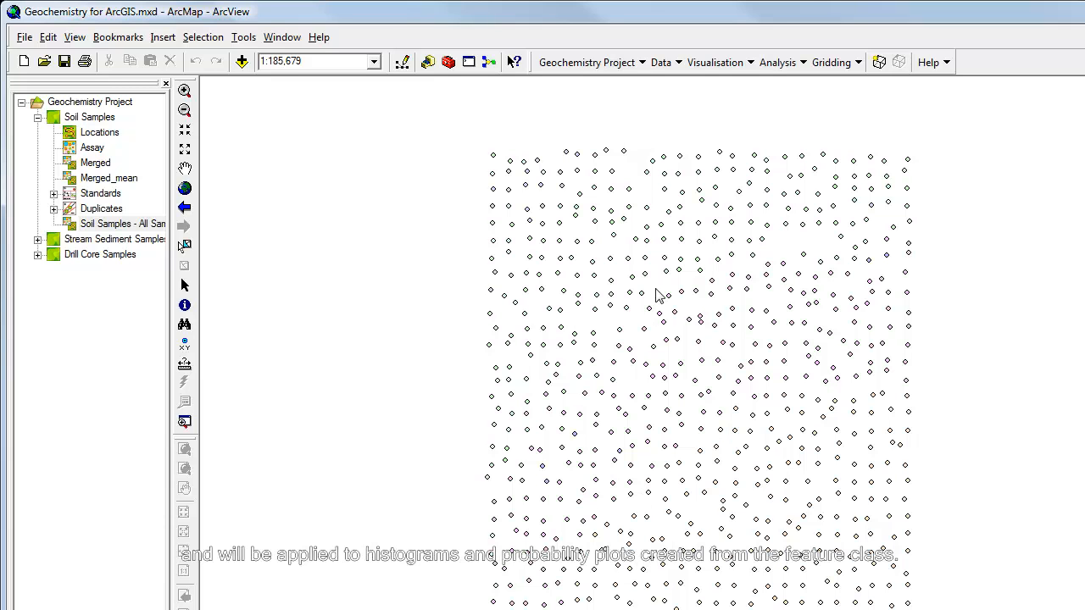
mouse_move(684, 143)
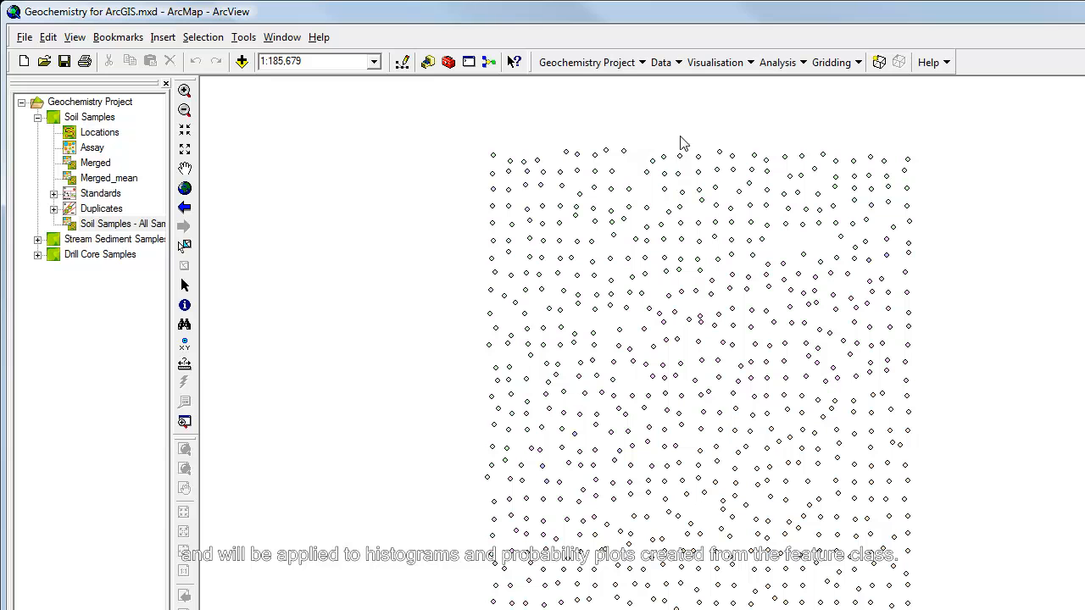
Create individual map layers for the As, Co, Cr and Cu elements
left_click(716, 61)
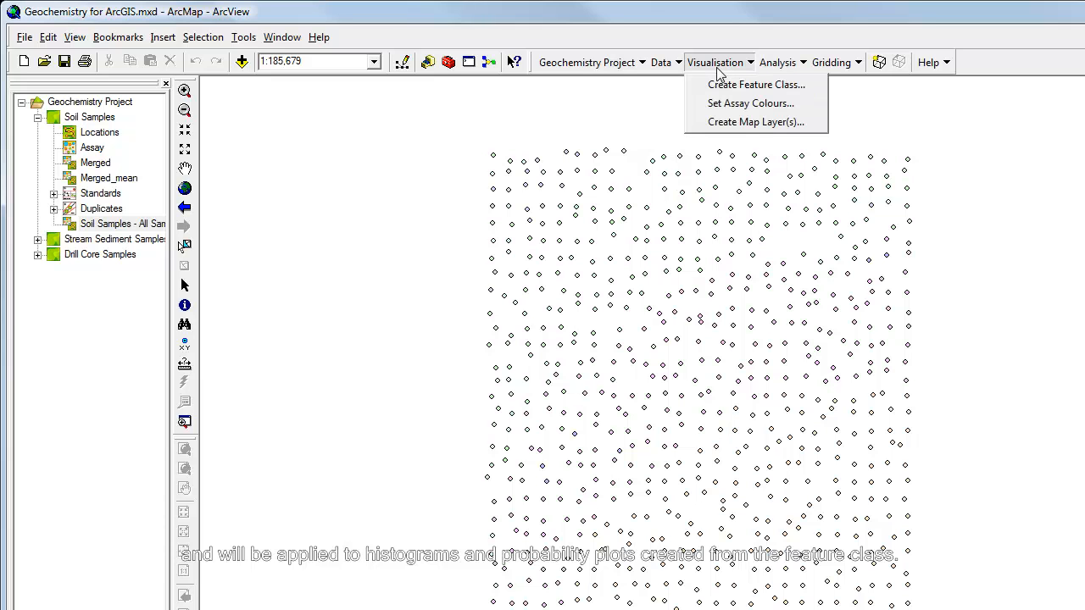
left_click(752, 122)
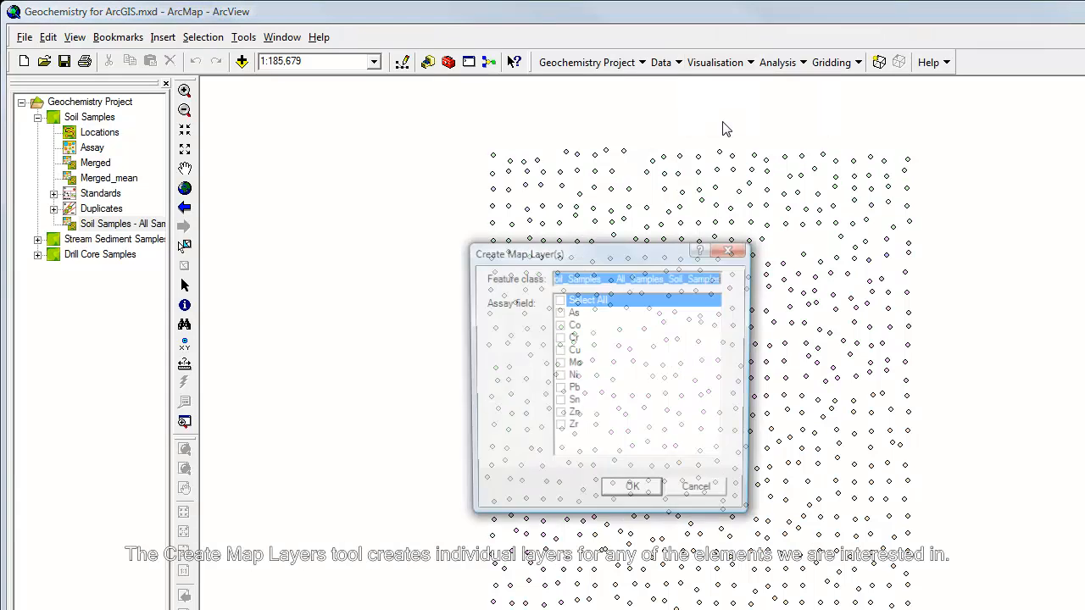
left_click(560, 312)
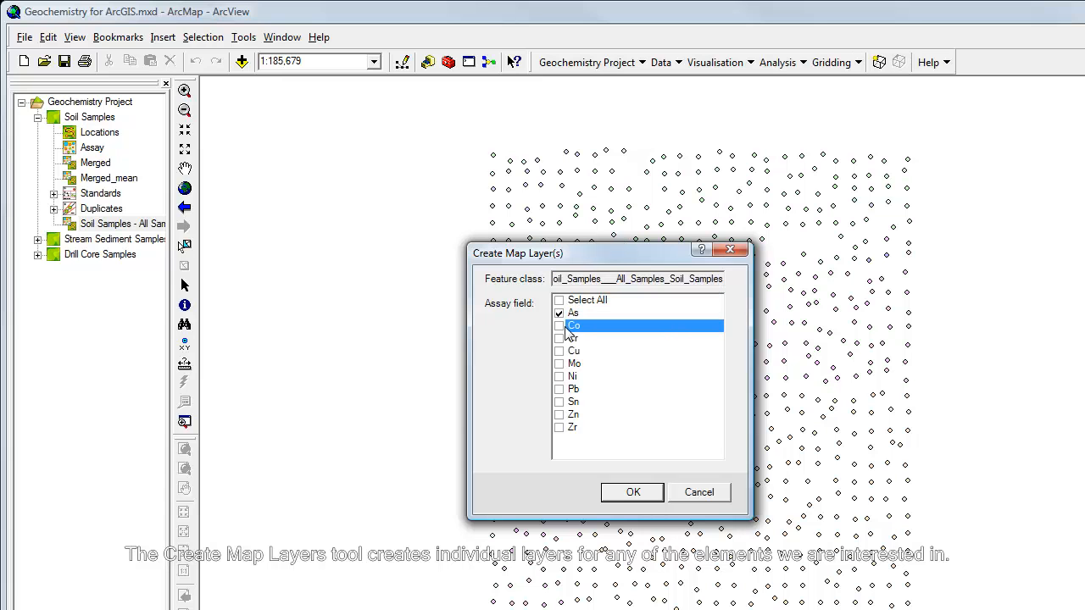
left_click(559, 351)
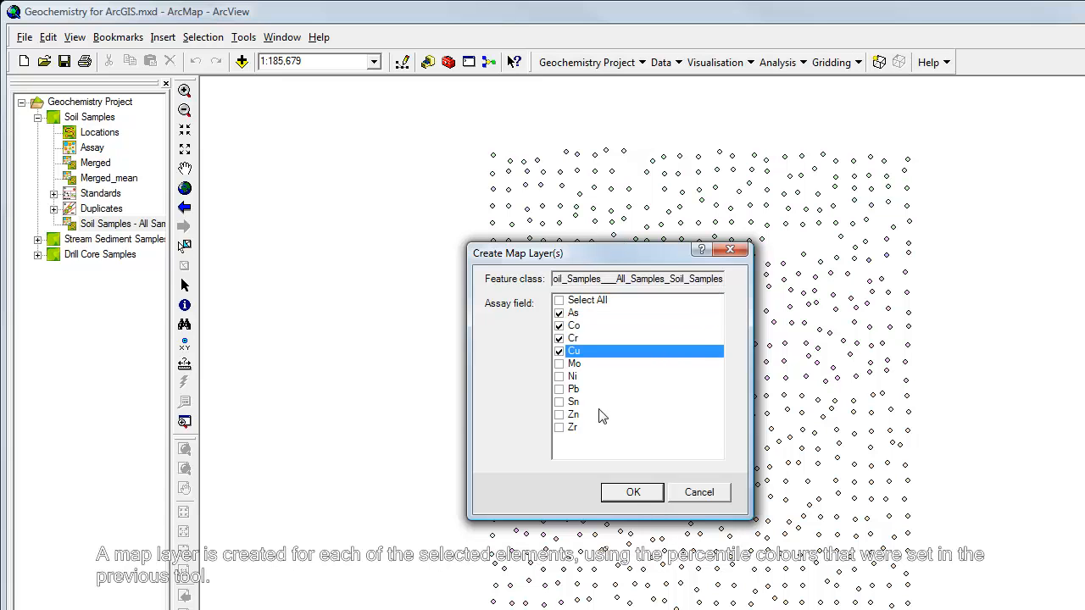
left_click(632, 492)
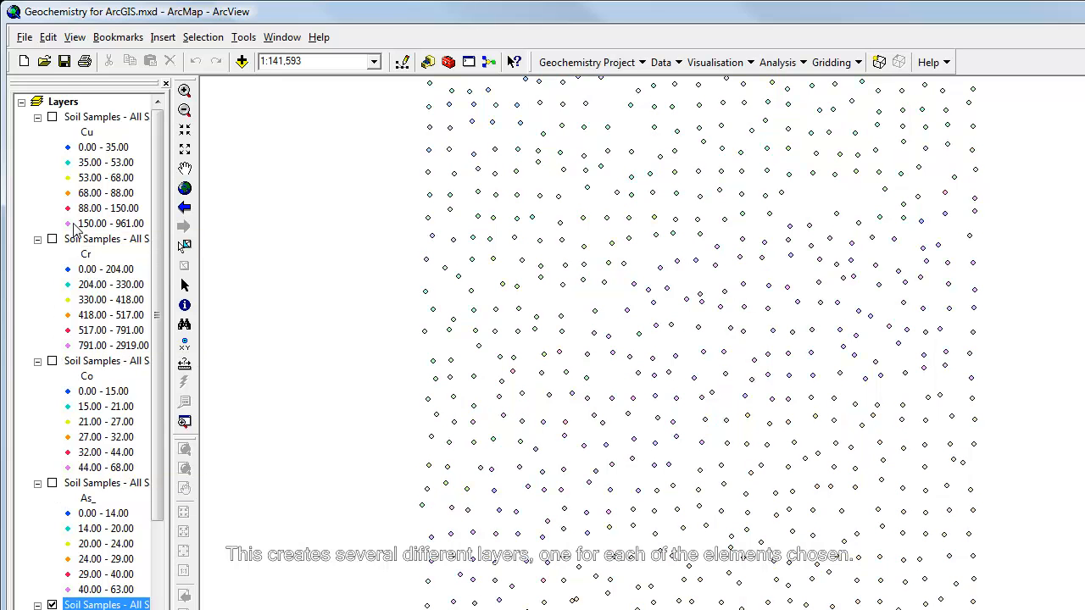
Collapse all layer legends and turn on the Cr soil sample layer
right_click(62, 101)
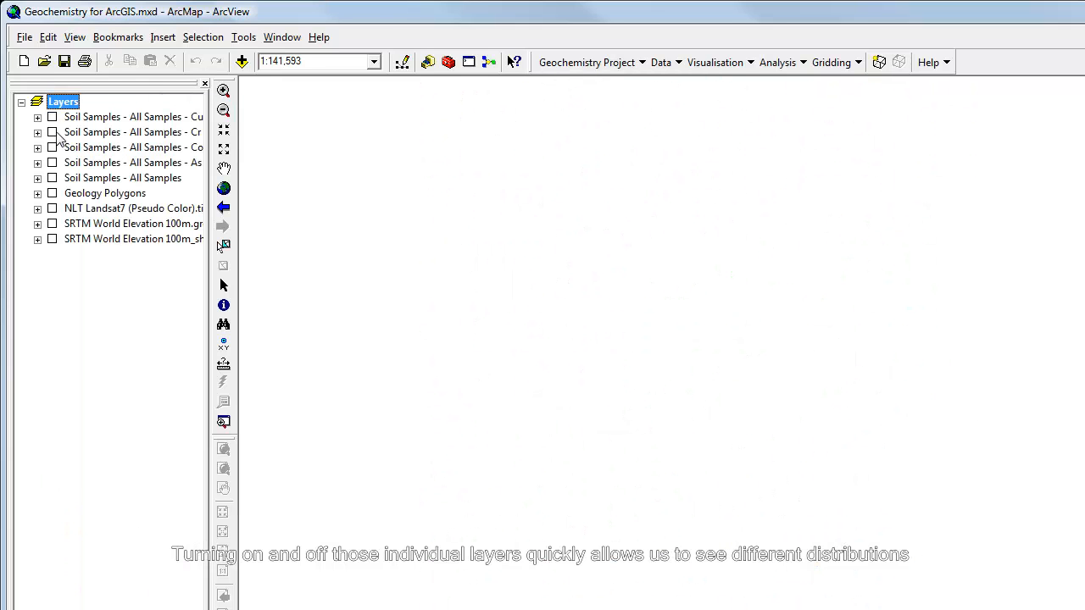
left_click(51, 132)
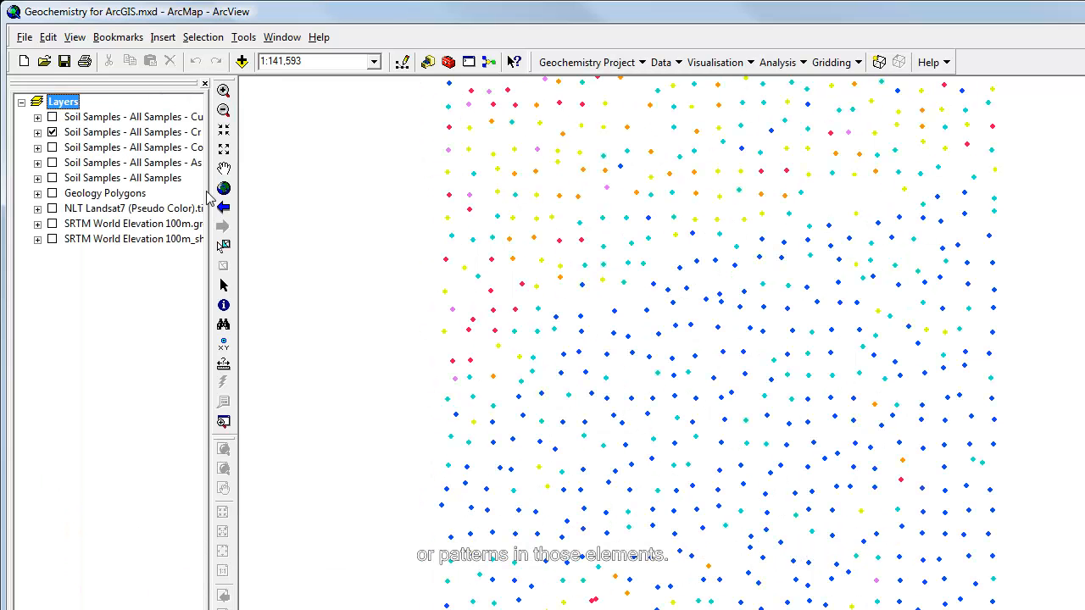
left_click(779, 61)
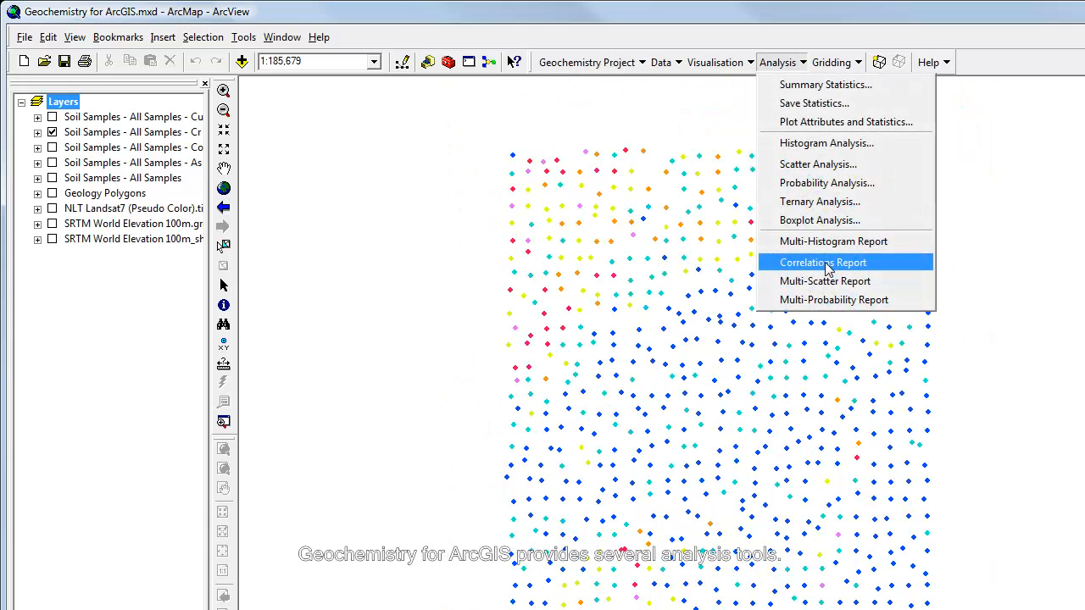
Generate a correlations report for all elements and view its plot/copy options
left_click(822, 261)
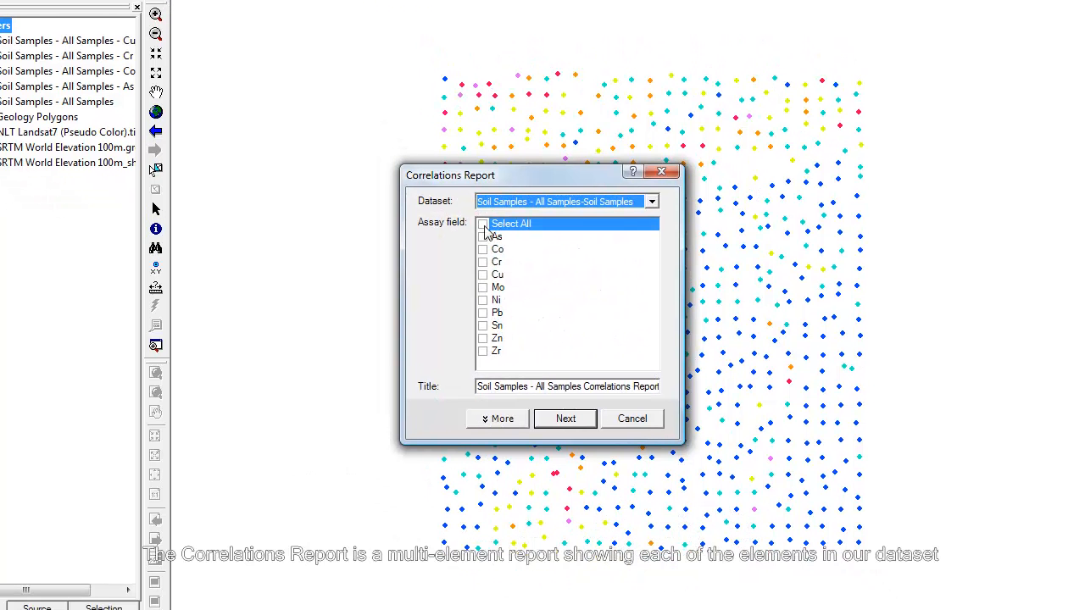
left_click(483, 224)
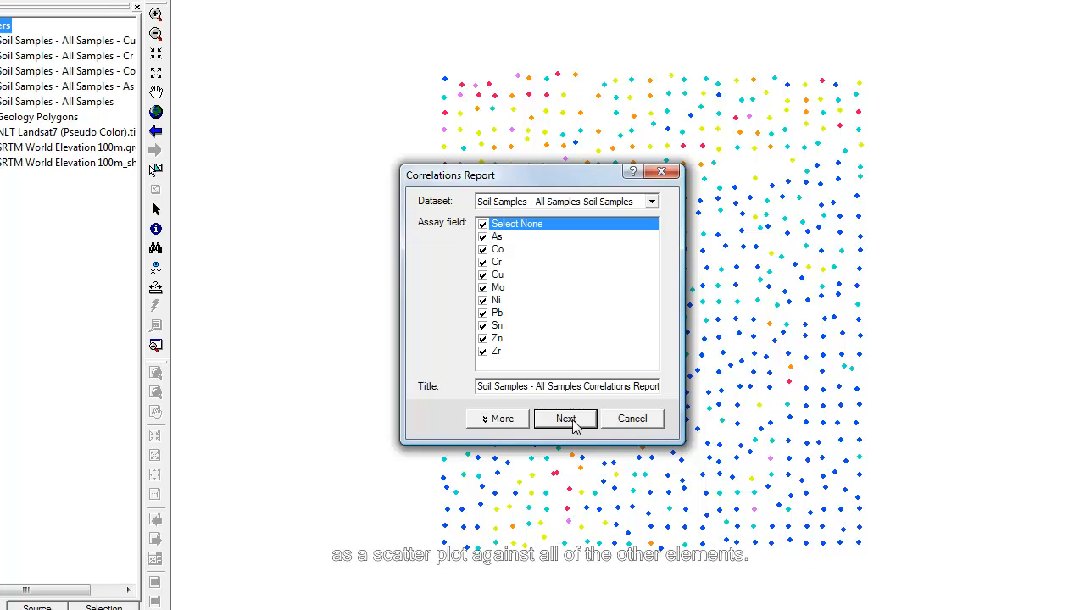
left_click(564, 417)
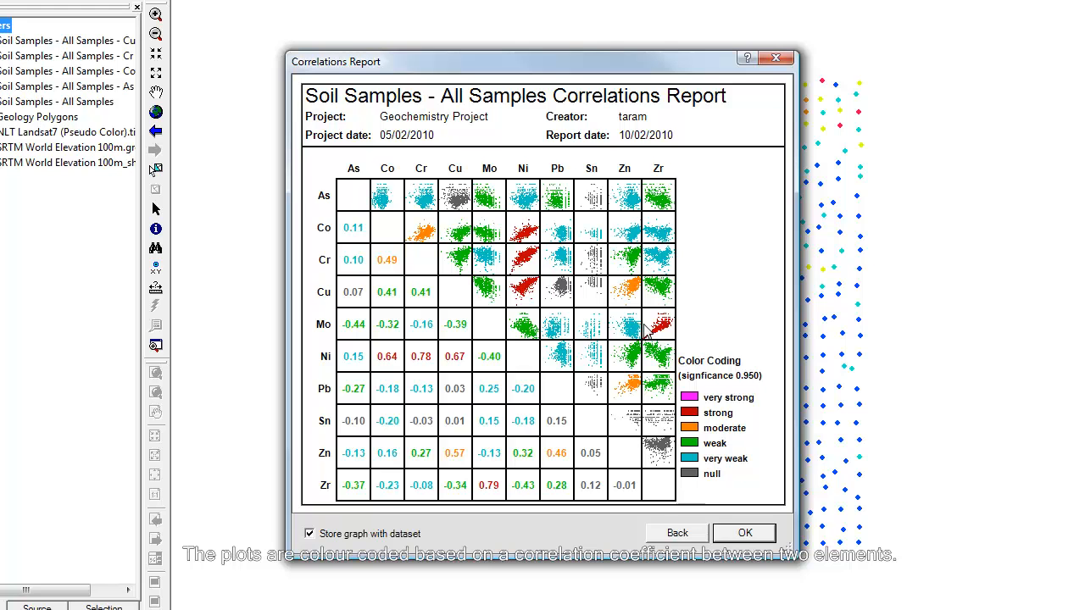
mouse_move(525, 295)
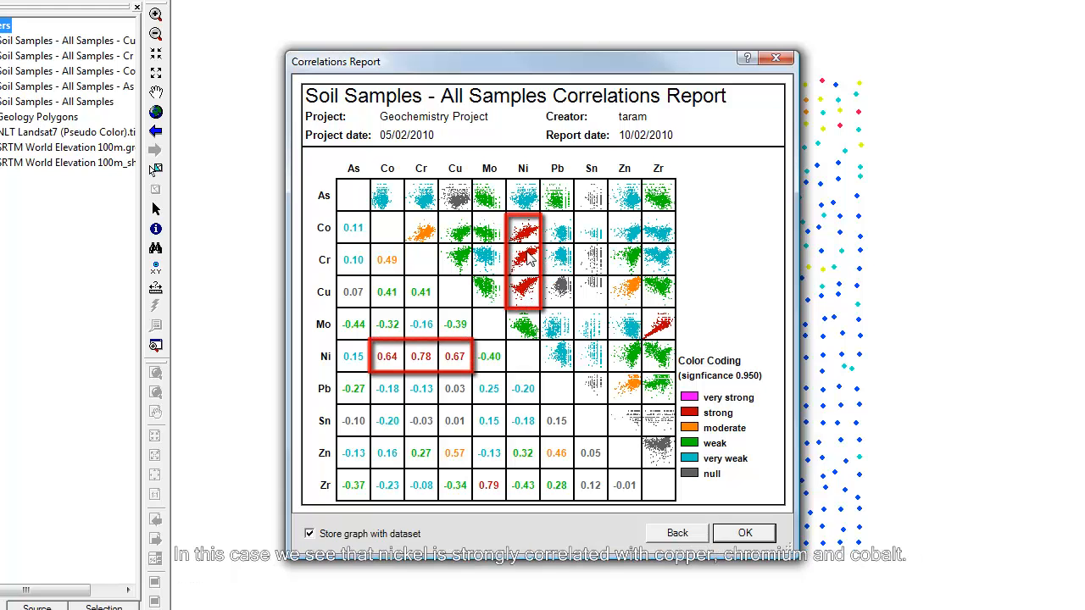
mouse_move(529, 241)
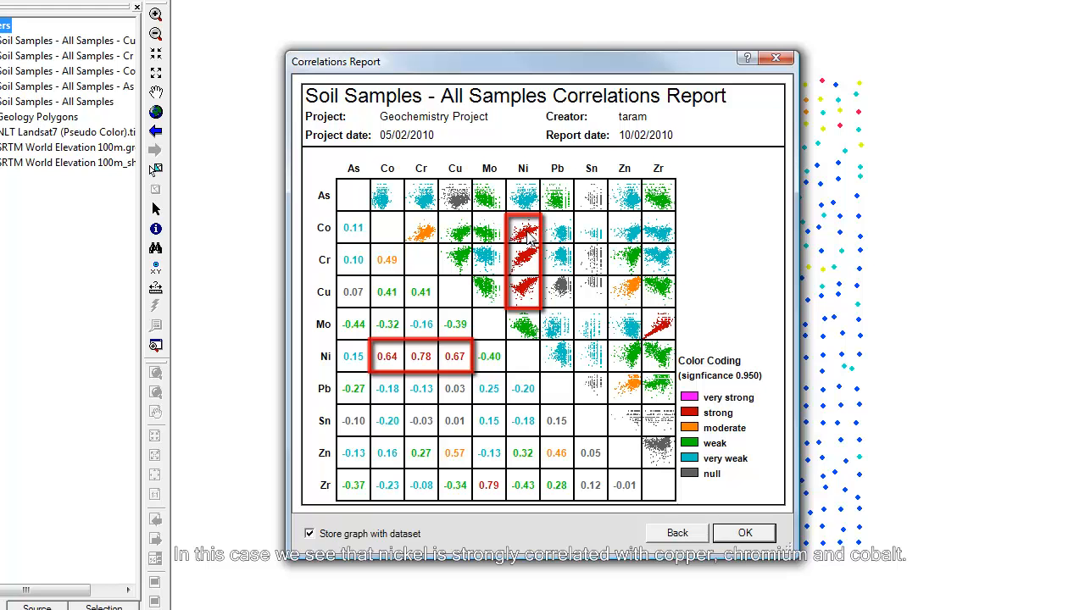
mouse_move(708, 237)
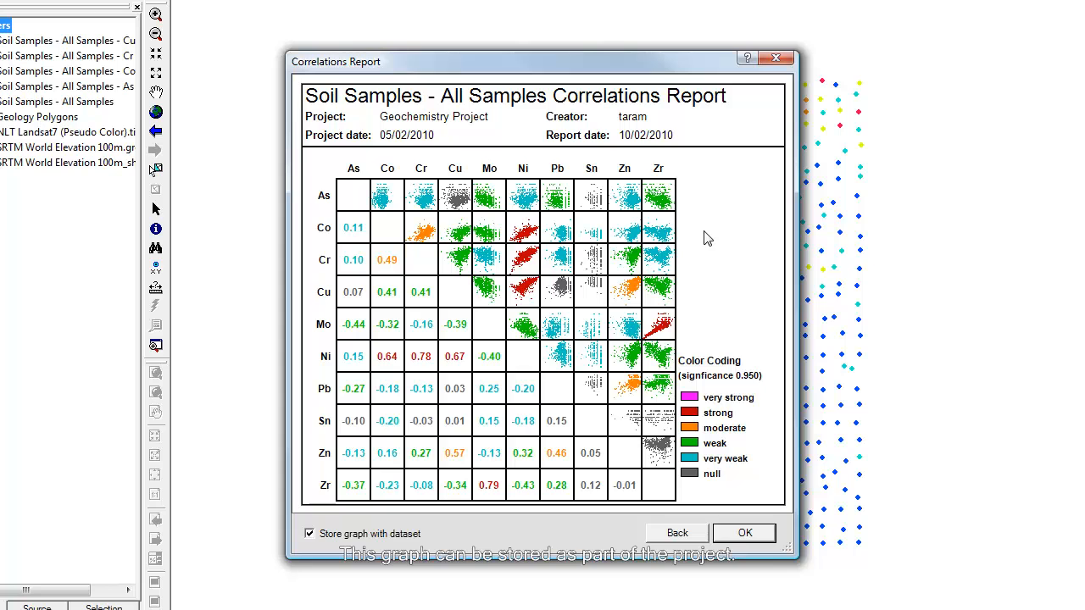
right_click(709, 237)
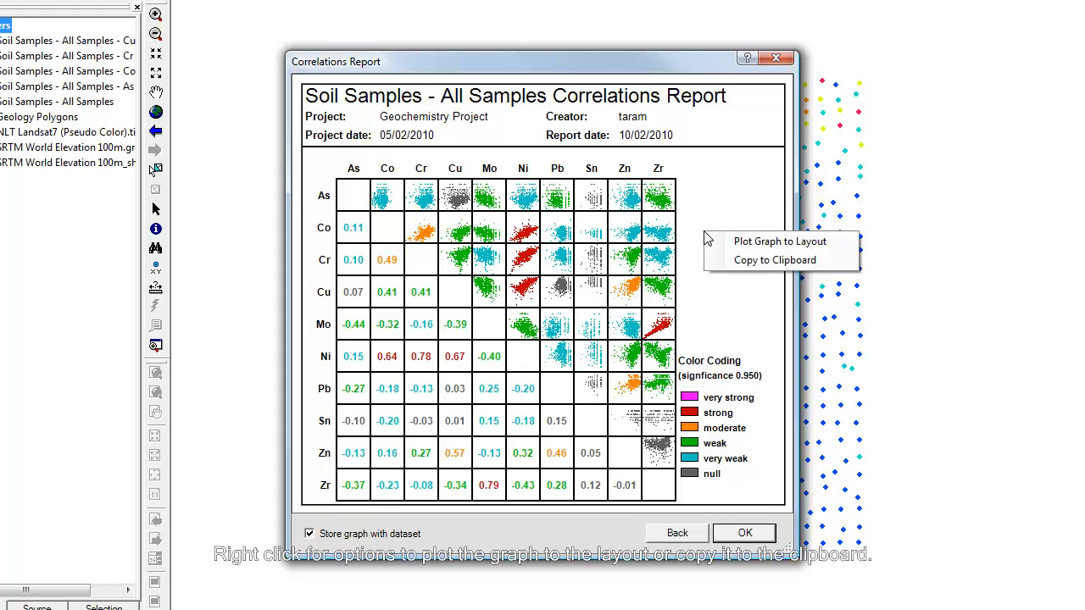
mouse_move(698, 298)
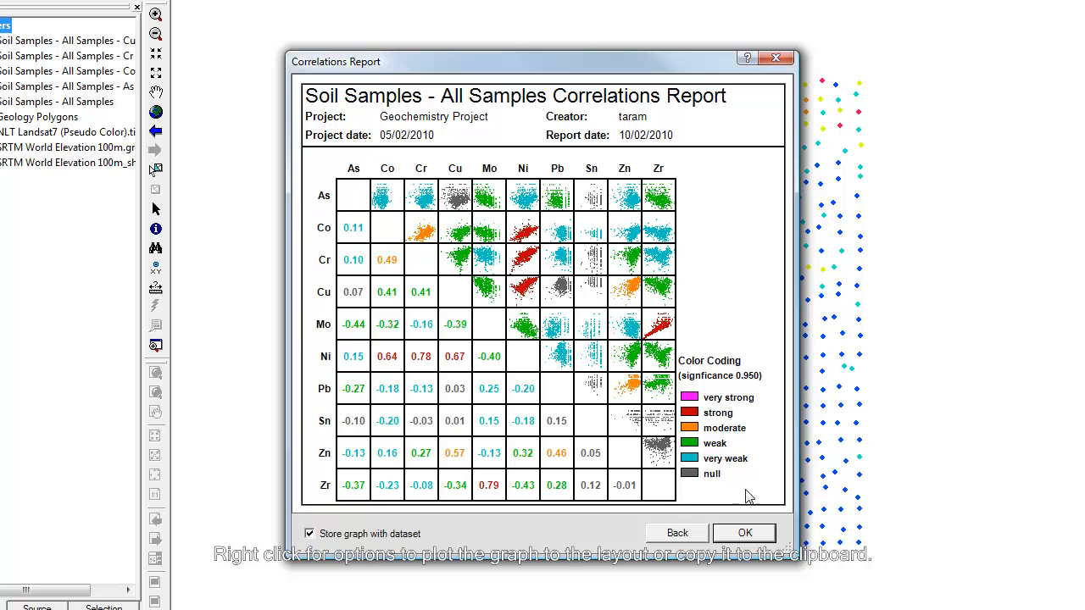
Run a histogram analysis of Cr on the soil samples, then close it
left_click(742, 533)
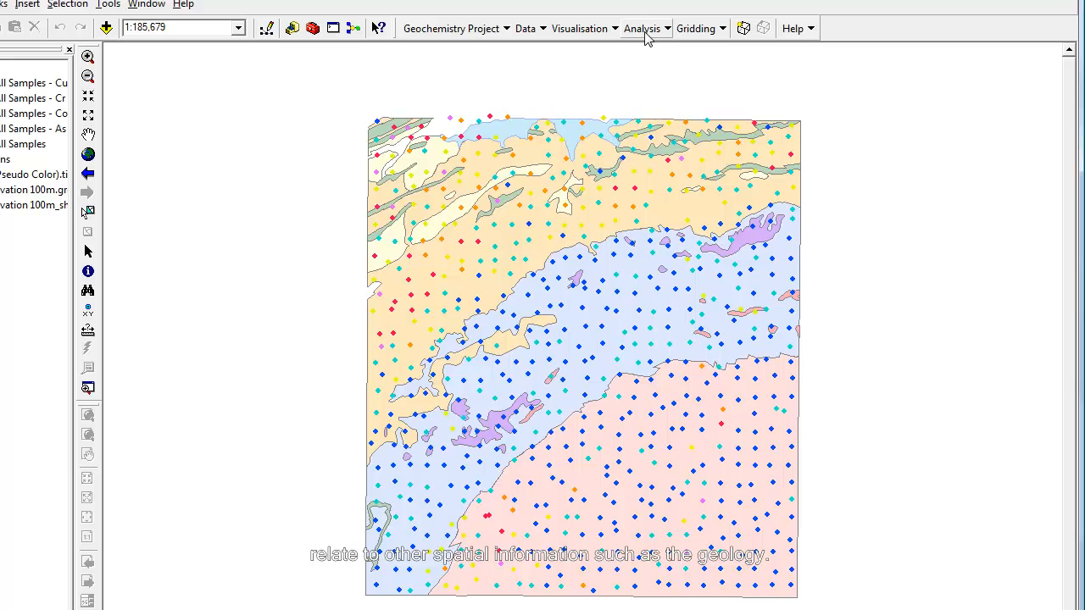
left_click(640, 27)
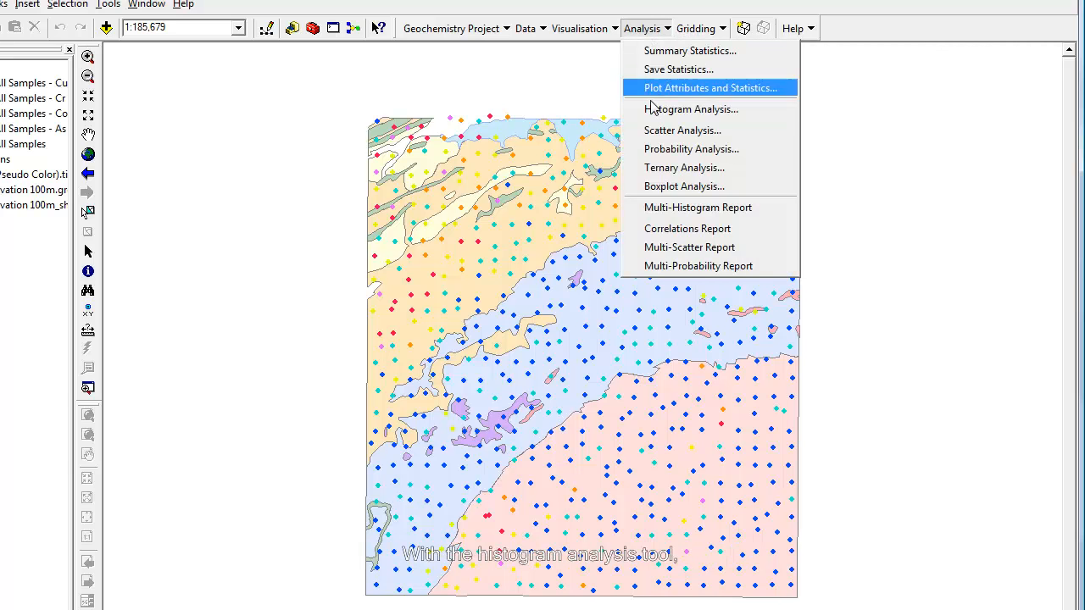
left_click(691, 108)
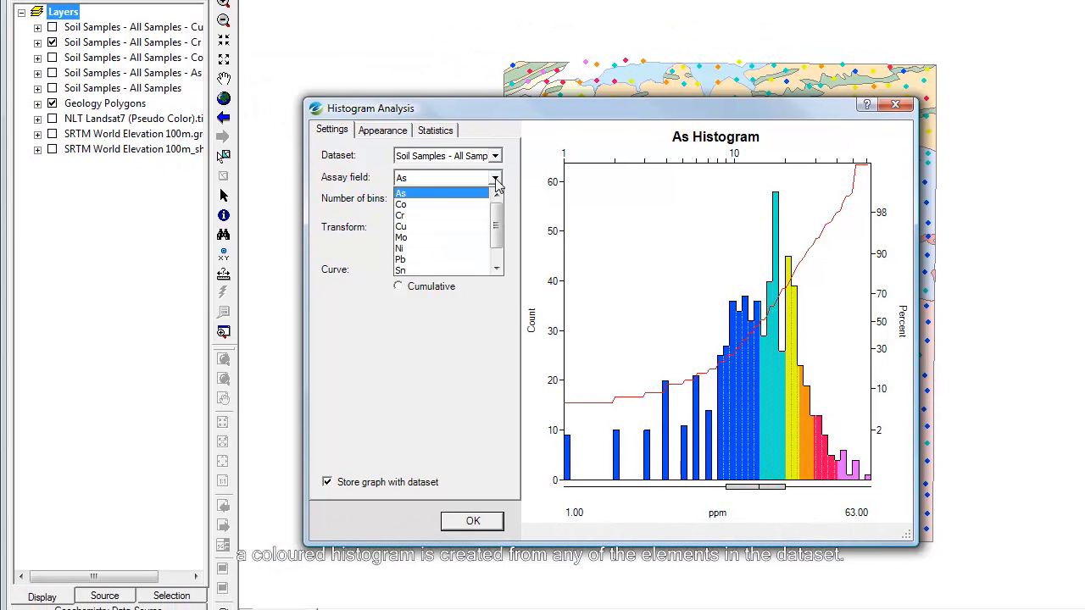
left_click(400, 203)
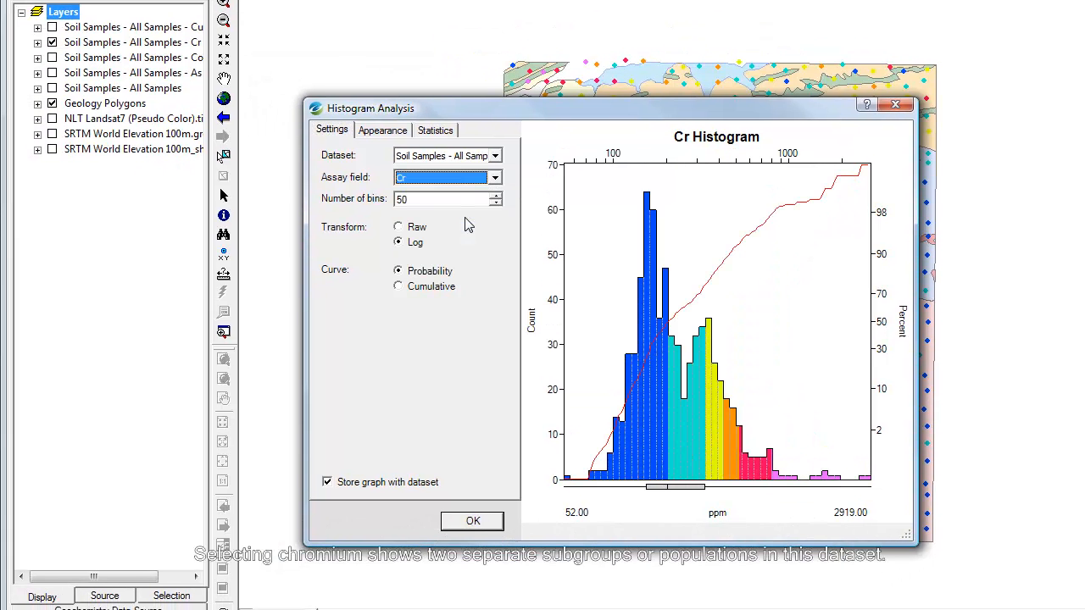
mouse_move(573, 188)
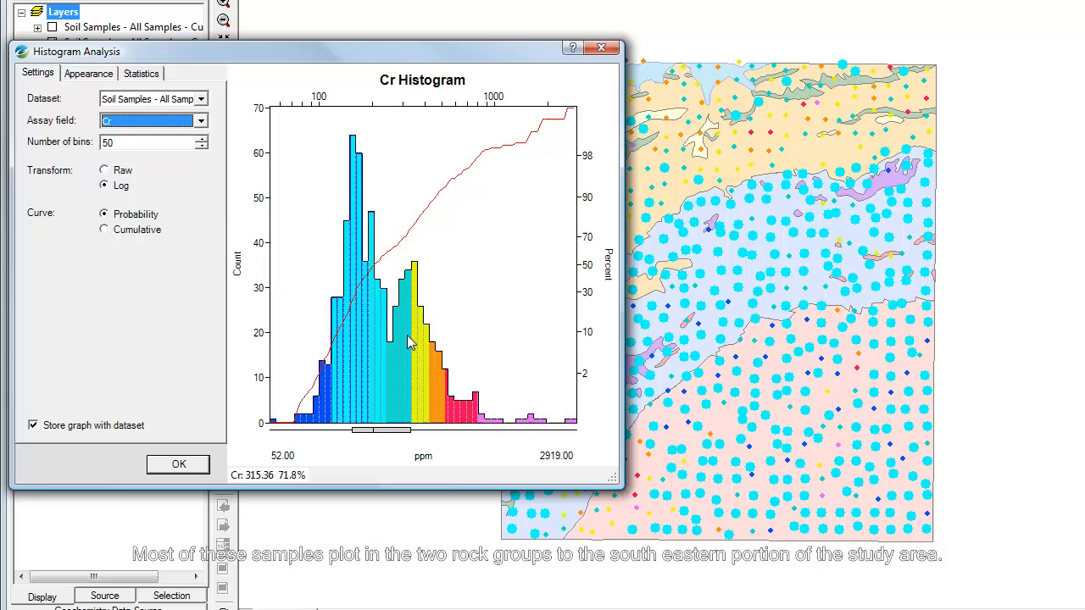
mouse_move(398, 339)
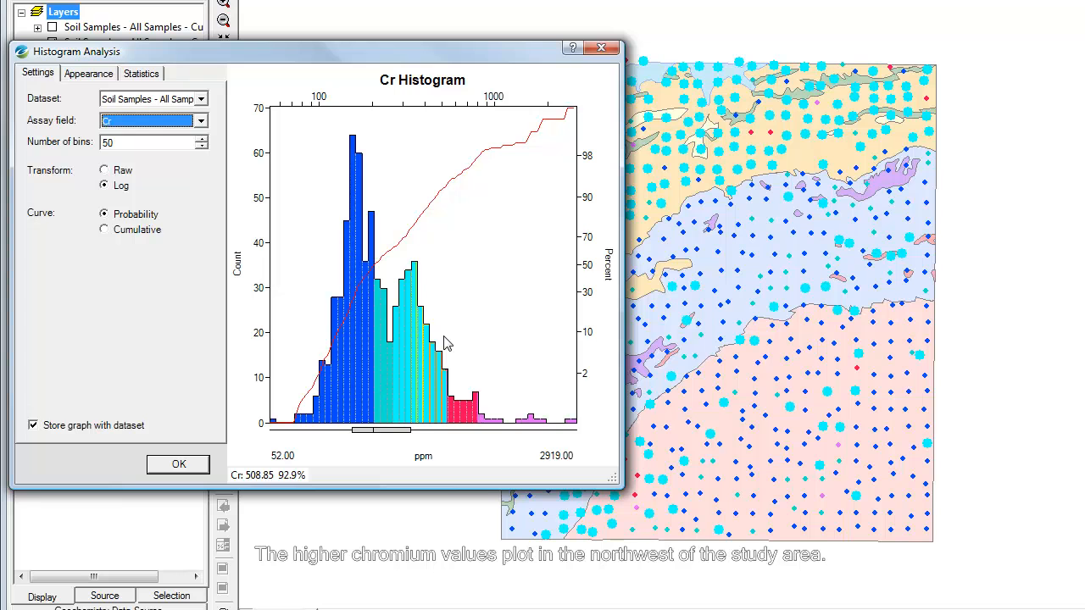
mouse_move(508, 244)
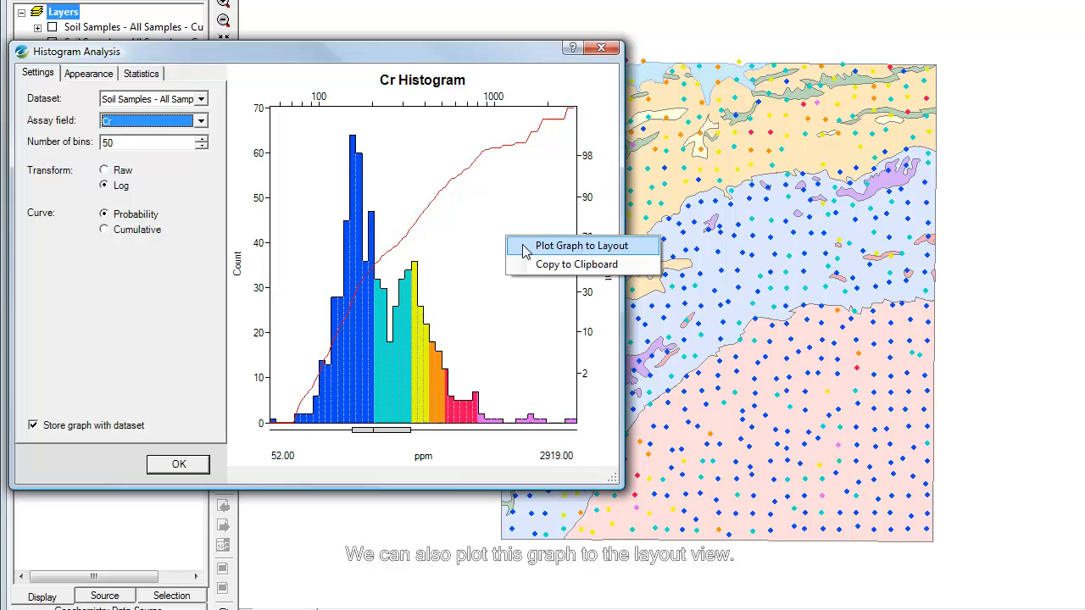
mouse_move(531, 258)
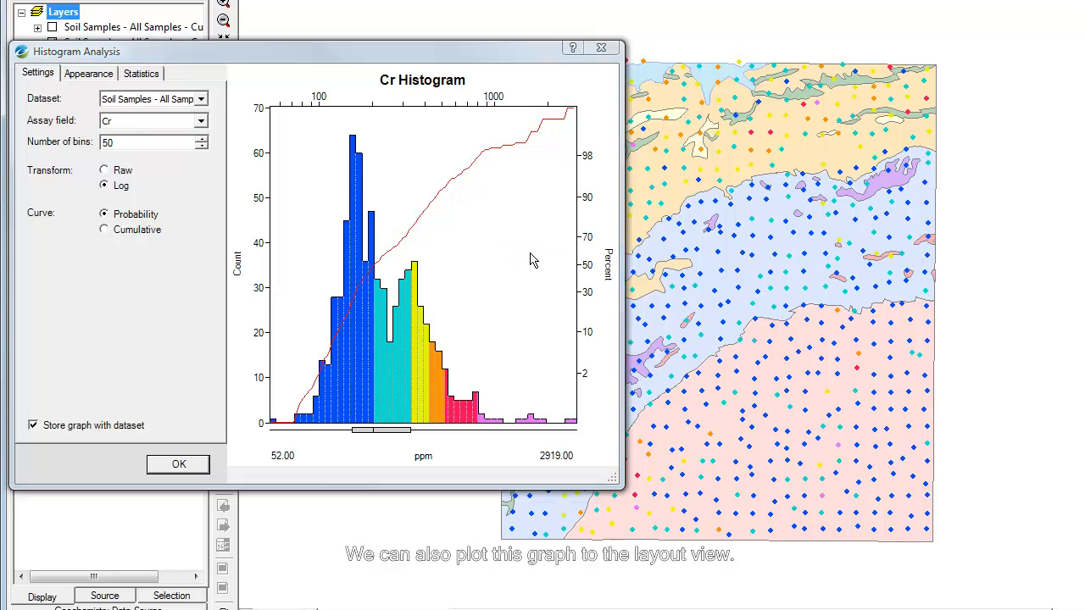
left_click(178, 464)
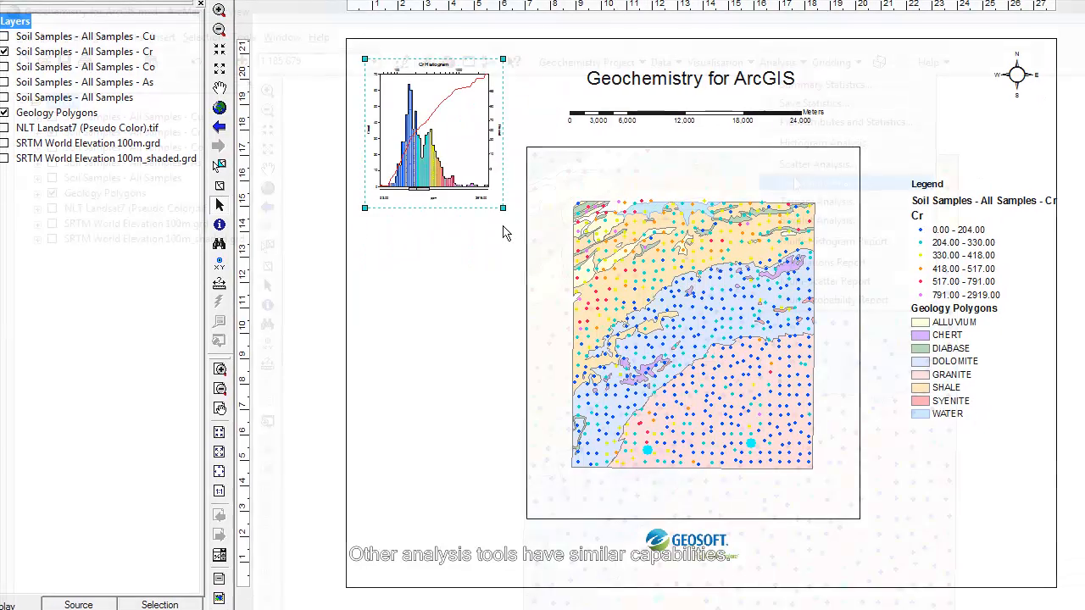
Run a Probability Analysis of the soil samples with Cr as the assay field on a log scale
left_click(778, 61)
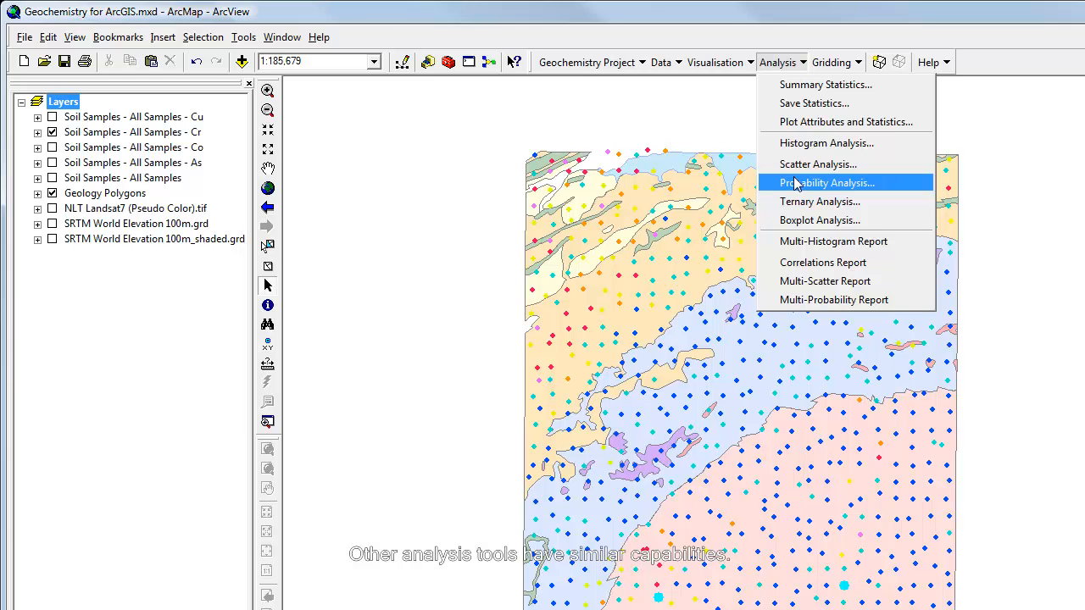
left_click(827, 183)
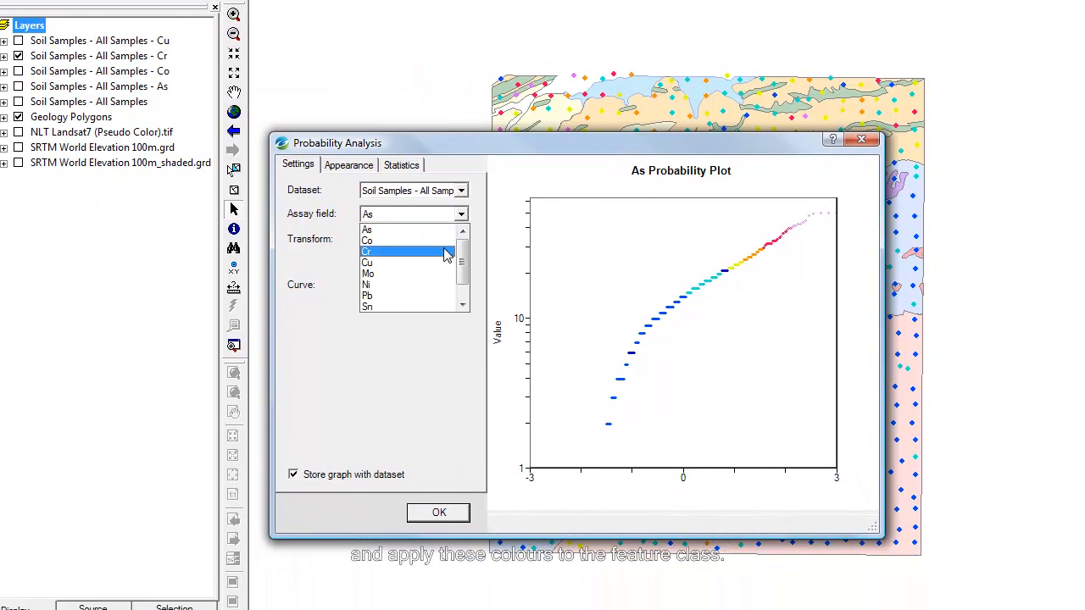
left_click(366, 251)
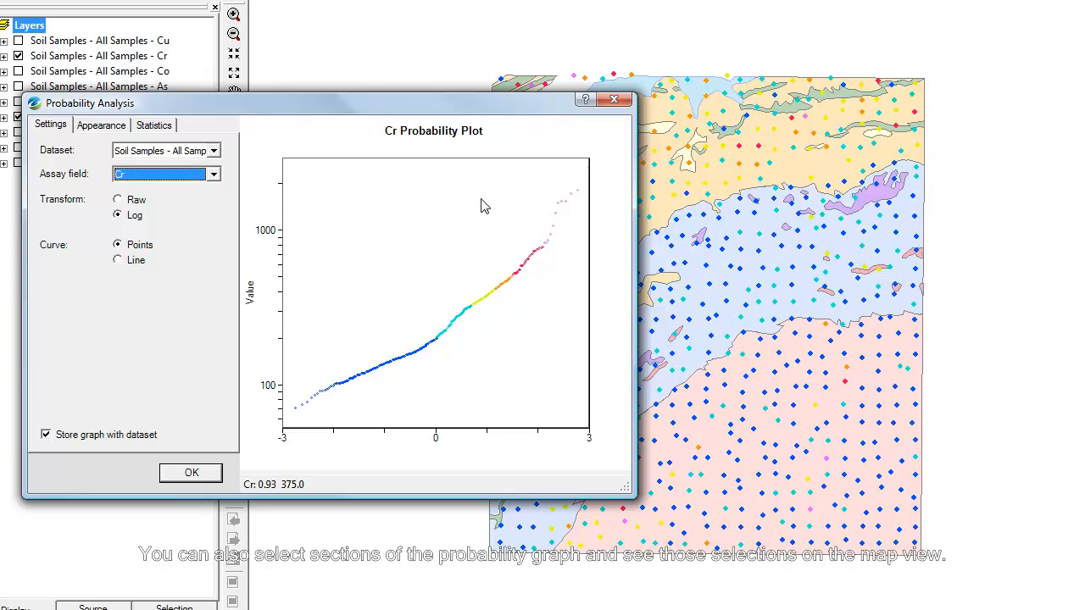
right_click(483, 203)
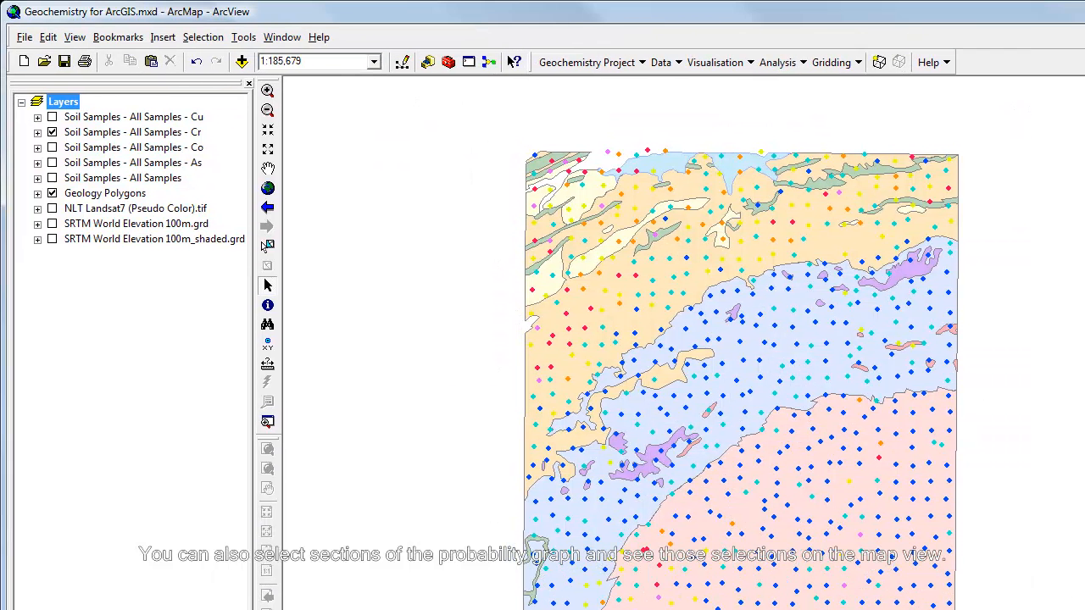
Start a Scatter Analysis of Cr against Co with a linear regression line plotted
left_click(776, 61)
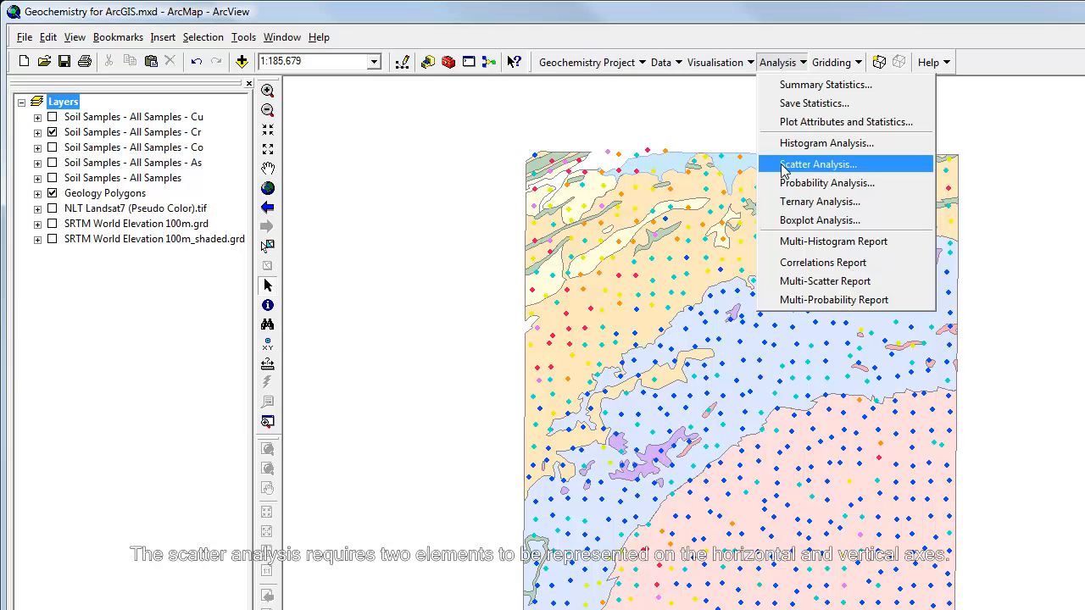
left_click(817, 163)
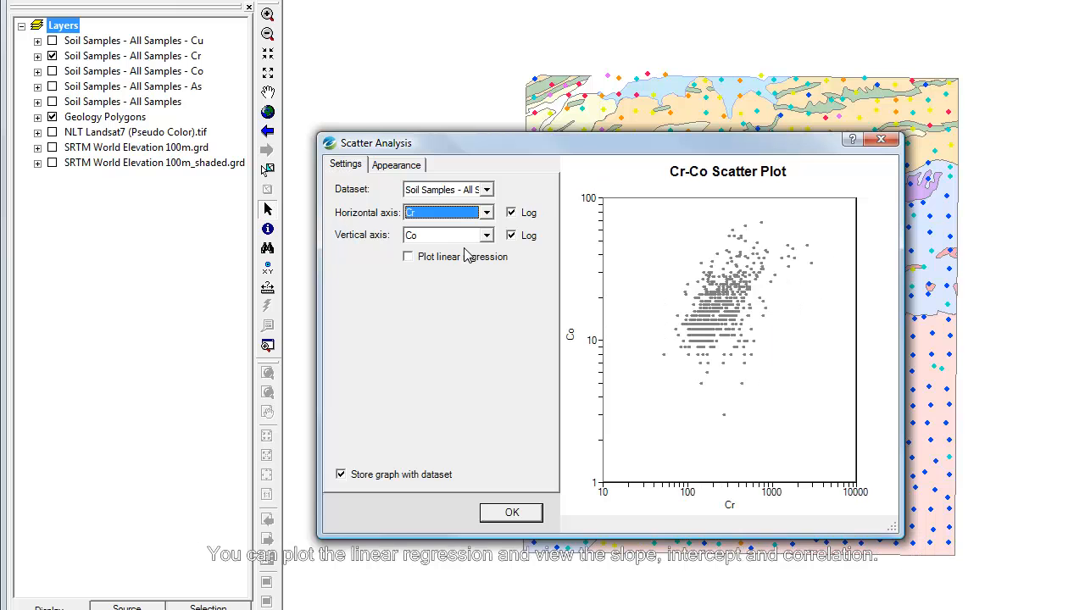
left_click(407, 256)
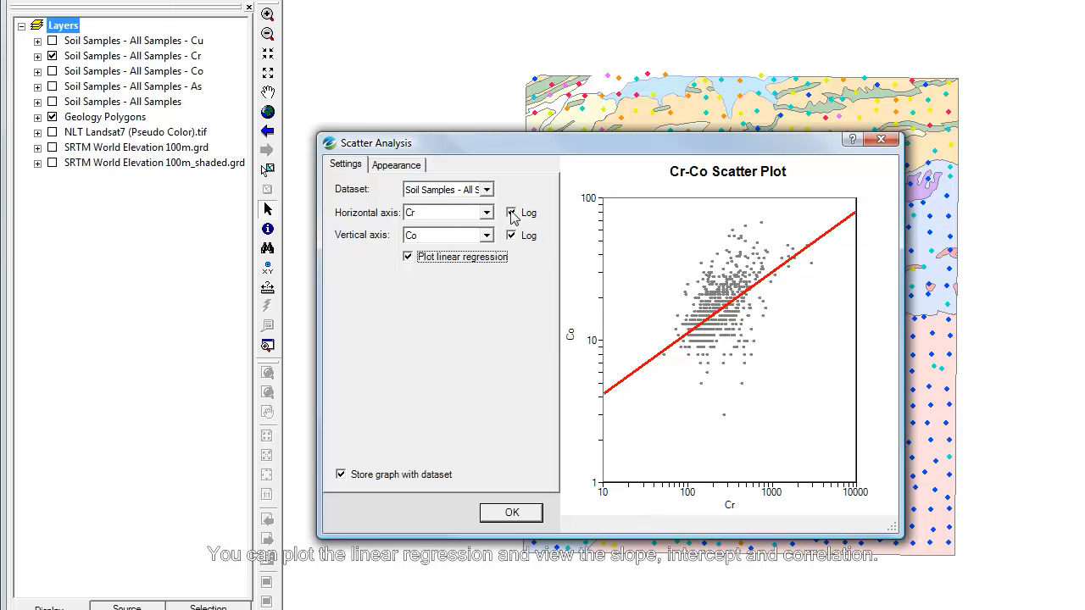
Colour the scatter symbols by assay quantities, select the high Cr–Co samples, and close the analysis
left_click(396, 165)
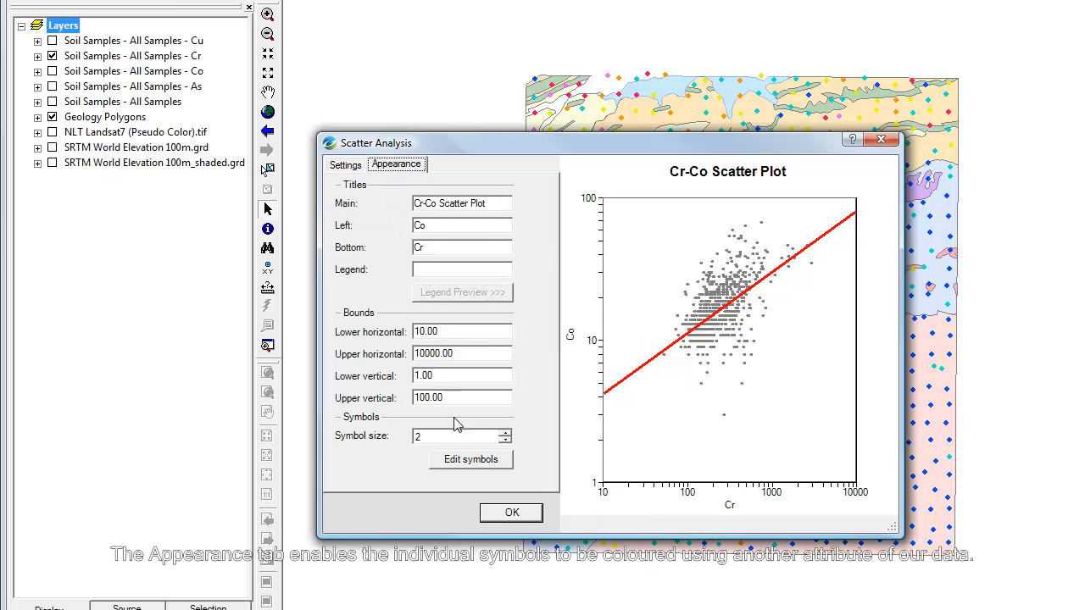
left_click(472, 457)
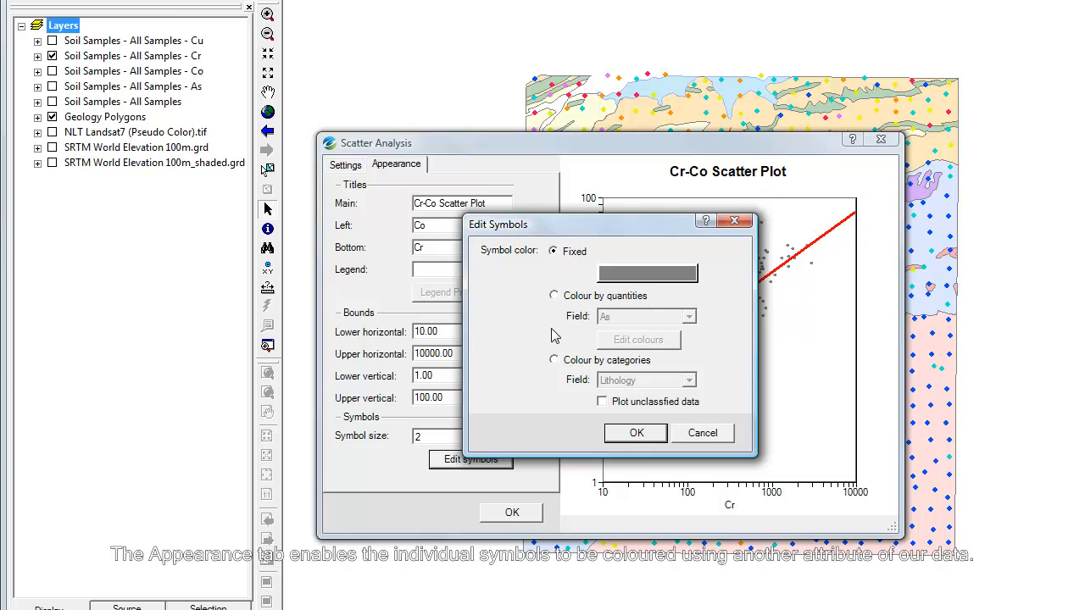
left_click(553, 295)
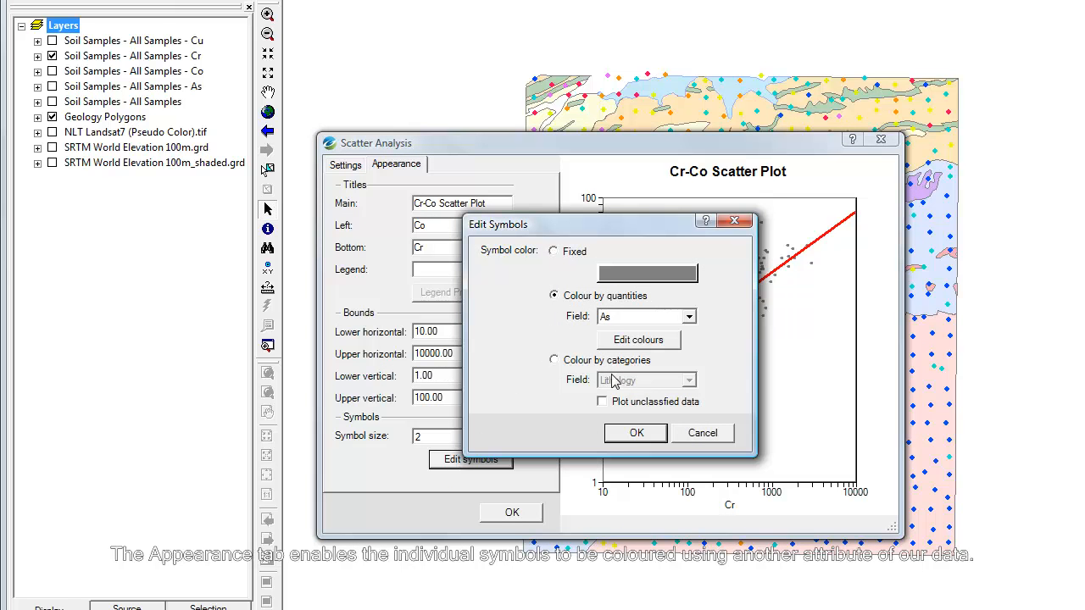
left_click(636, 432)
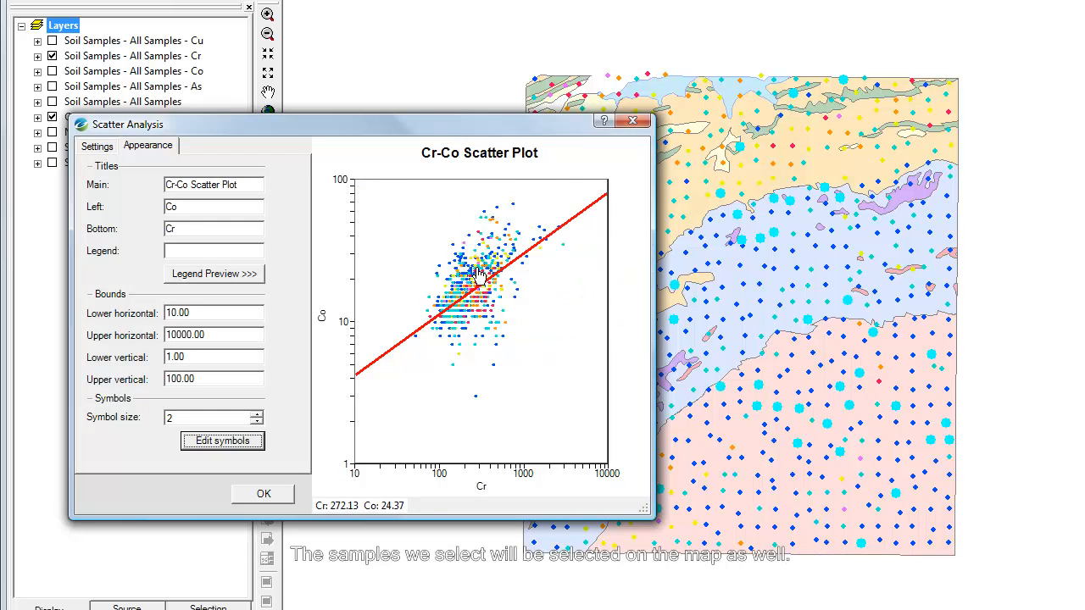
left_click_drag(478, 275, 560, 210)
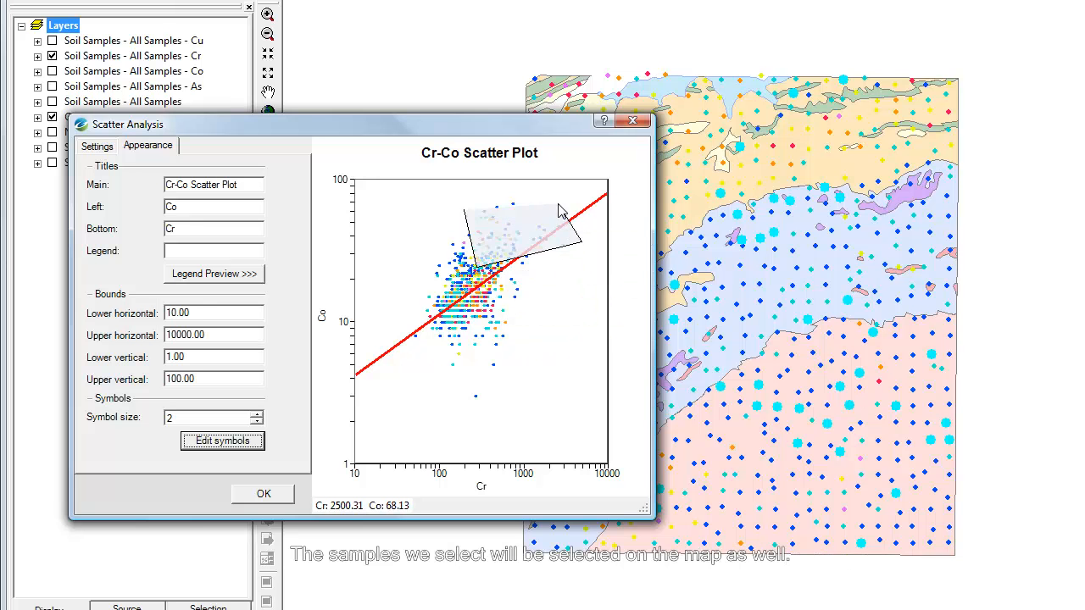
left_click(263, 494)
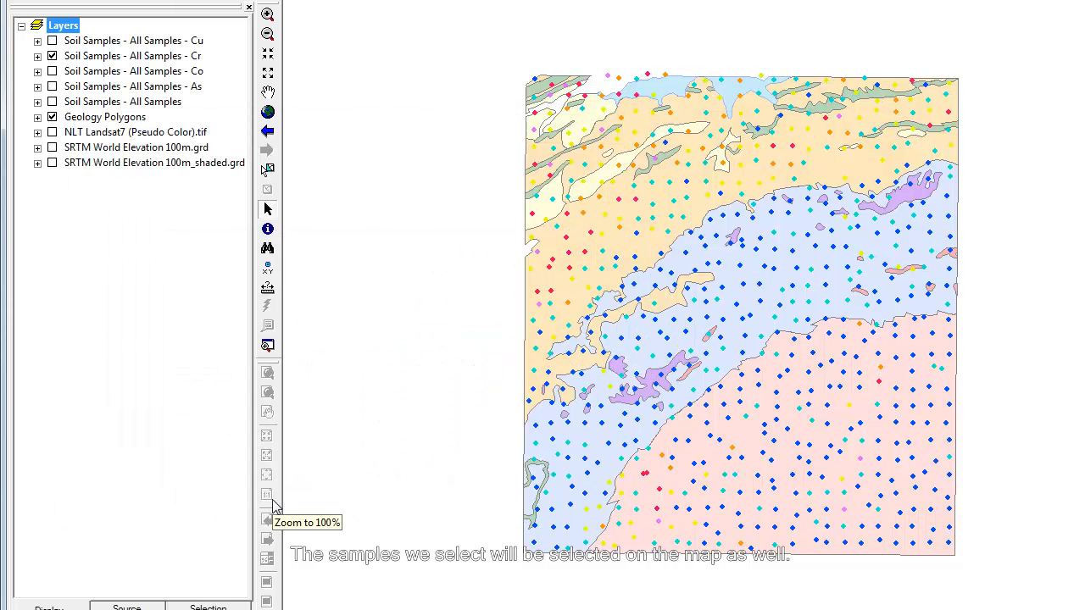
Start a Ternary Analysis with Cu, Co and Mo as the three axes
left_click(776, 61)
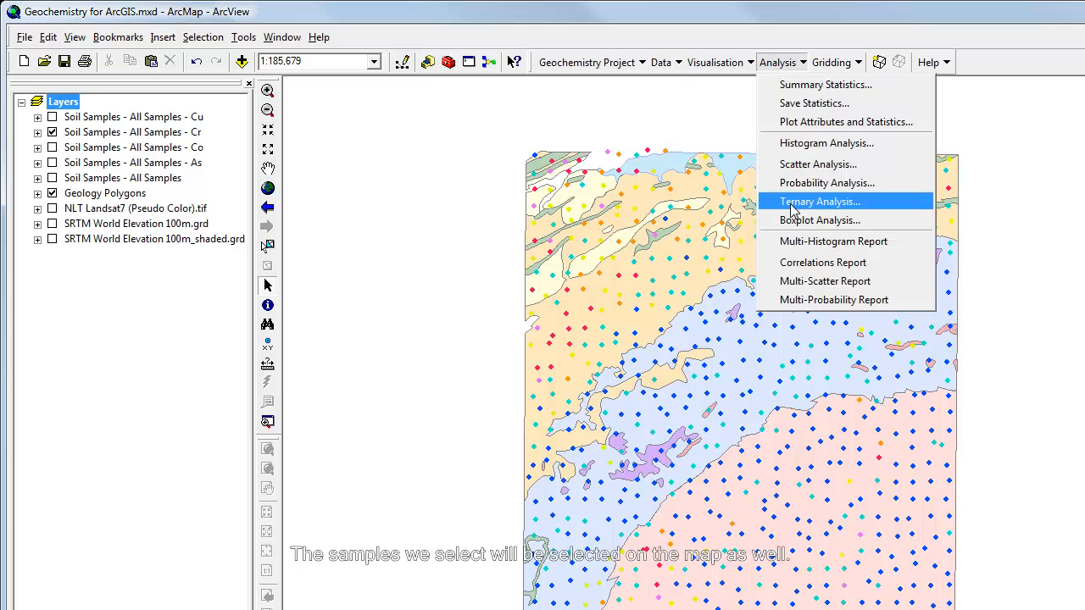
left_click(818, 200)
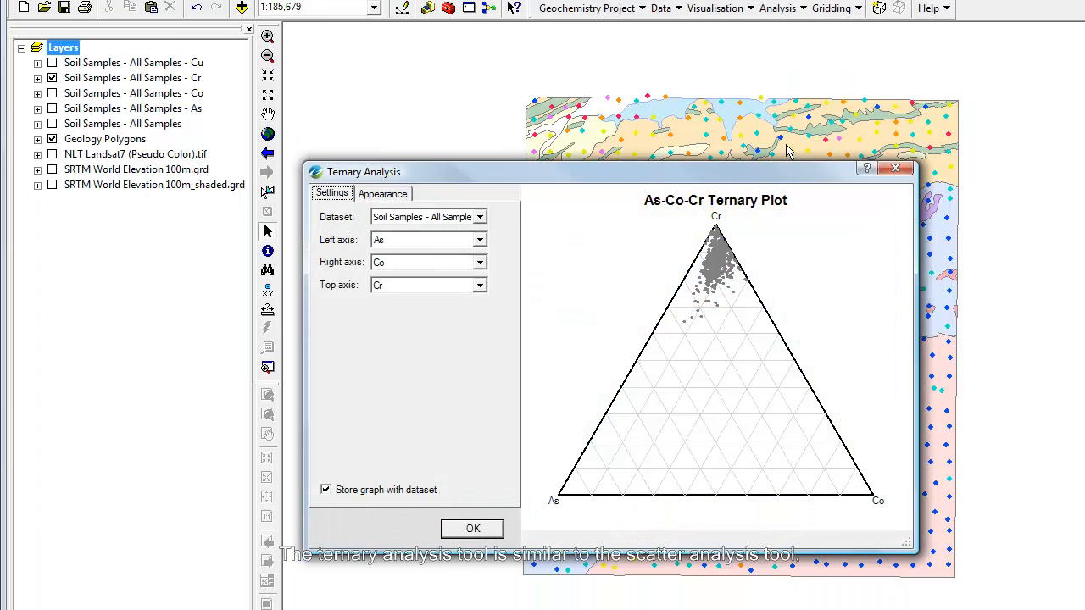
left_click(480, 193)
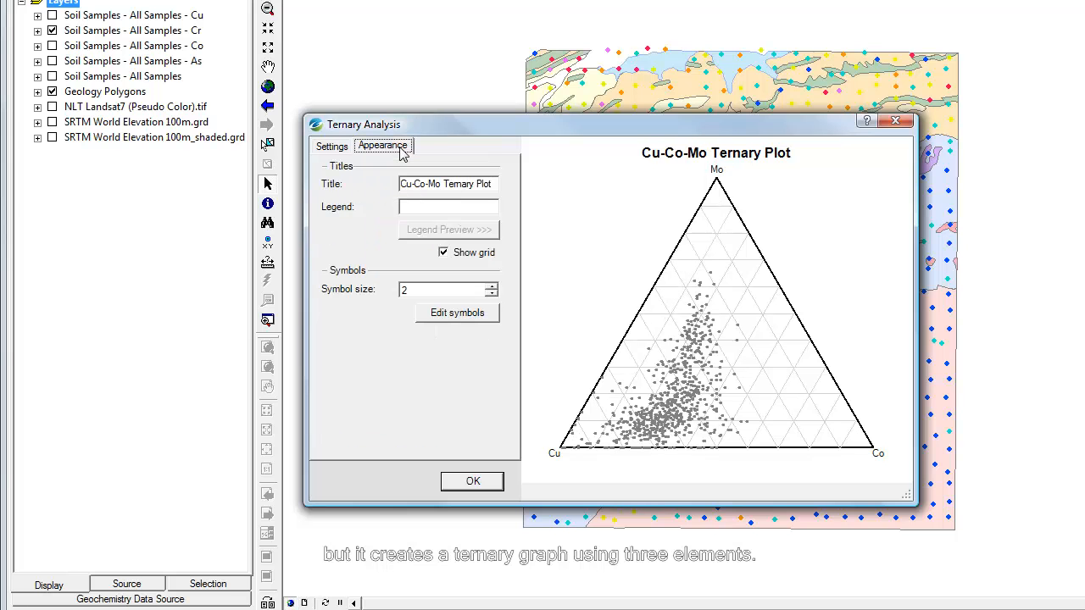
Colour the ternary points by Cr quantities and place the plot on the layout
left_click(457, 312)
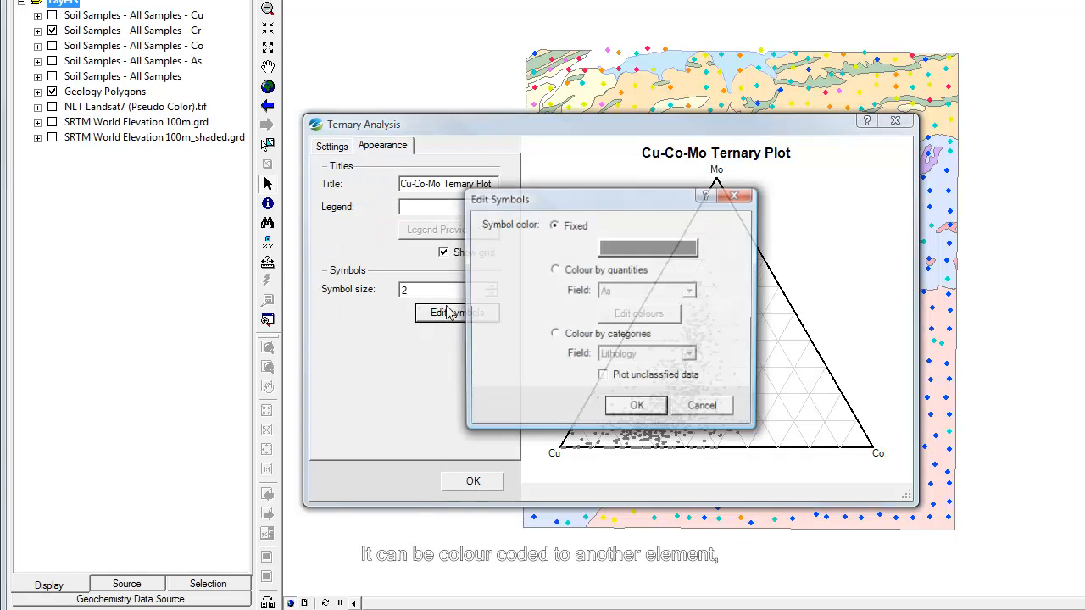
left_click(554, 269)
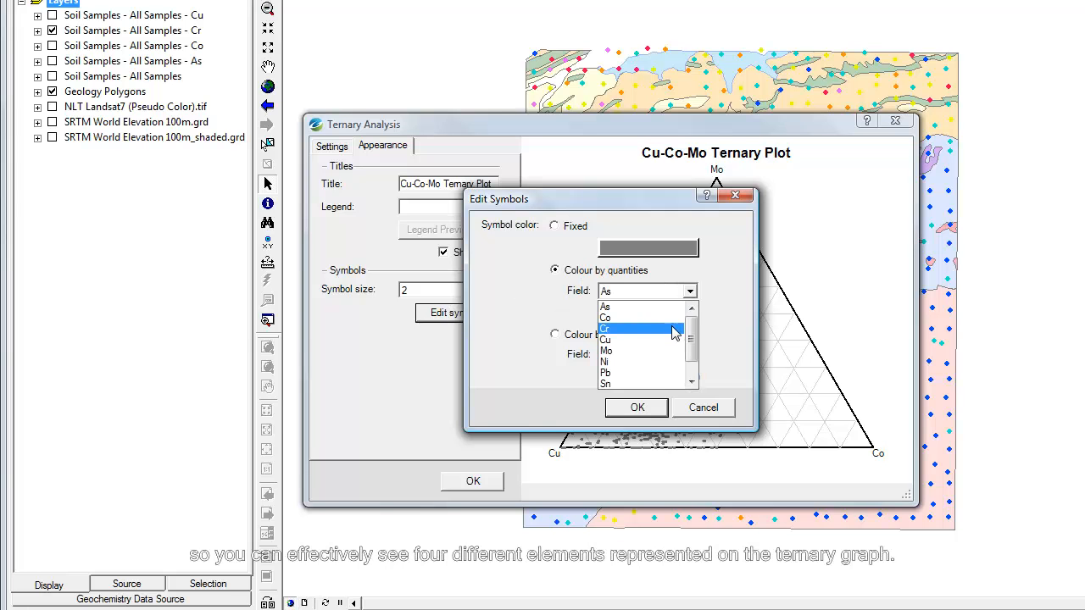
left_click(637, 406)
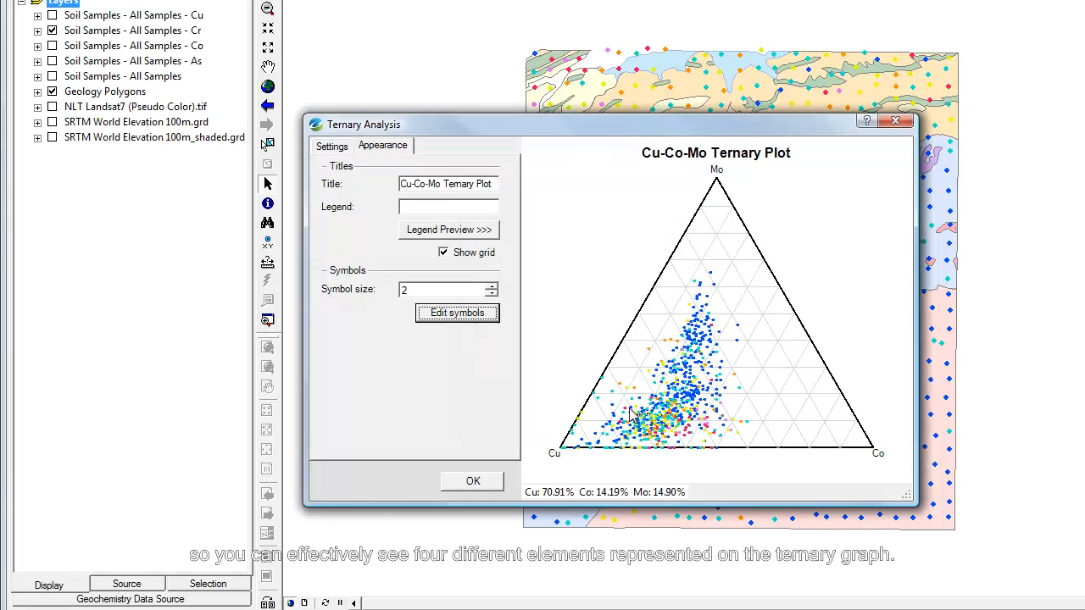
left_click(447, 231)
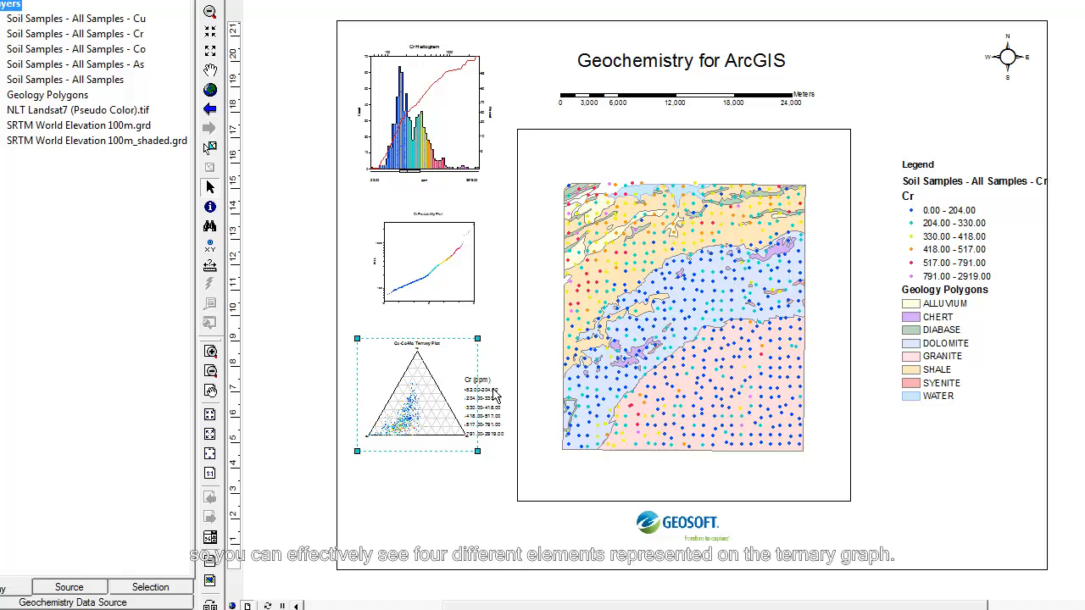
Start a Boxplot Analysis of Co grouped by lithology
left_click(776, 61)
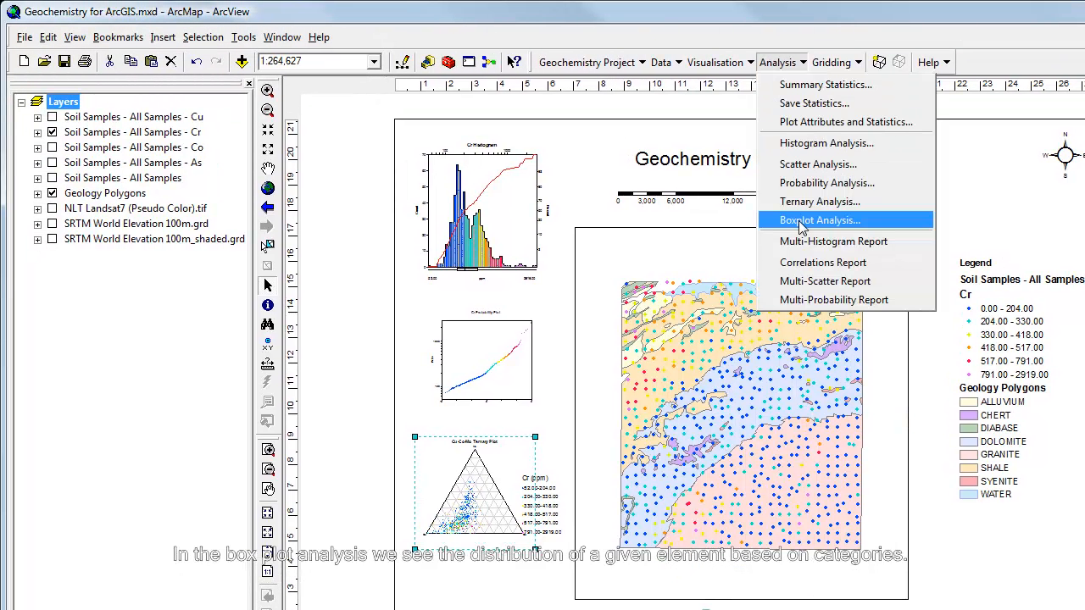
left_click(819, 220)
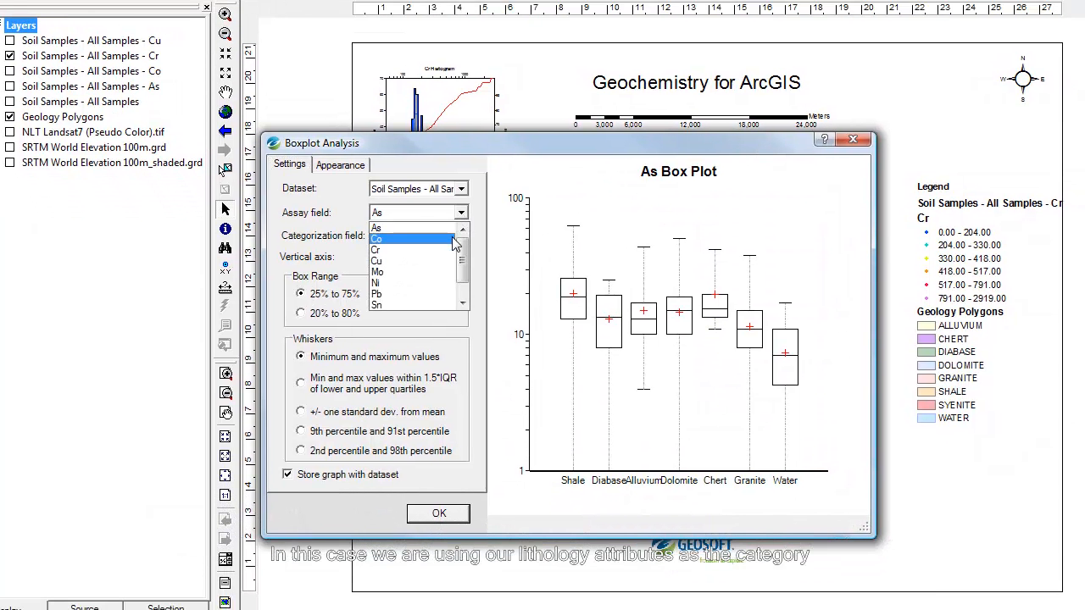
left_click(376, 239)
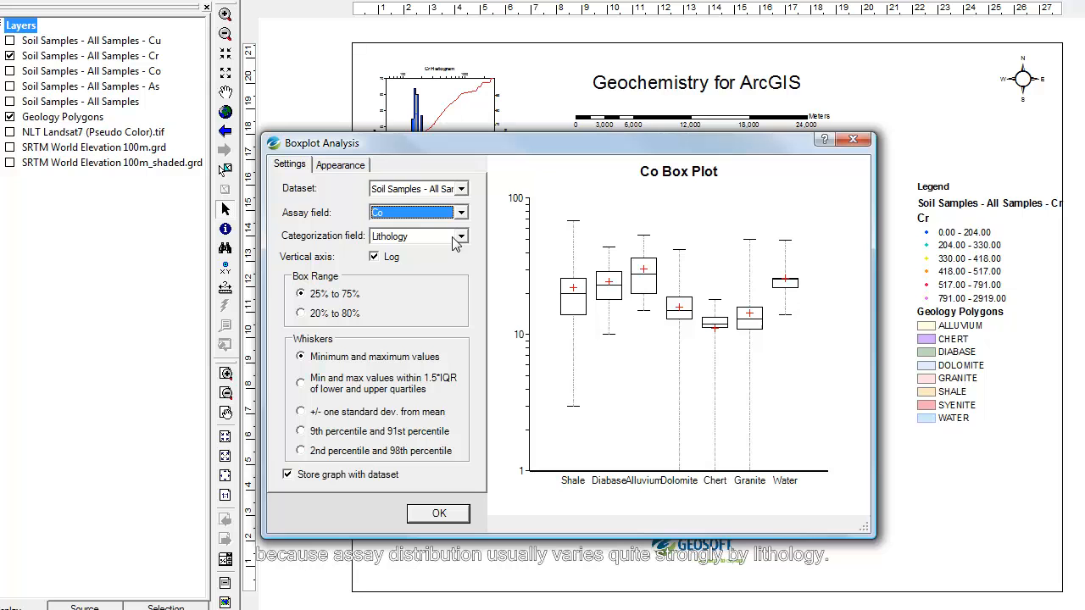
mouse_move(454, 250)
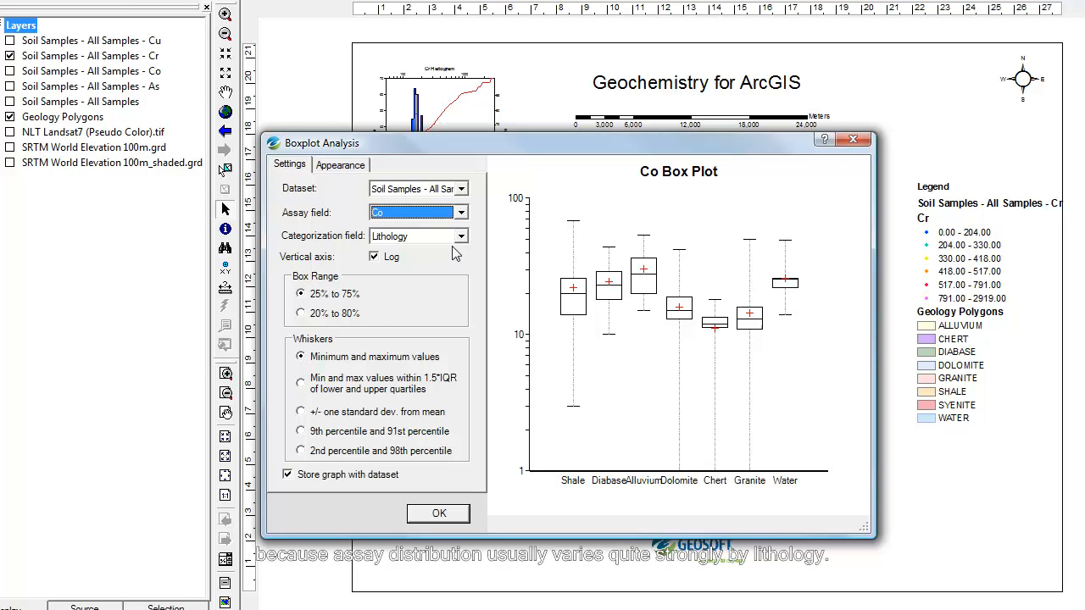
Set the whiskers to the 2nd and 98th percentiles and put the box plot onto the layout
left_click(300, 377)
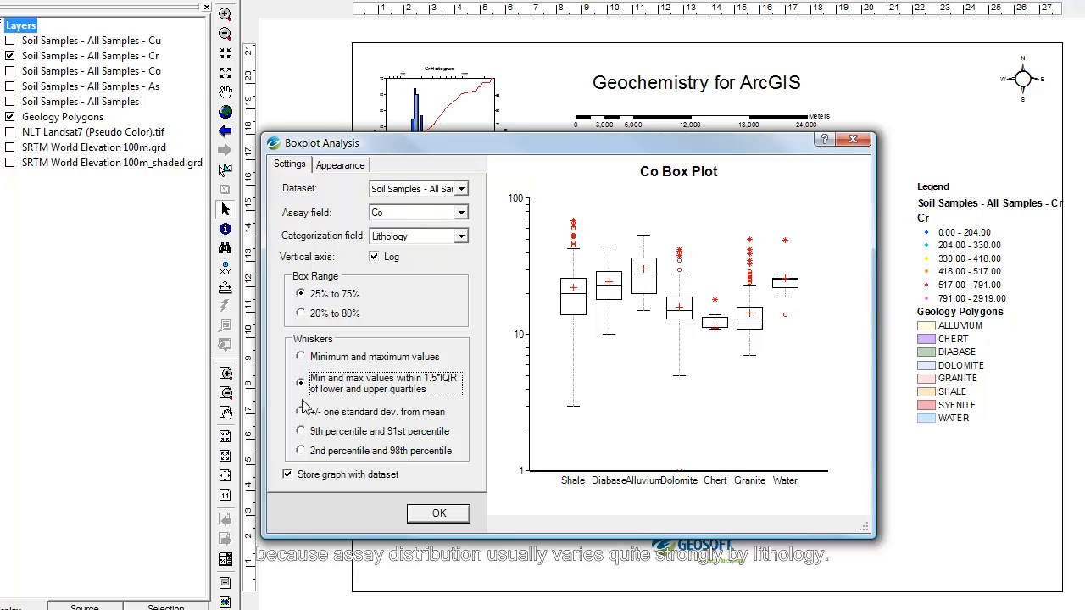
left_click(300, 432)
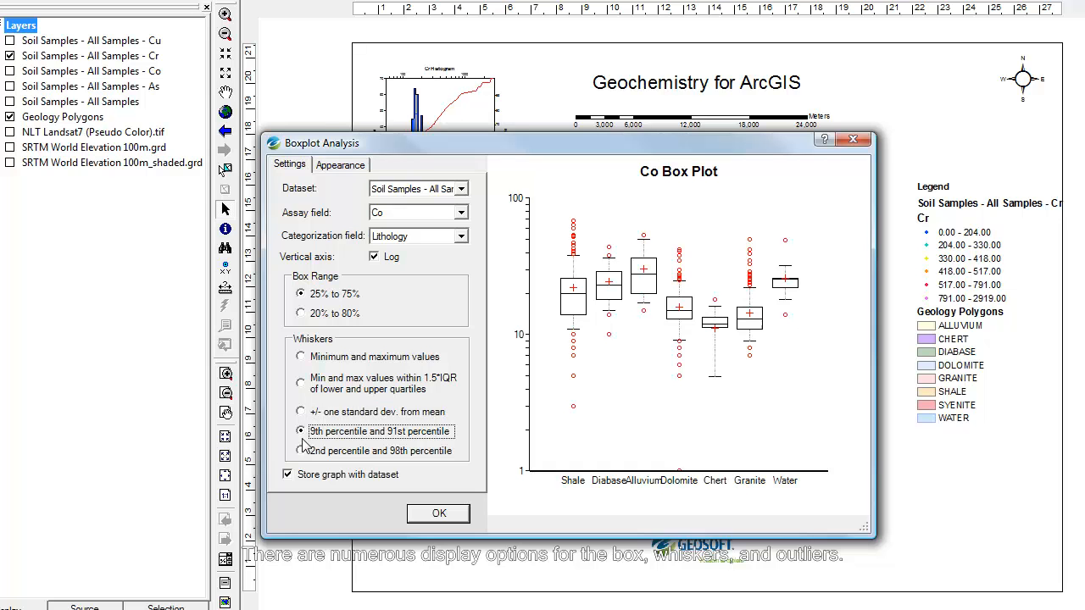
left_click(300, 451)
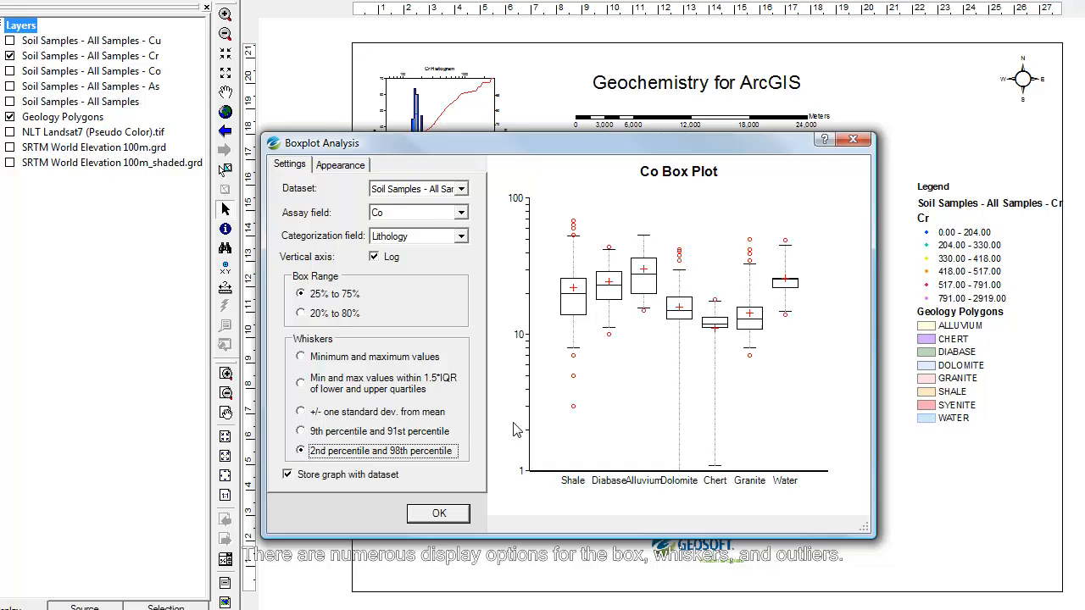
right_click(597, 339)
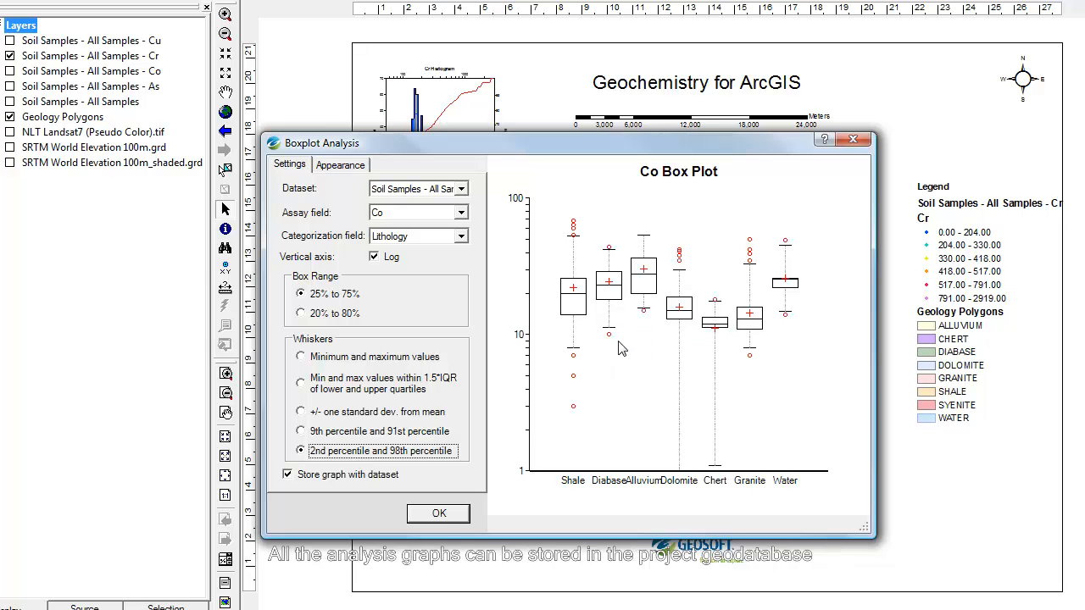
left_click(437, 512)
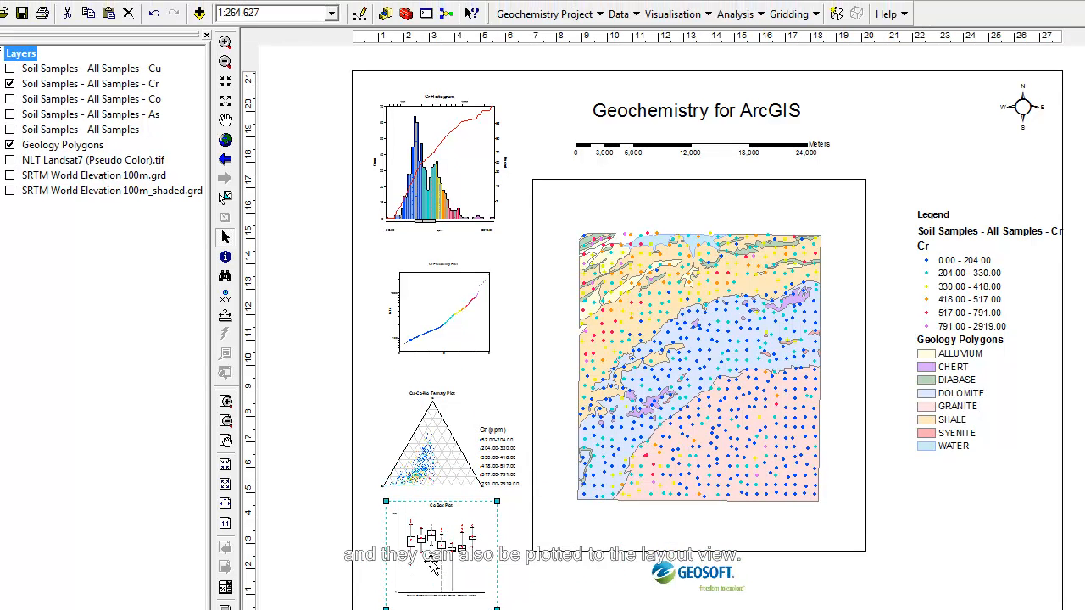
Start minimum curvature gridding from the Cu Soil Samples layer
left_click(790, 14)
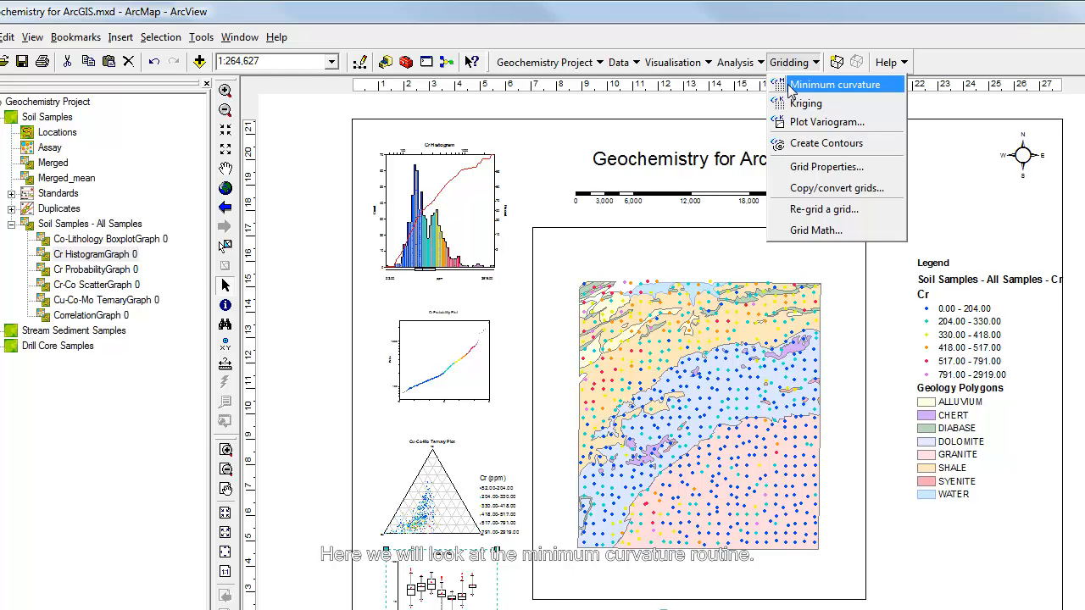
left_click(834, 85)
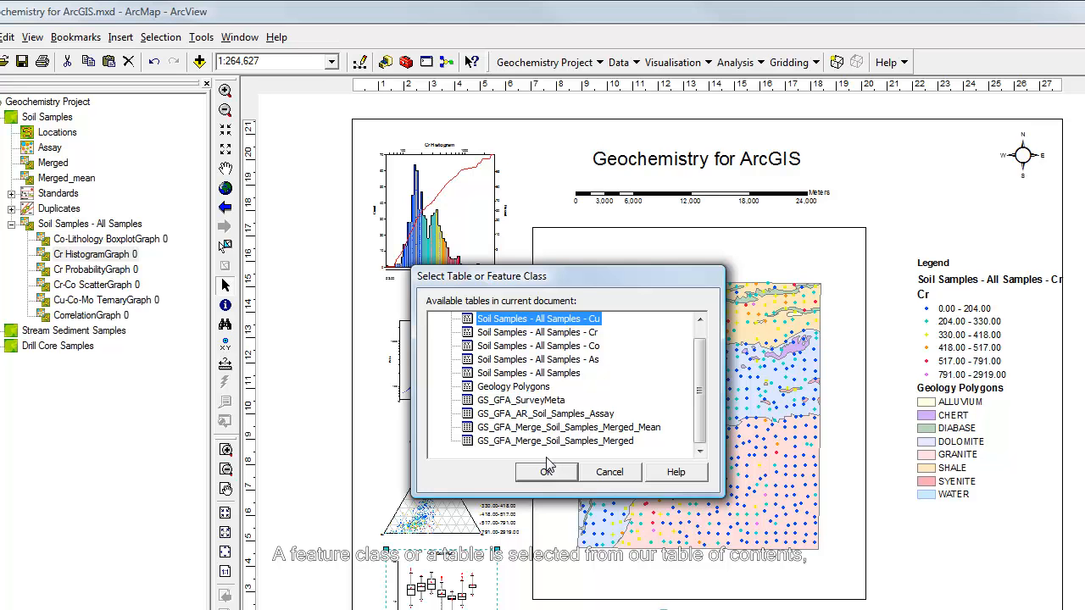
left_click(545, 471)
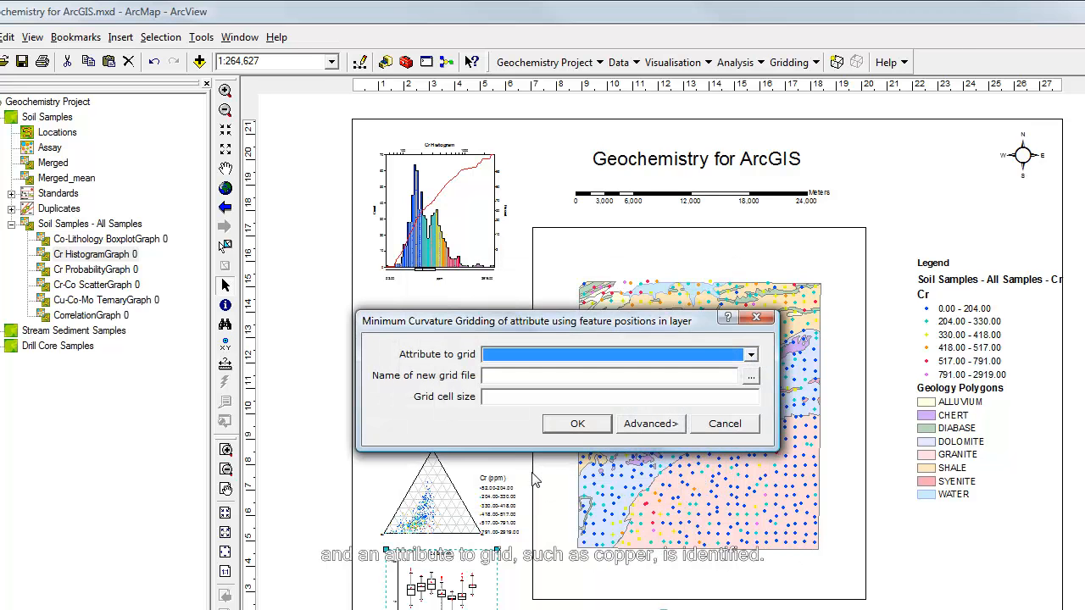
Grid the Cu attribute into an output grid named MinCurve_cu and bring up Advanced options
left_click(749, 354)
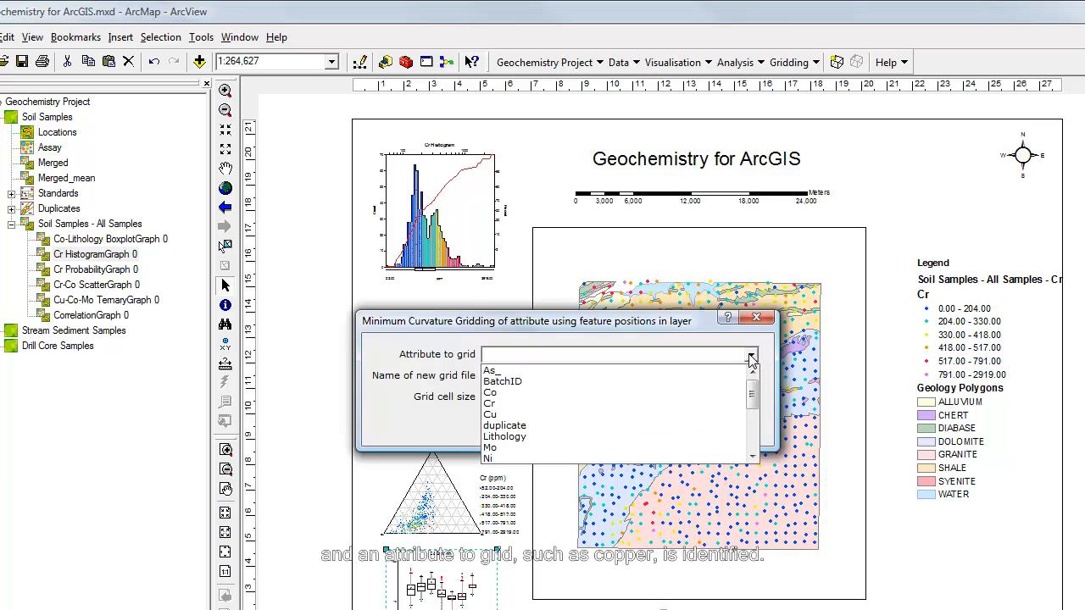
left_click(490, 414)
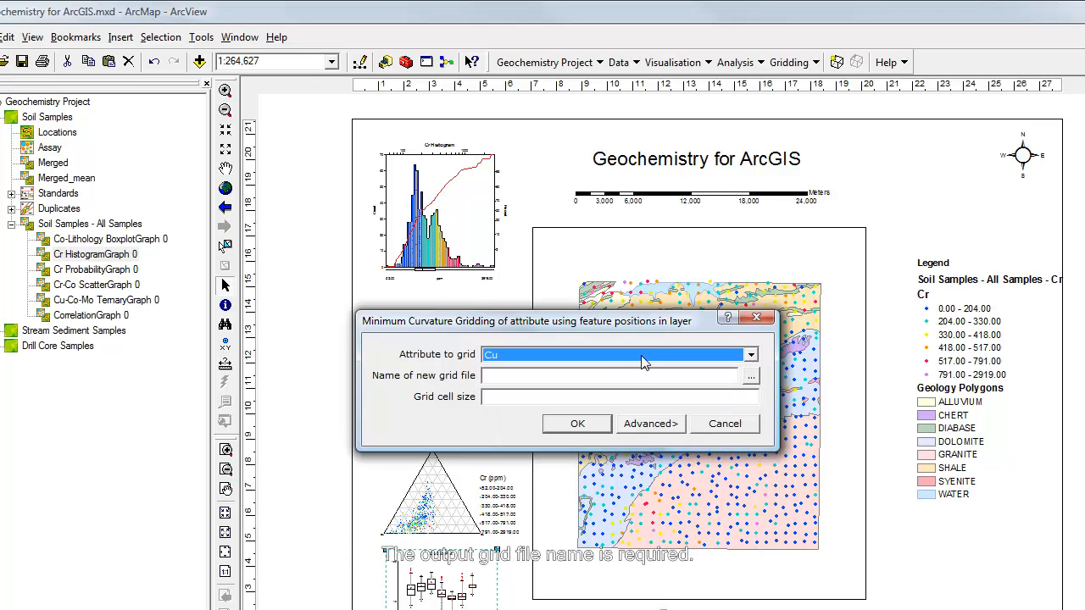
type("MinC")
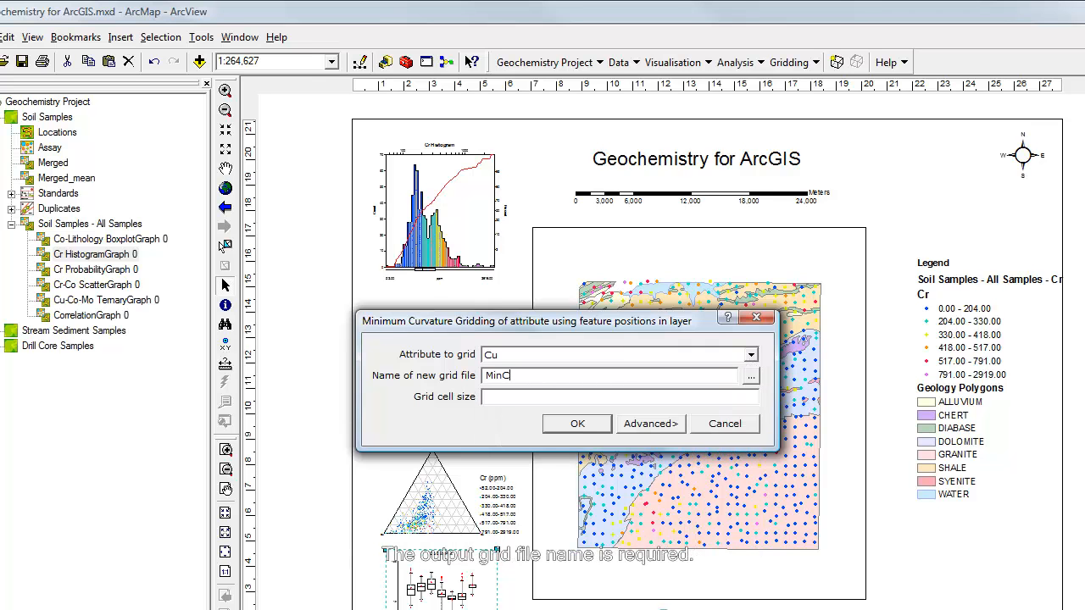
type("urve_cu")
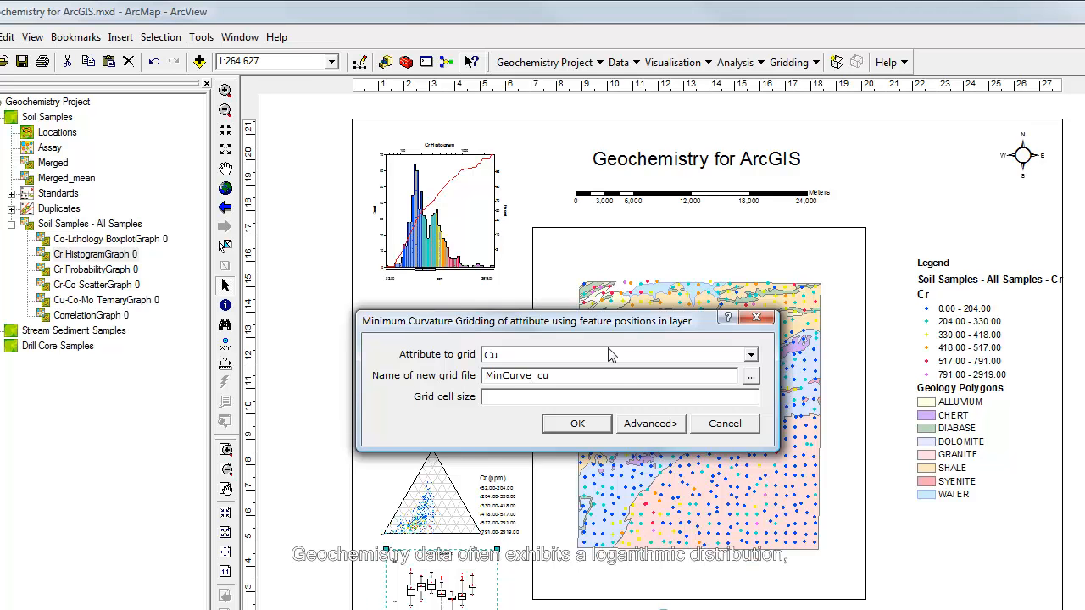
left_click(651, 424)
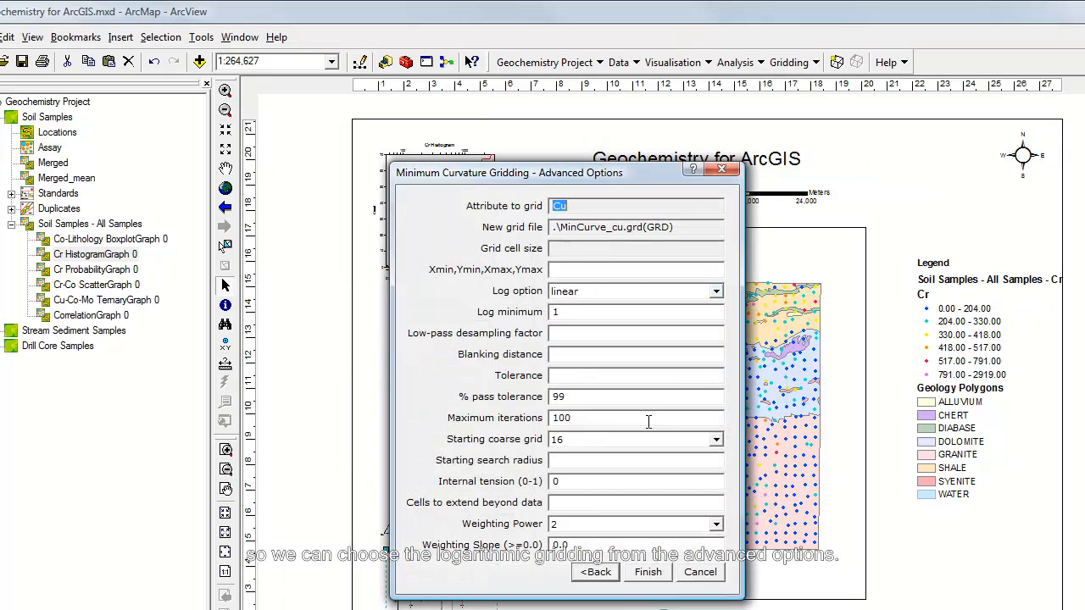
Set the Log option to 'log, save as linear' and finish to create the MinCurve_cu grid
left_click(715, 292)
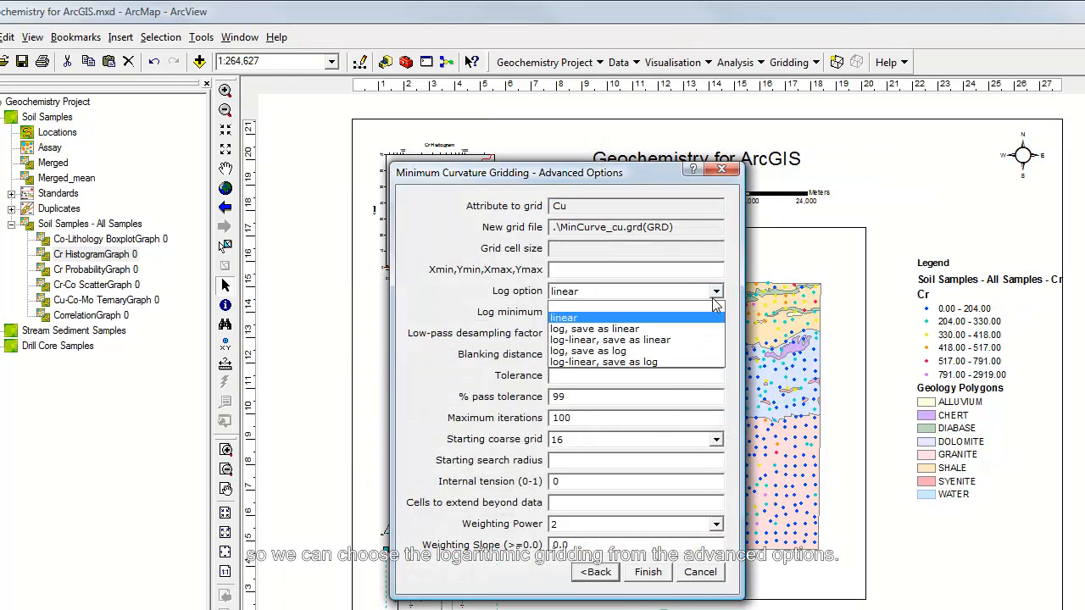
left_click(593, 329)
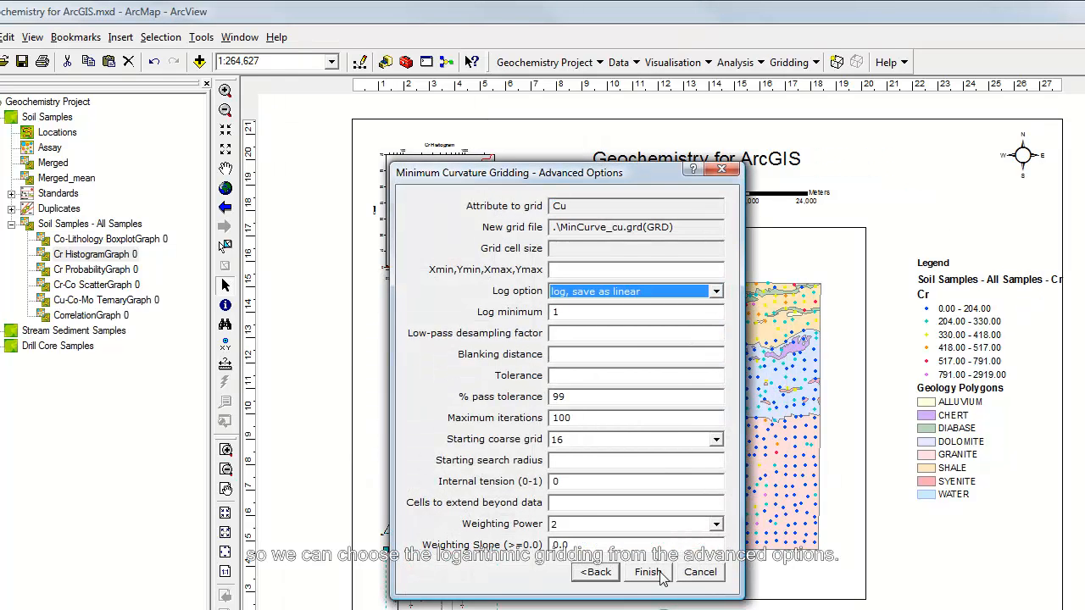
left_click(648, 571)
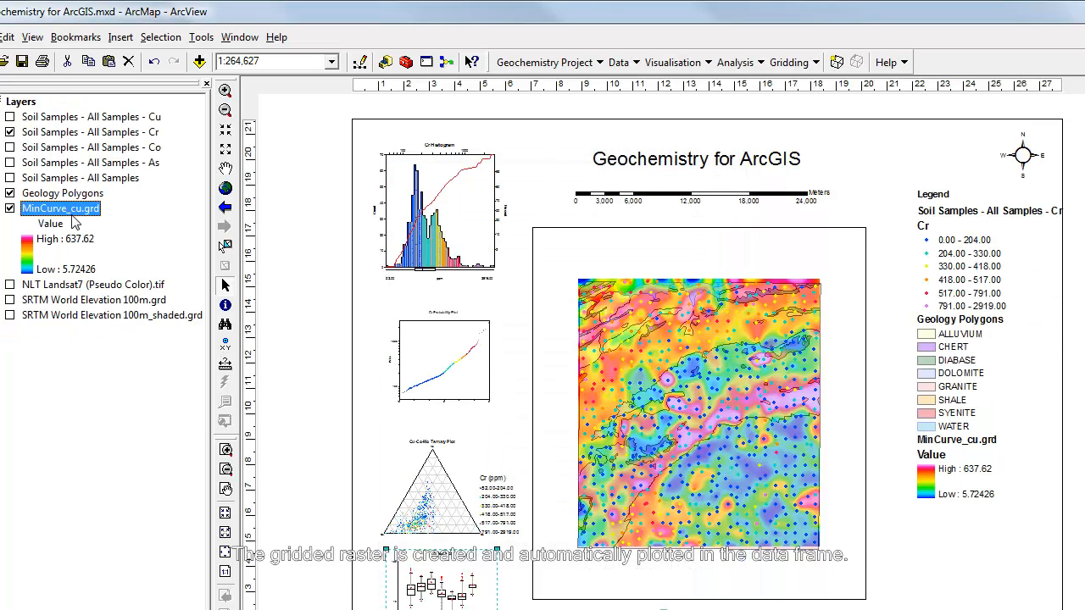
Adjust the MinCurve_cu.grd layer's display properties so it shows paler and partly transparent
right_click(61, 208)
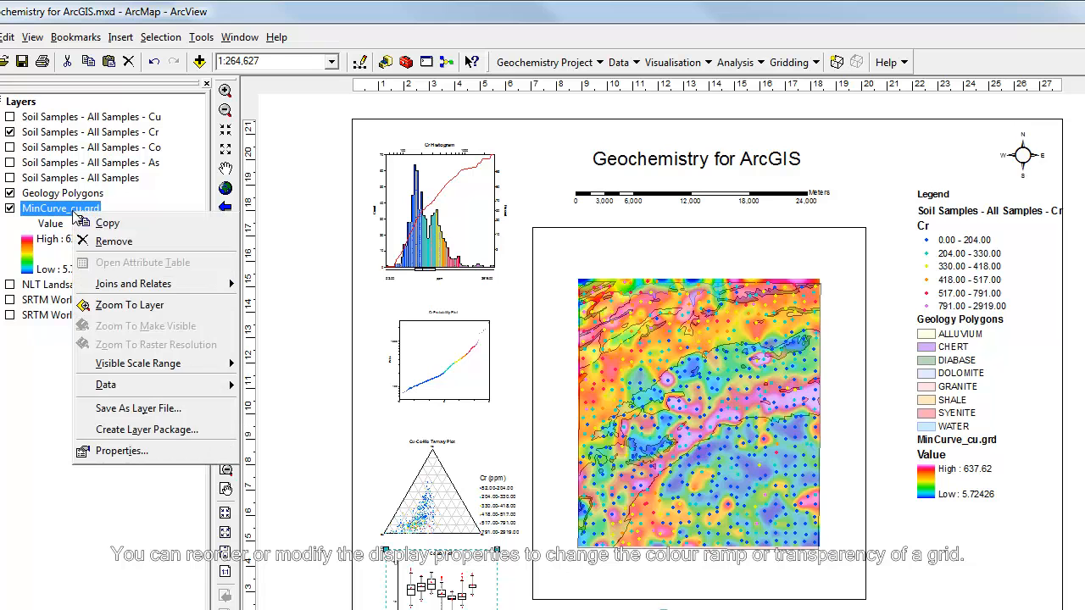
mouse_move(122, 451)
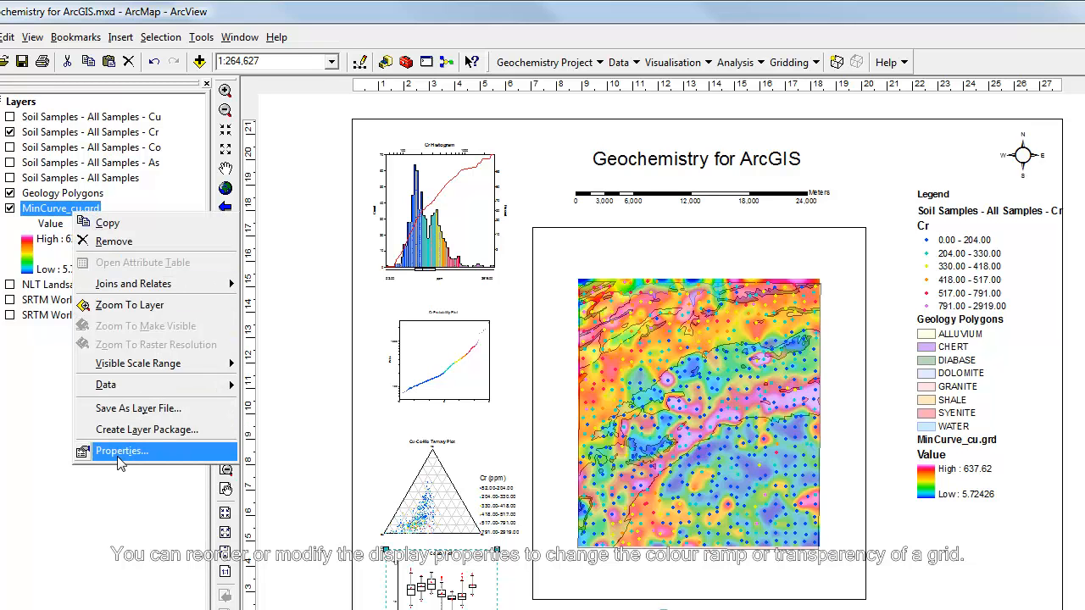
left_click(122, 451)
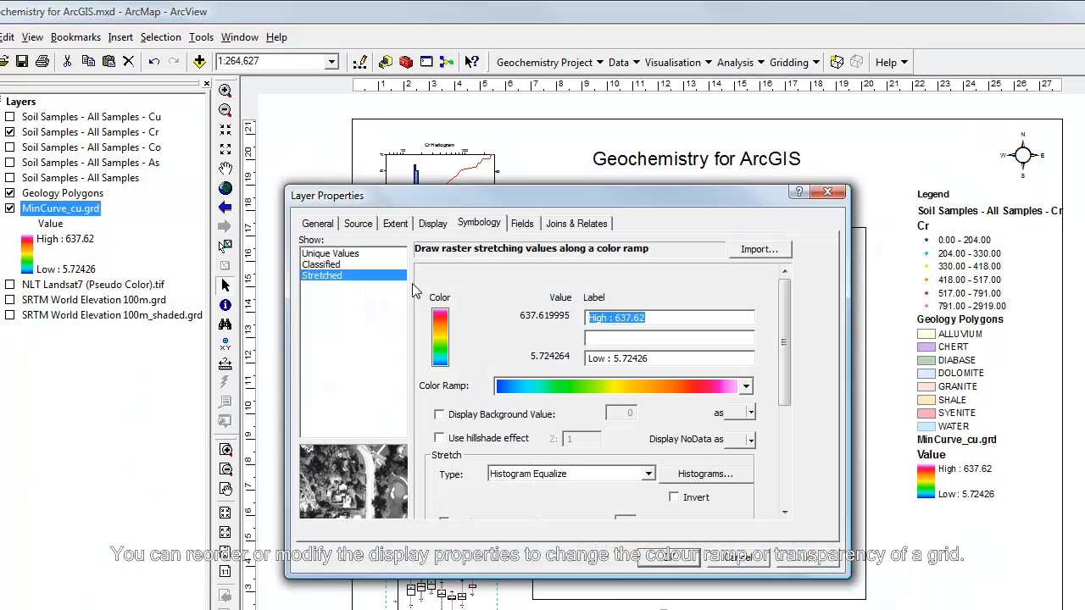
mouse_move(423, 263)
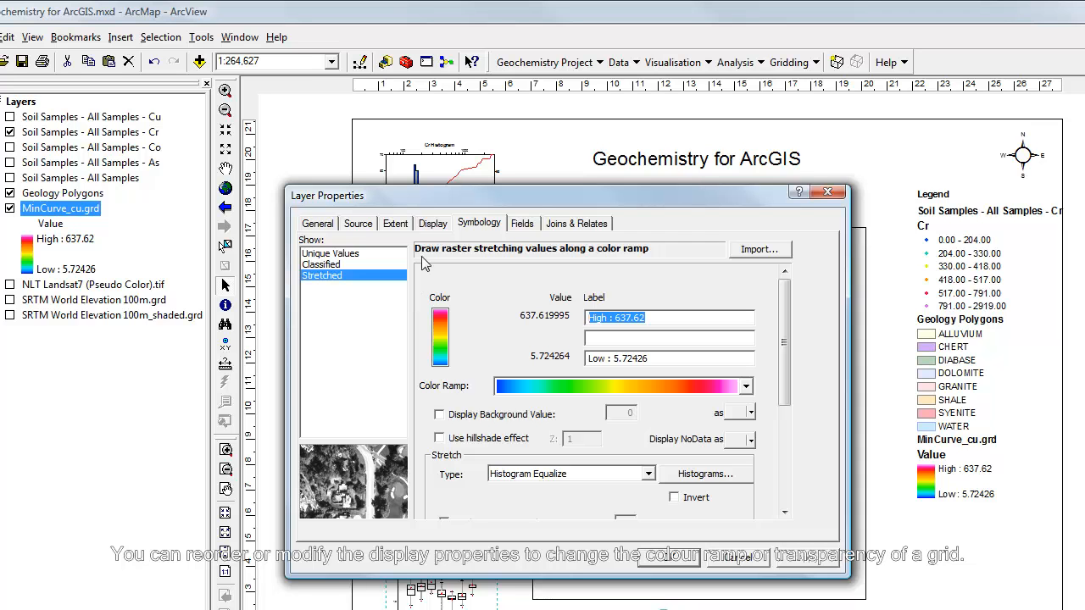
left_click(434, 224)
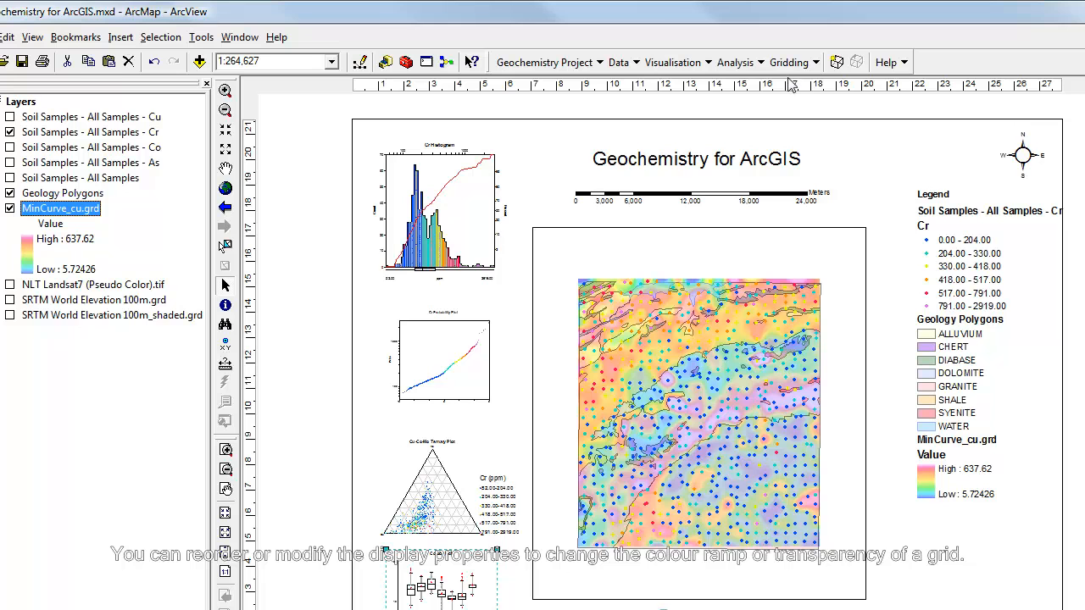
left_click(790, 61)
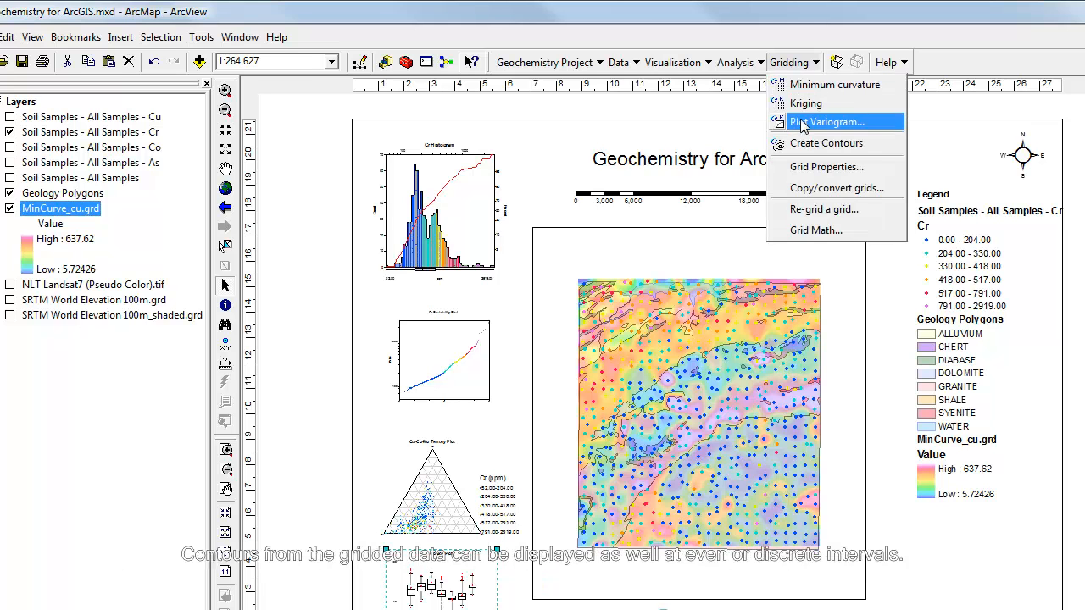
mouse_move(800, 143)
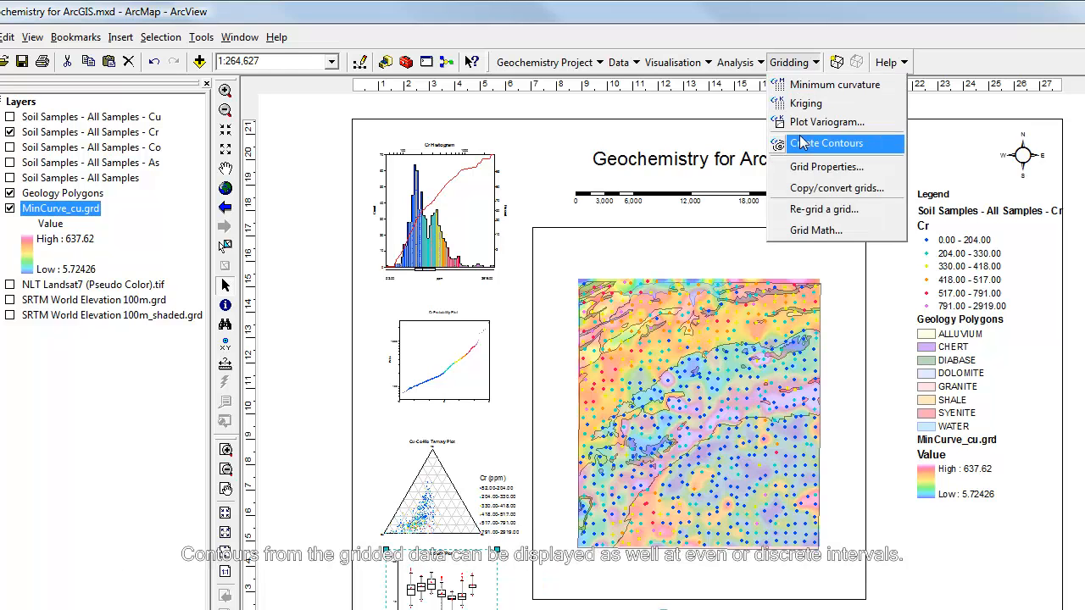
Create contours of the copper grid into a shapefile named Contours_cu
left_click(825, 143)
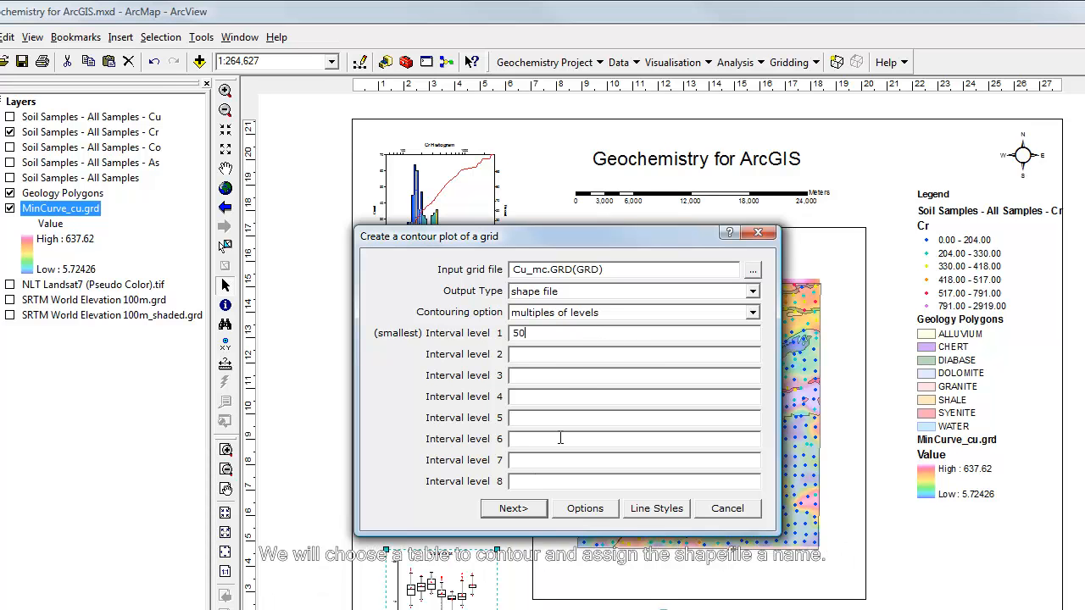
left_click(512, 508)
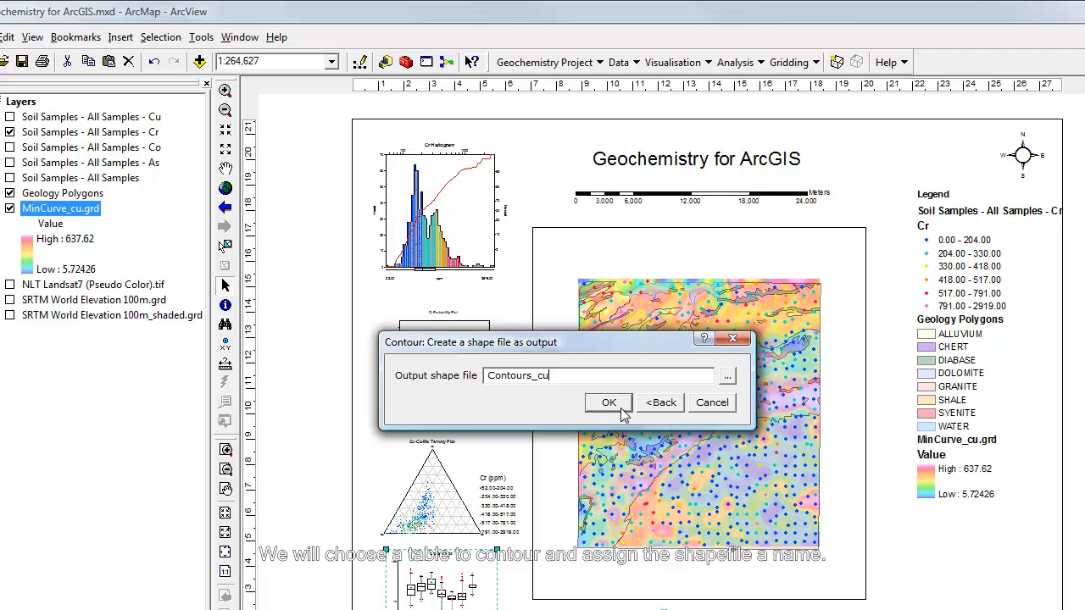
left_click(608, 402)
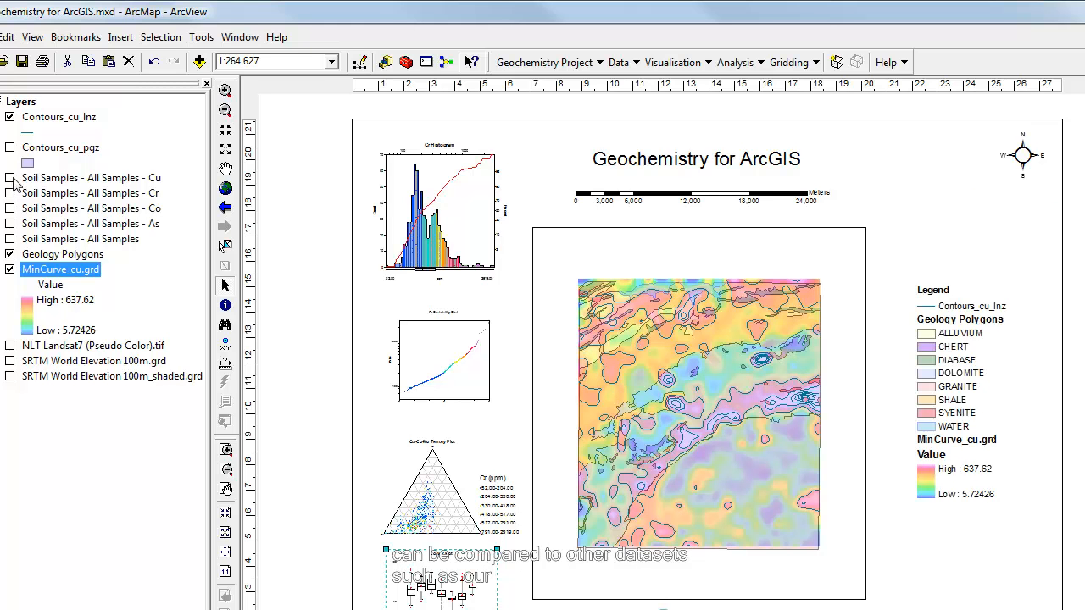
Show the Cu soil samples layer on the map and launch the Geosoft 3D Viewer
left_click(10, 178)
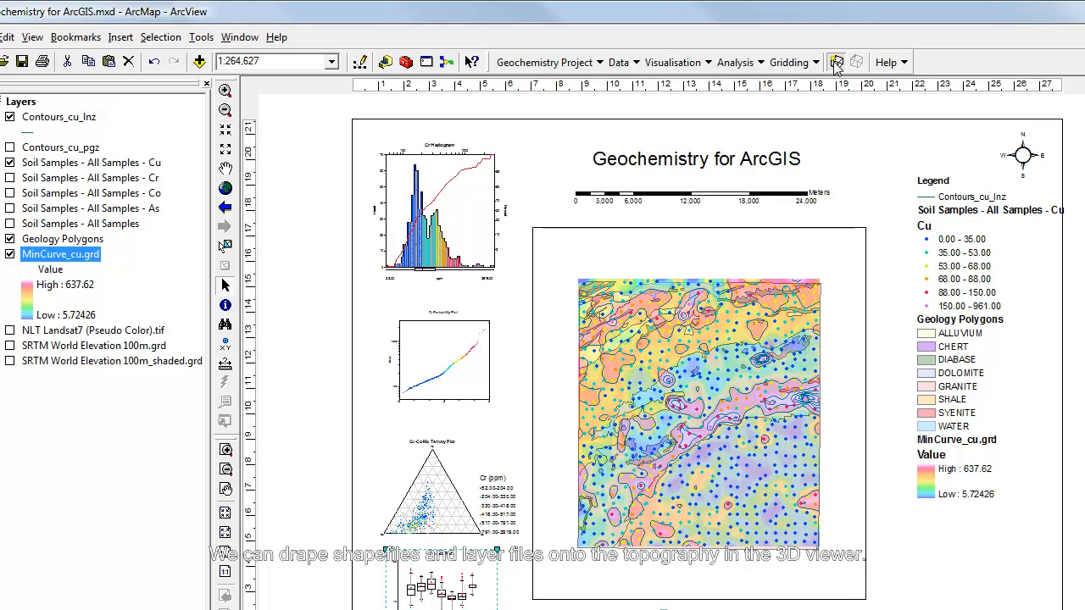
left_click(836, 61)
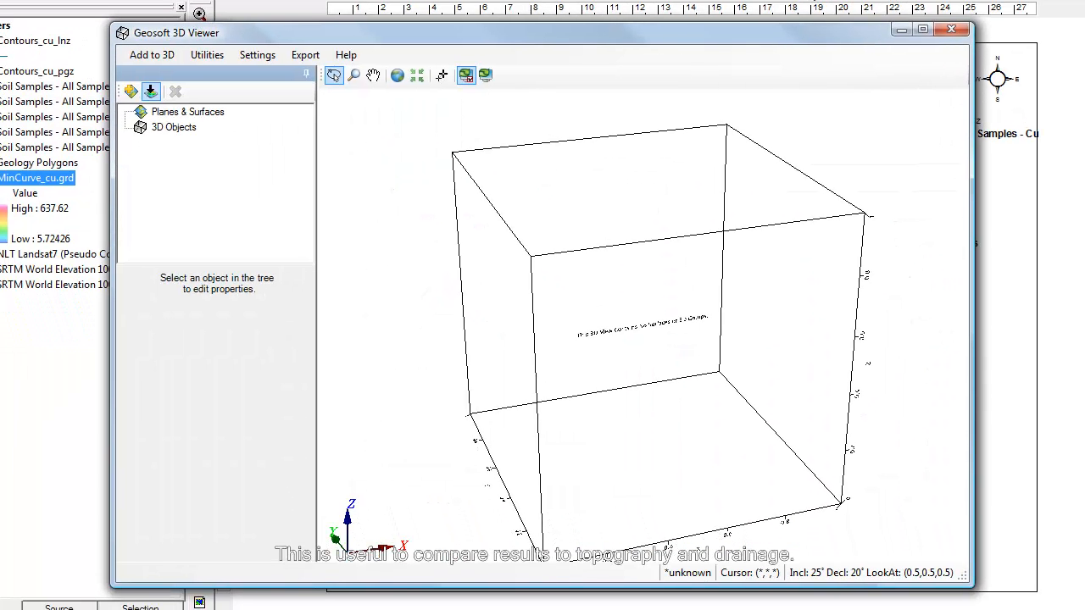
Add the SRTM World Elevation 100m grid as a relief surface in 3D
left_click(151, 55)
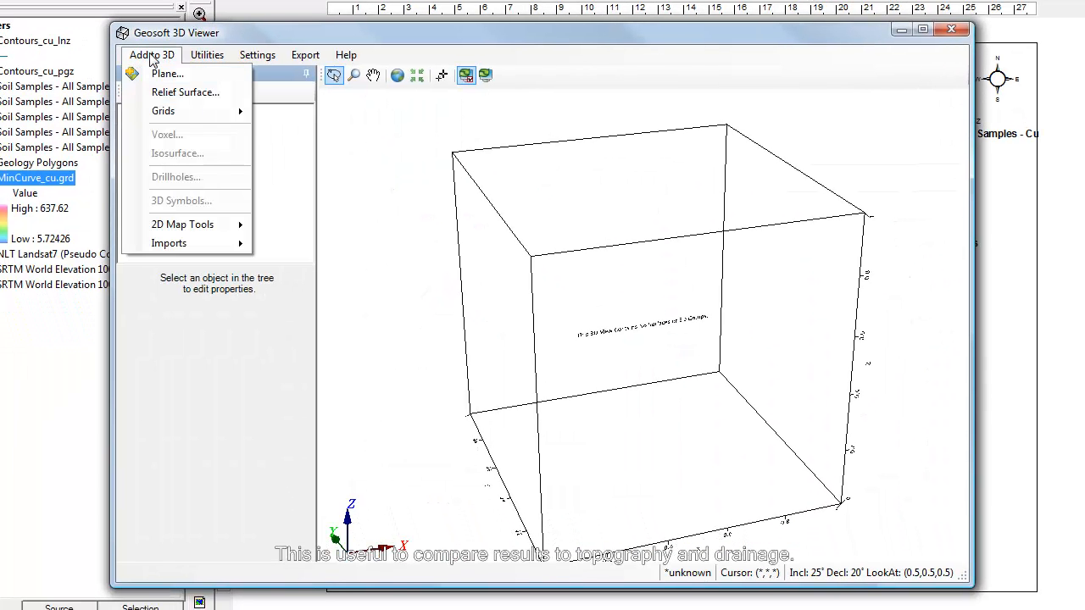
left_click(184, 92)
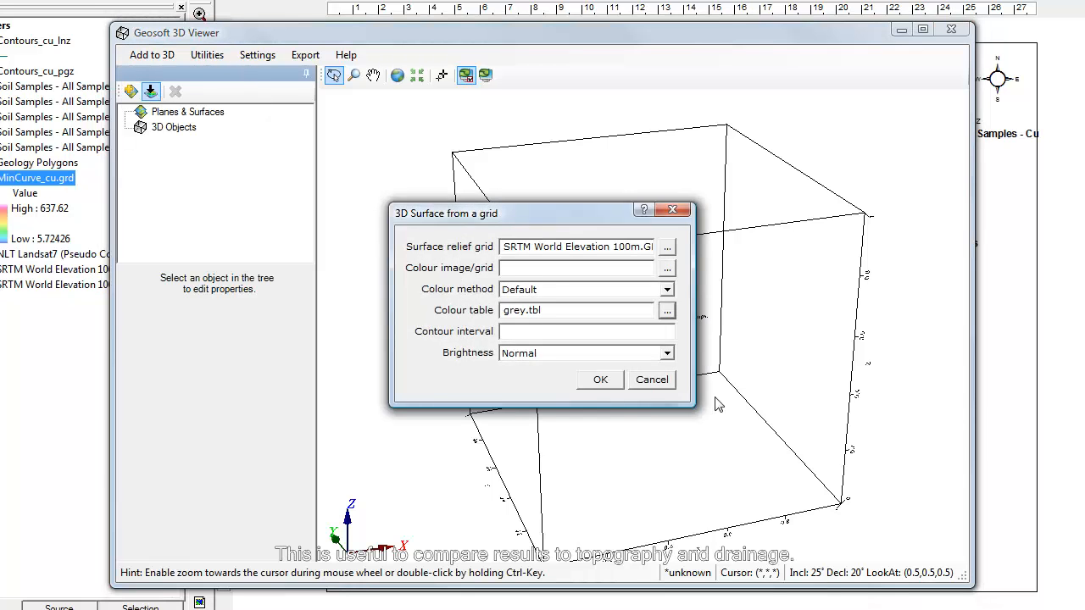
left_click(600, 379)
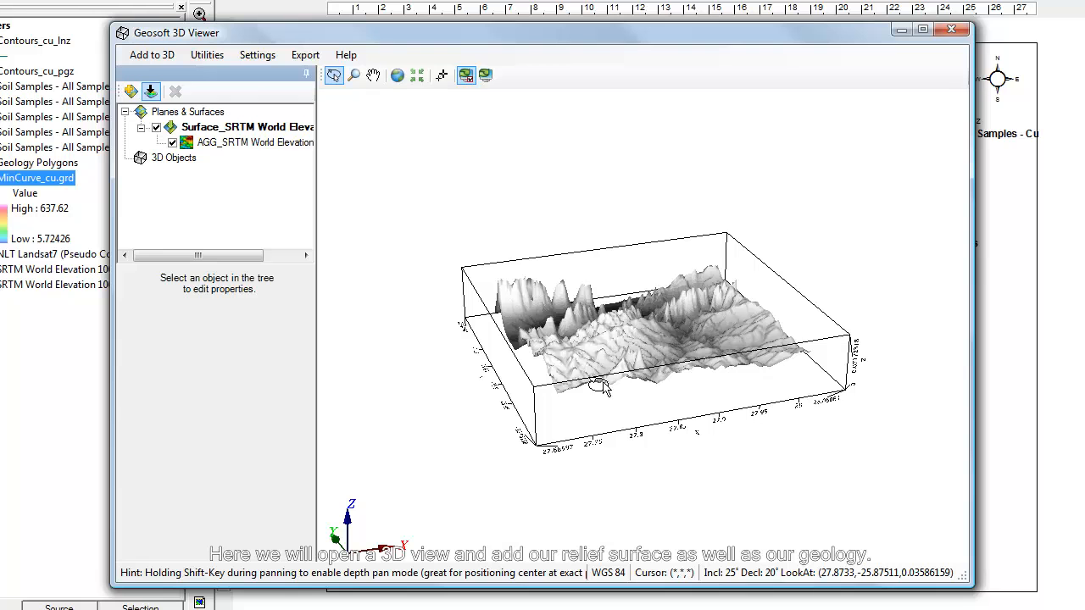
Import the Geology Polygons.lyr ArcGIS layer file draped over the terrain
left_click(152, 54)
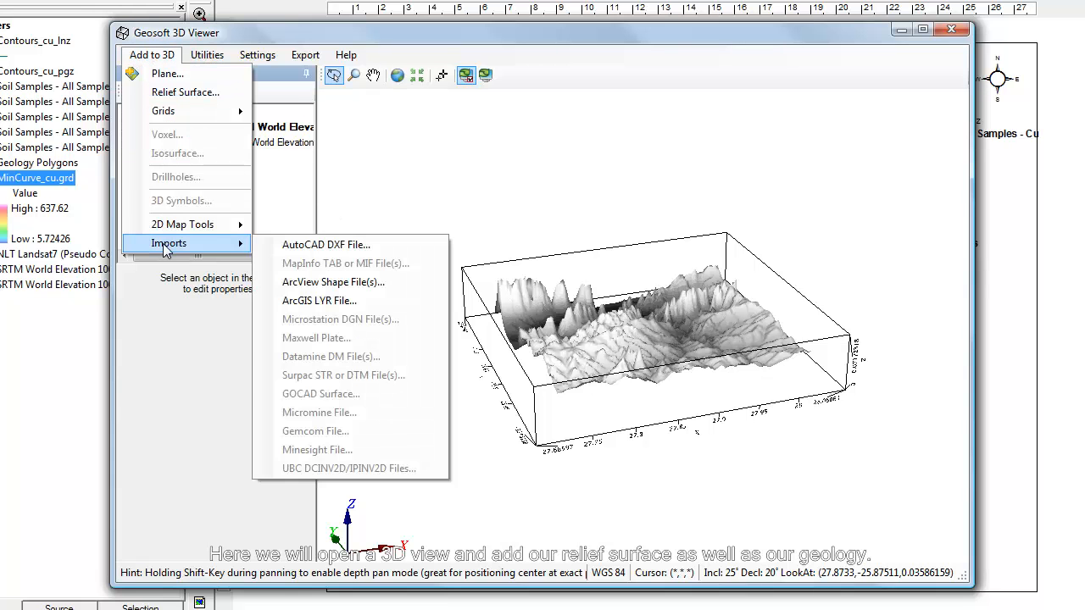
left_click(318, 300)
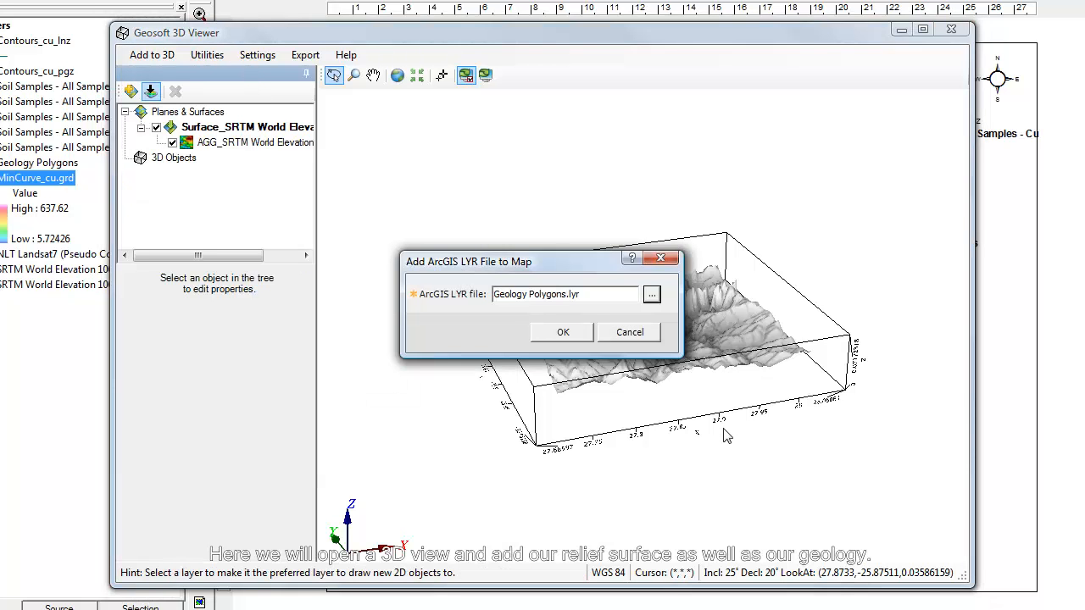
left_click(563, 330)
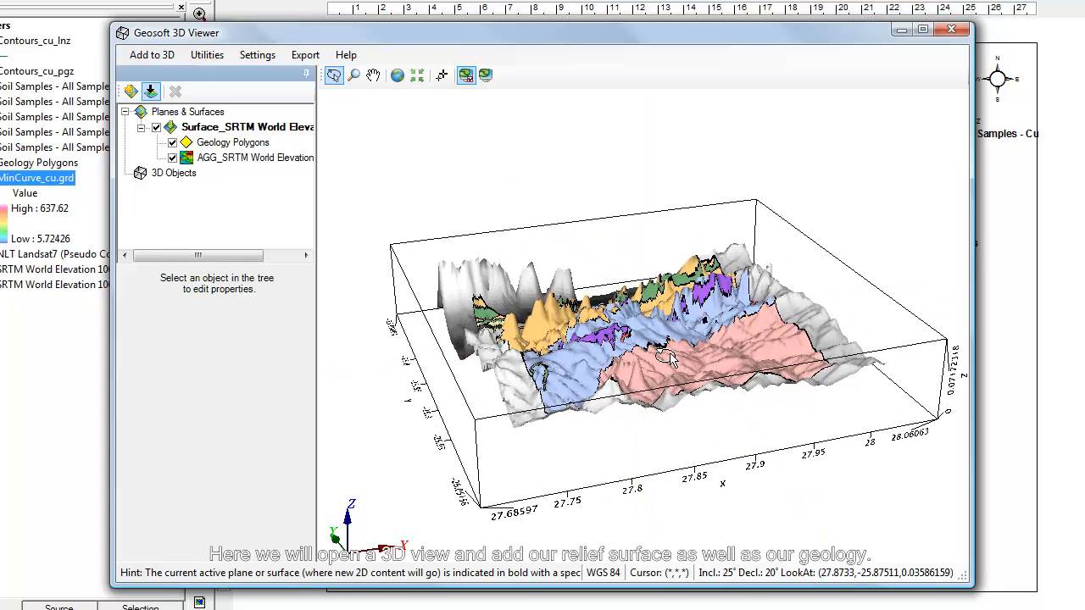
mouse_move(861, 111)
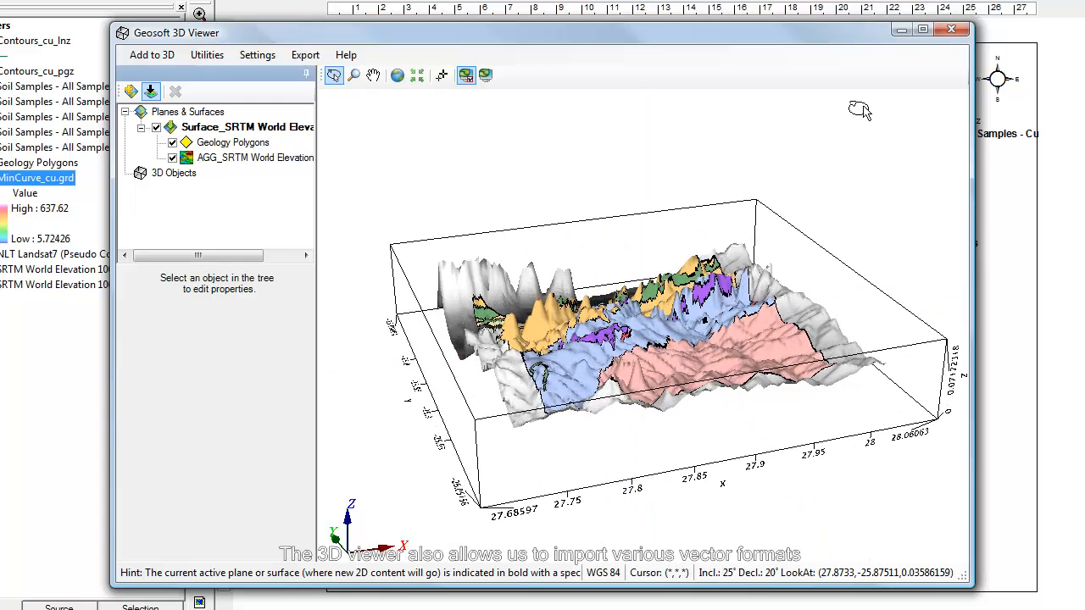